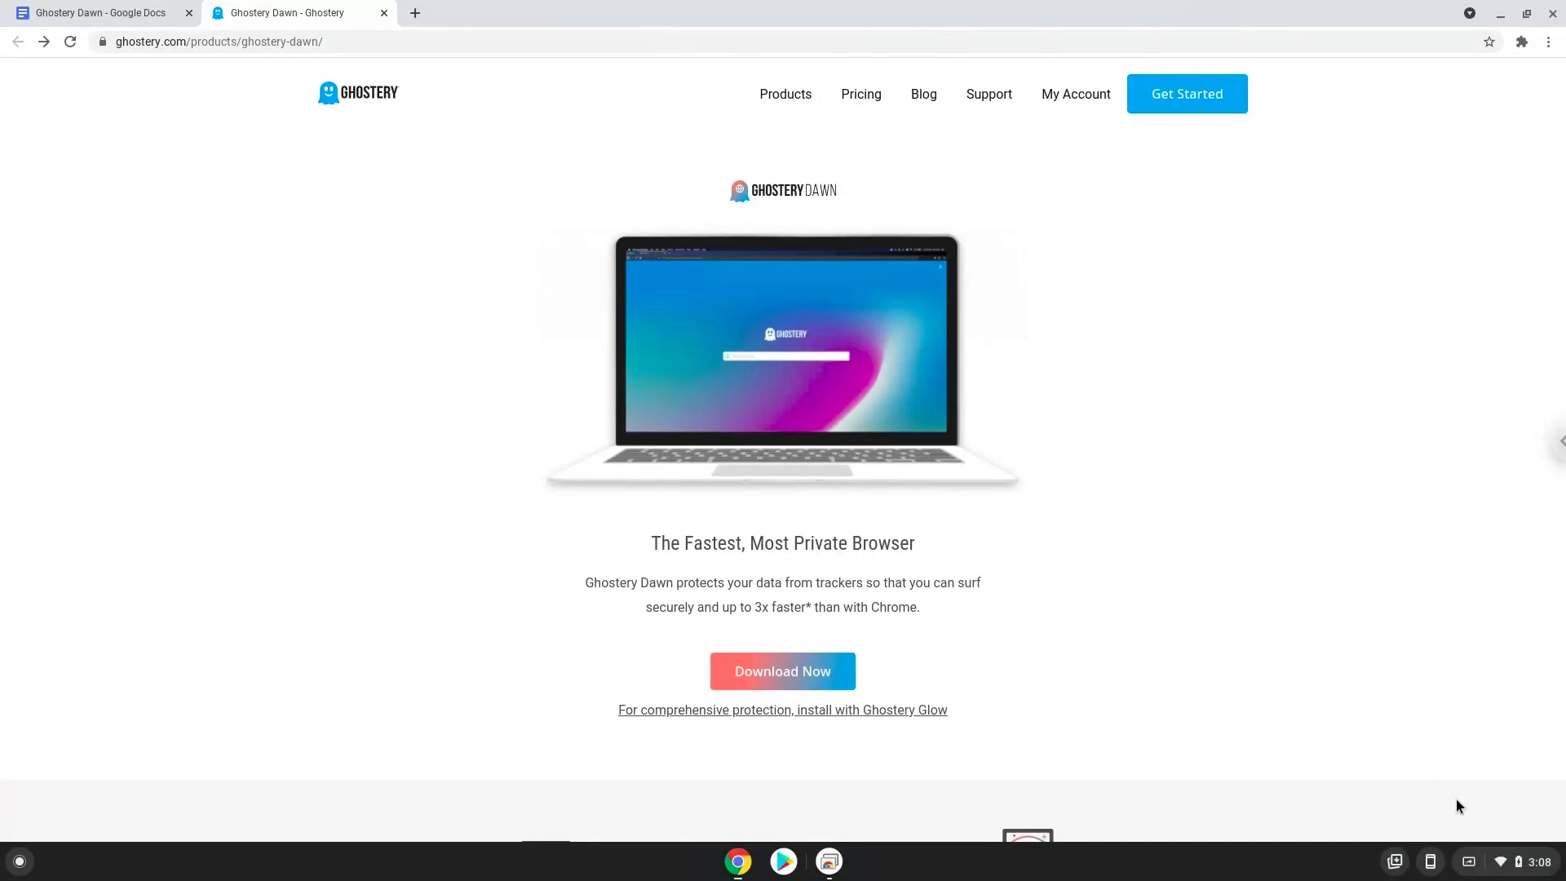
Open Chrome OS Settings on the Developers section showing the Linux development environment option.
{"action": "left_click", "coordinate": [1520, 861]}
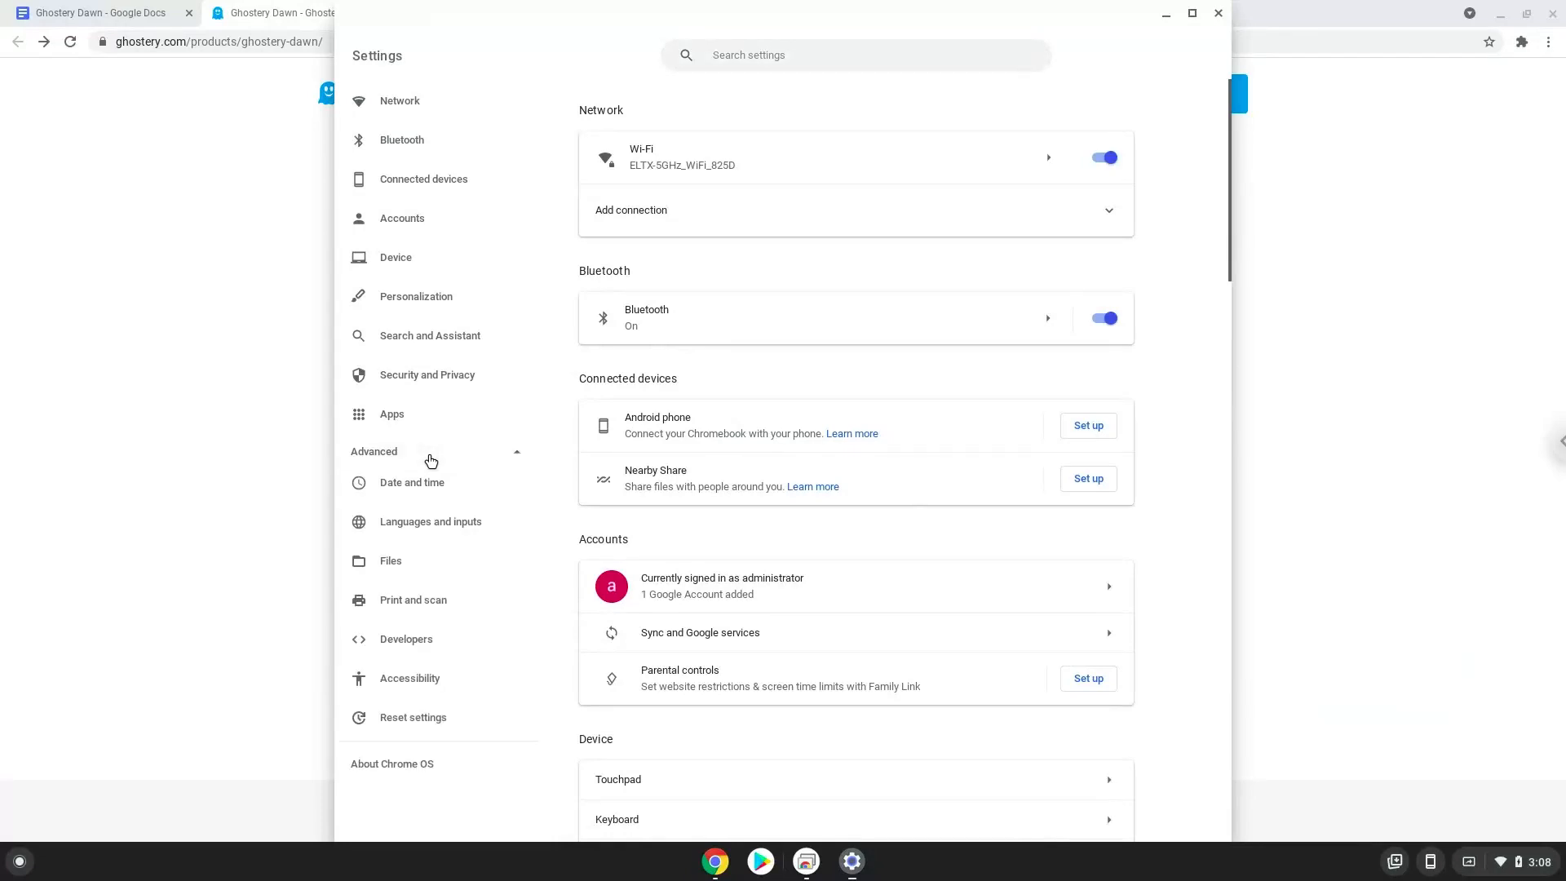
{"action": "mouse_move", "coordinate": [433, 653]}
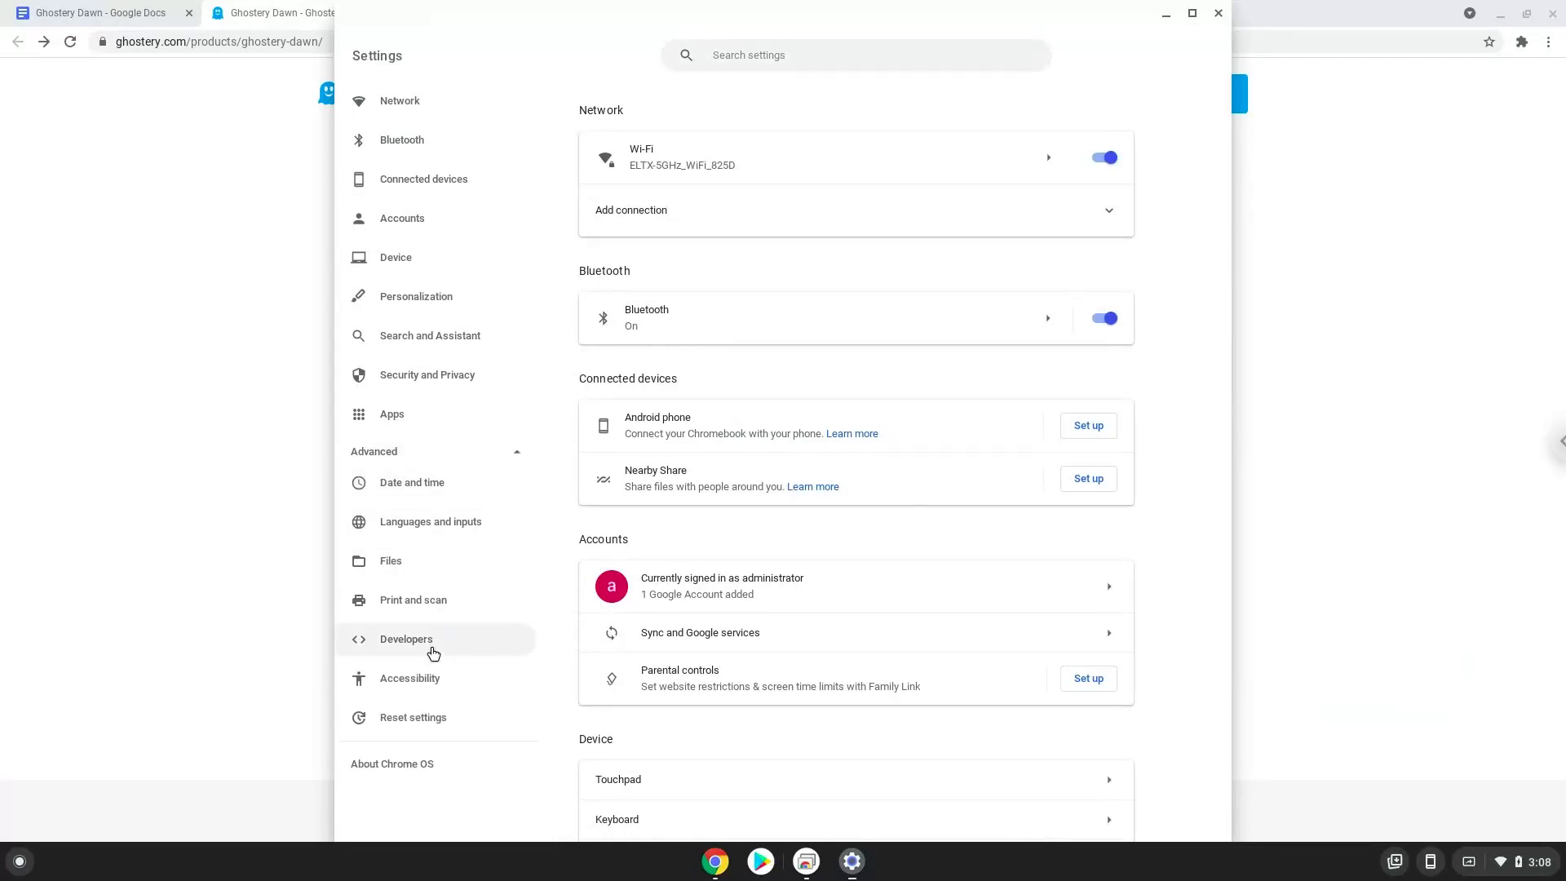
{"action": "left_click", "coordinate": [406, 639]}
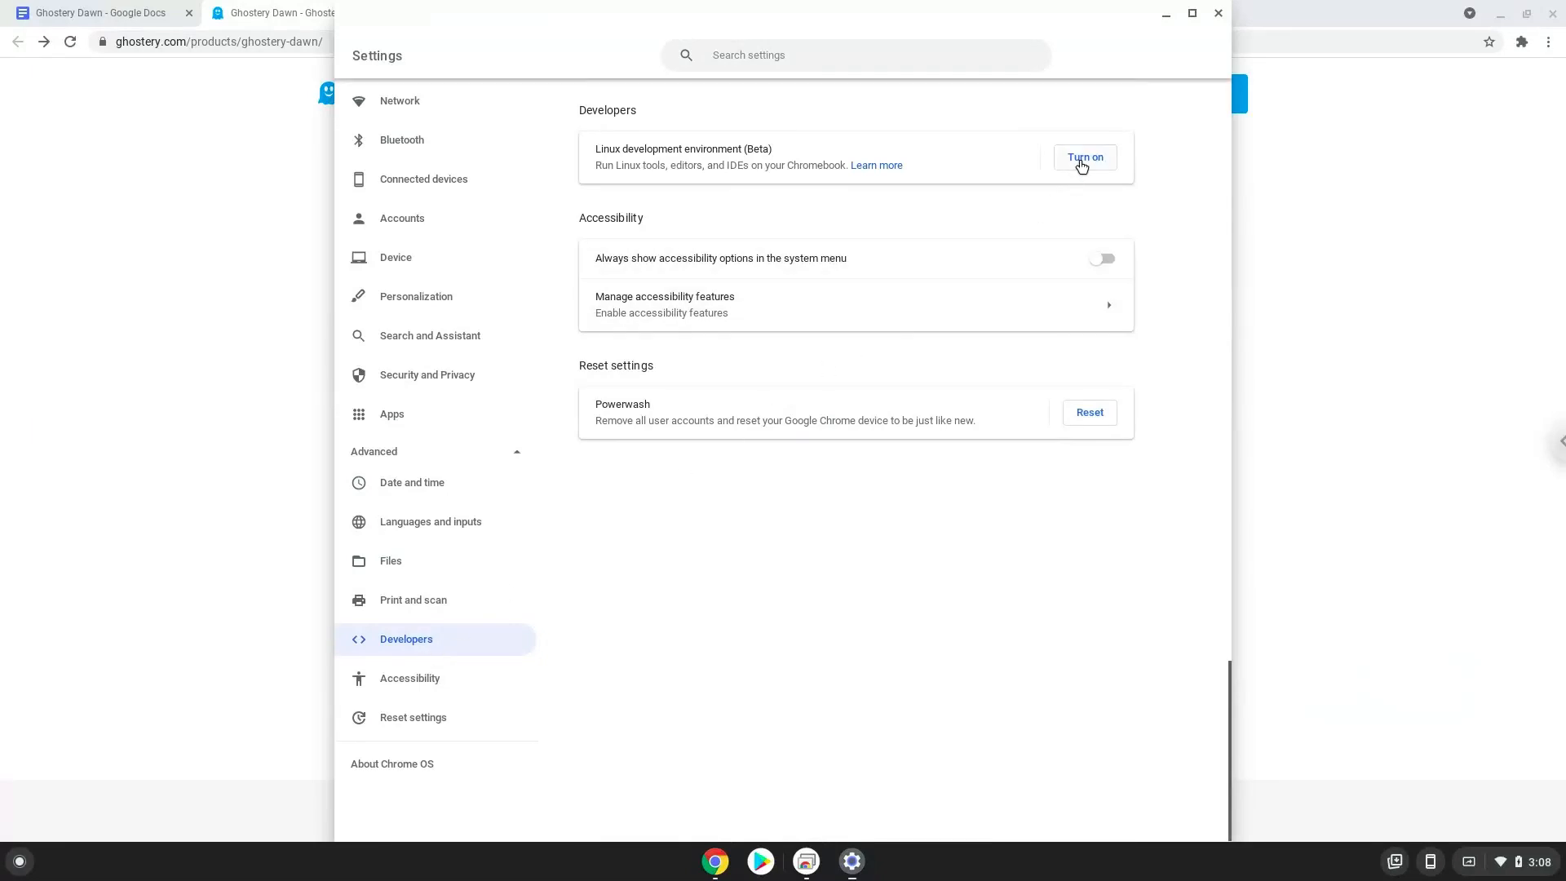
Install Linux (Beta) with the recommended disk size, then close Terminal and Settings.
{"action": "left_click", "coordinate": [1085, 157]}
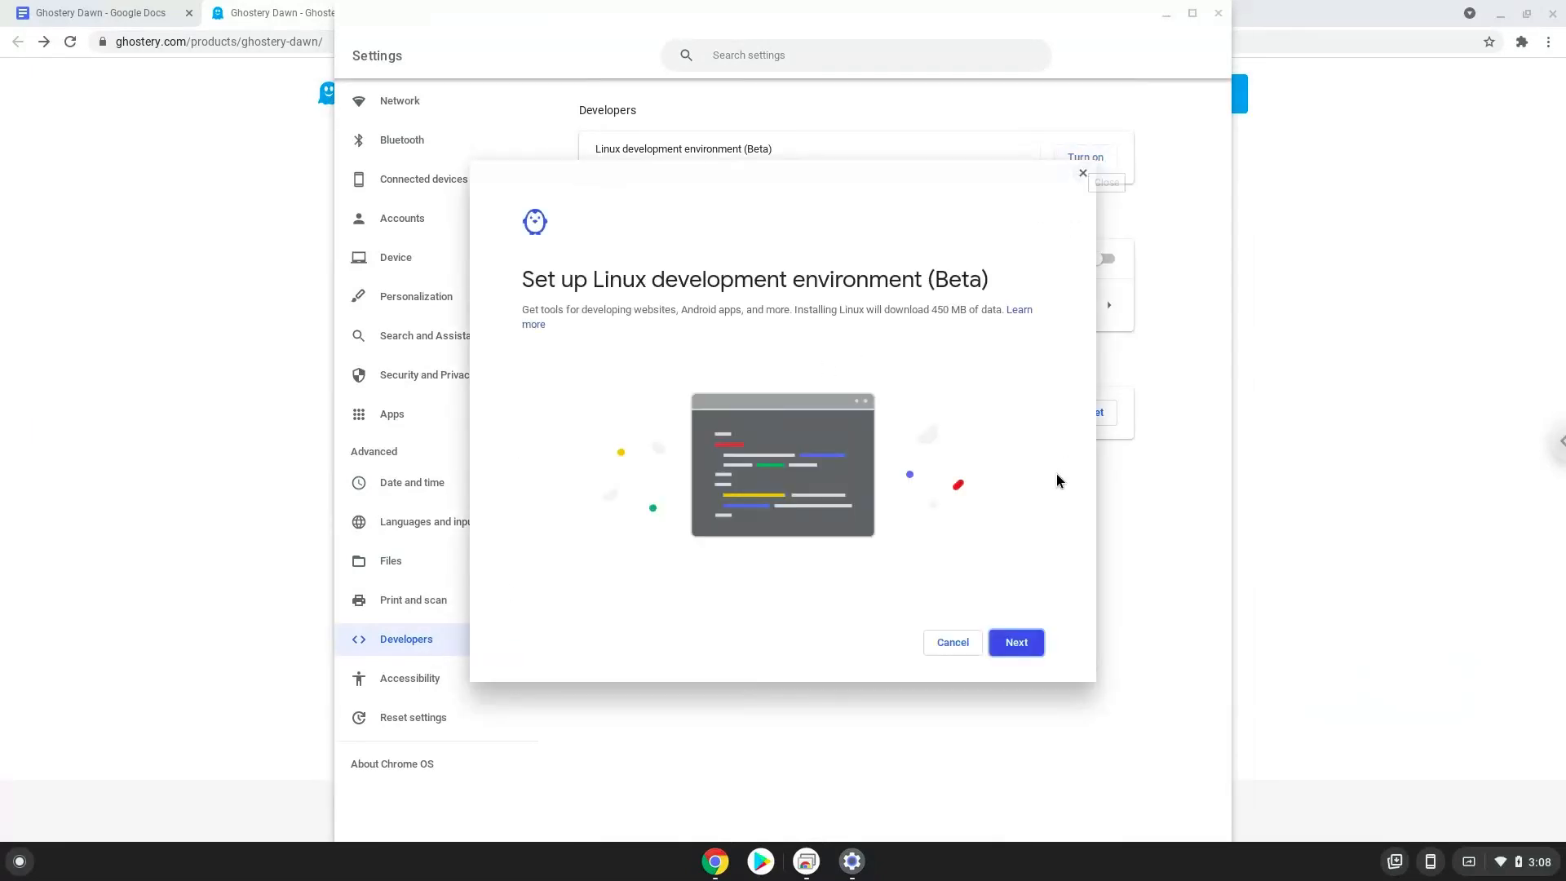
{"action": "left_click", "coordinate": [1014, 641]}
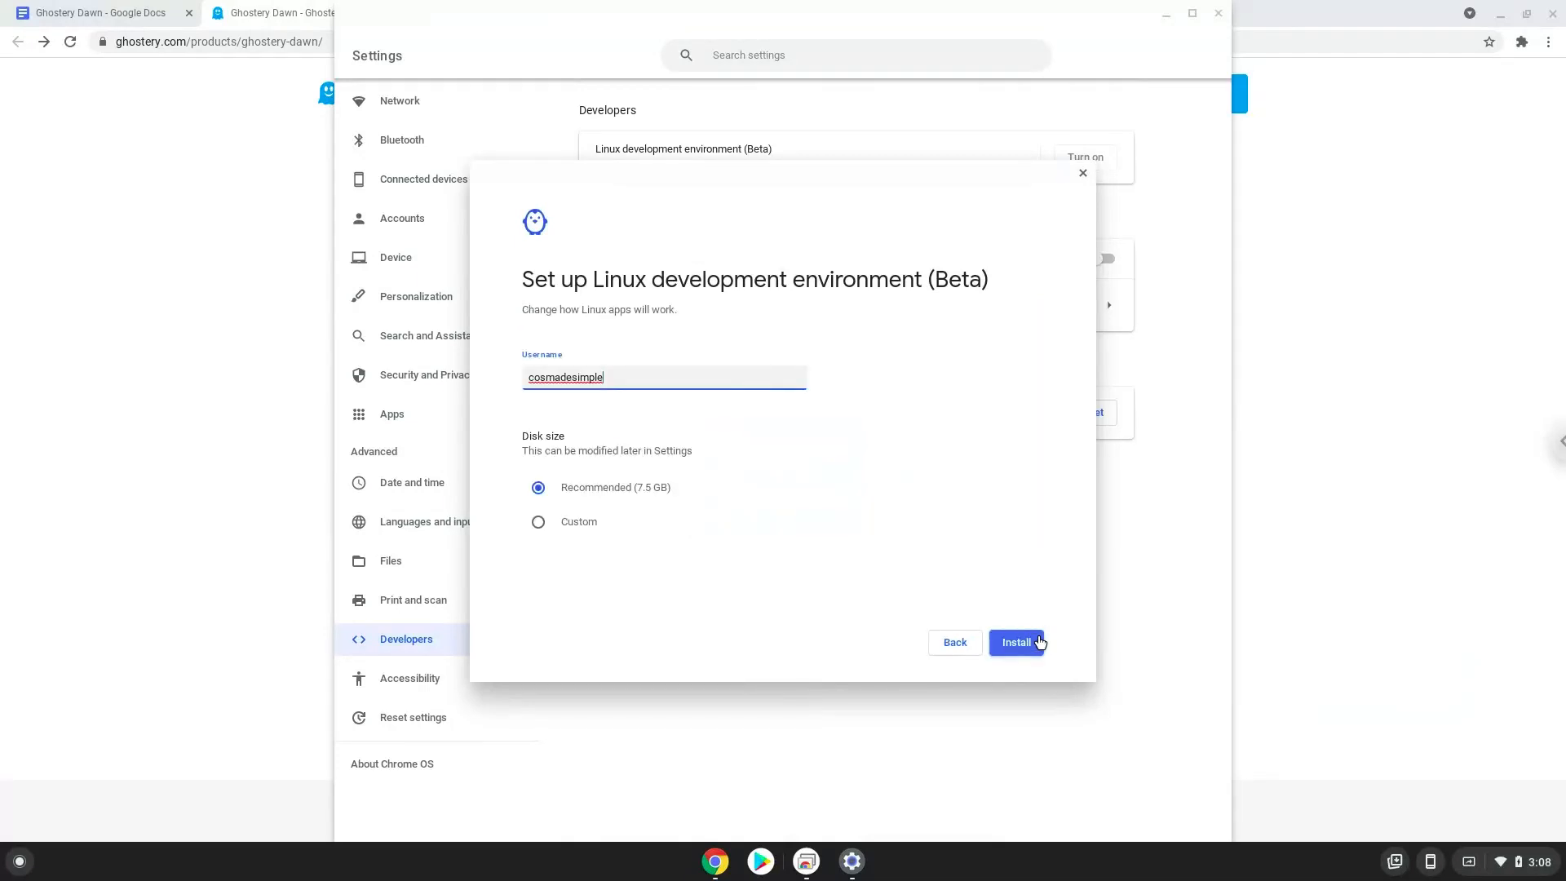
{"action": "left_click", "coordinate": [1015, 641]}
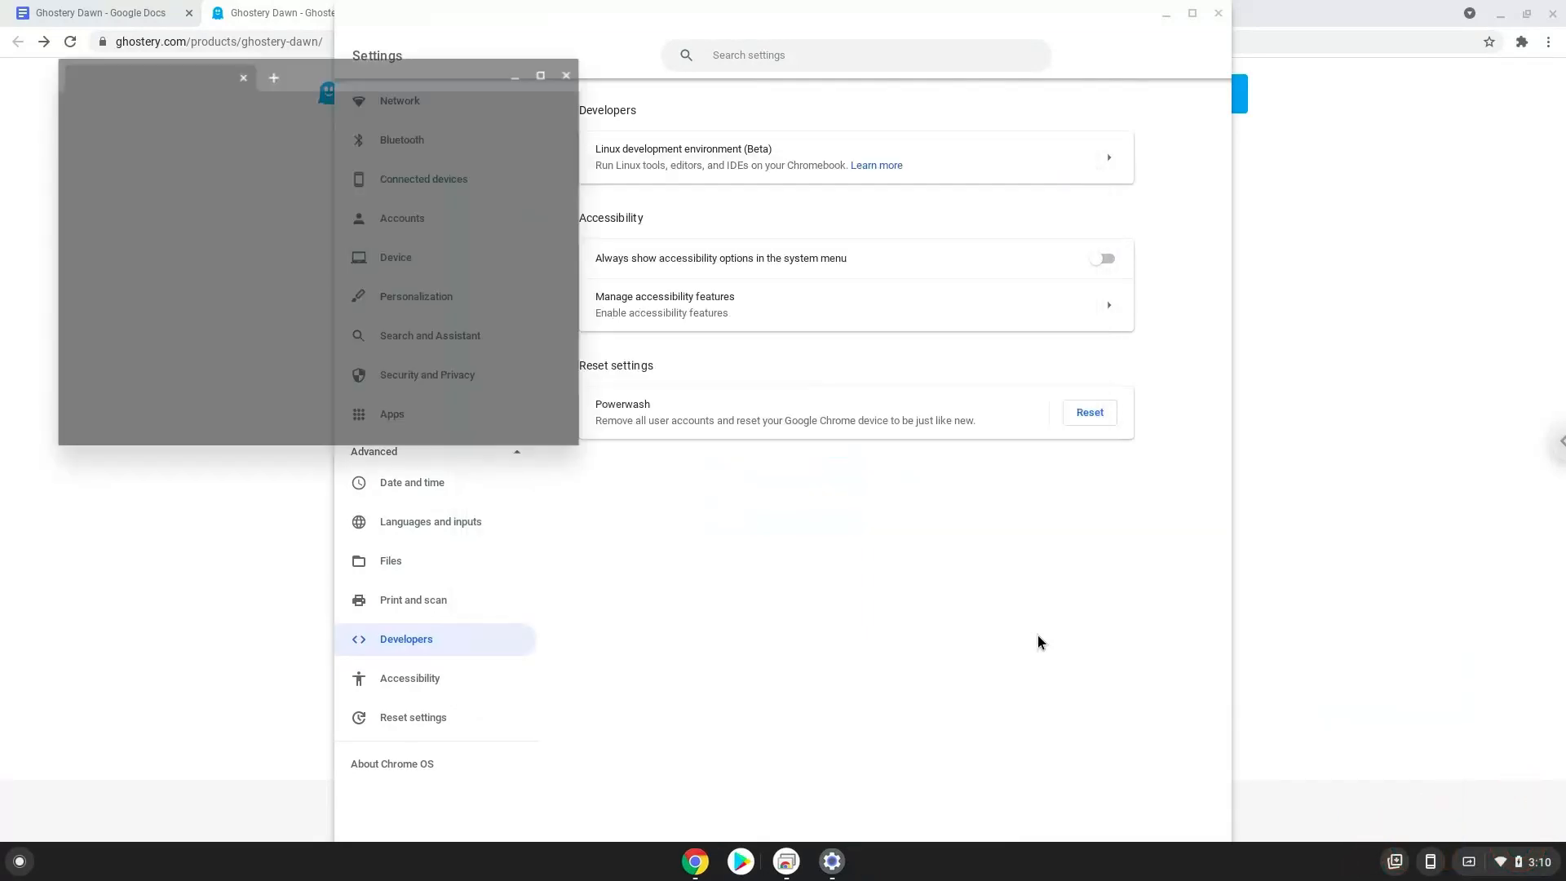
{"action": "left_click", "coordinate": [873, 860]}
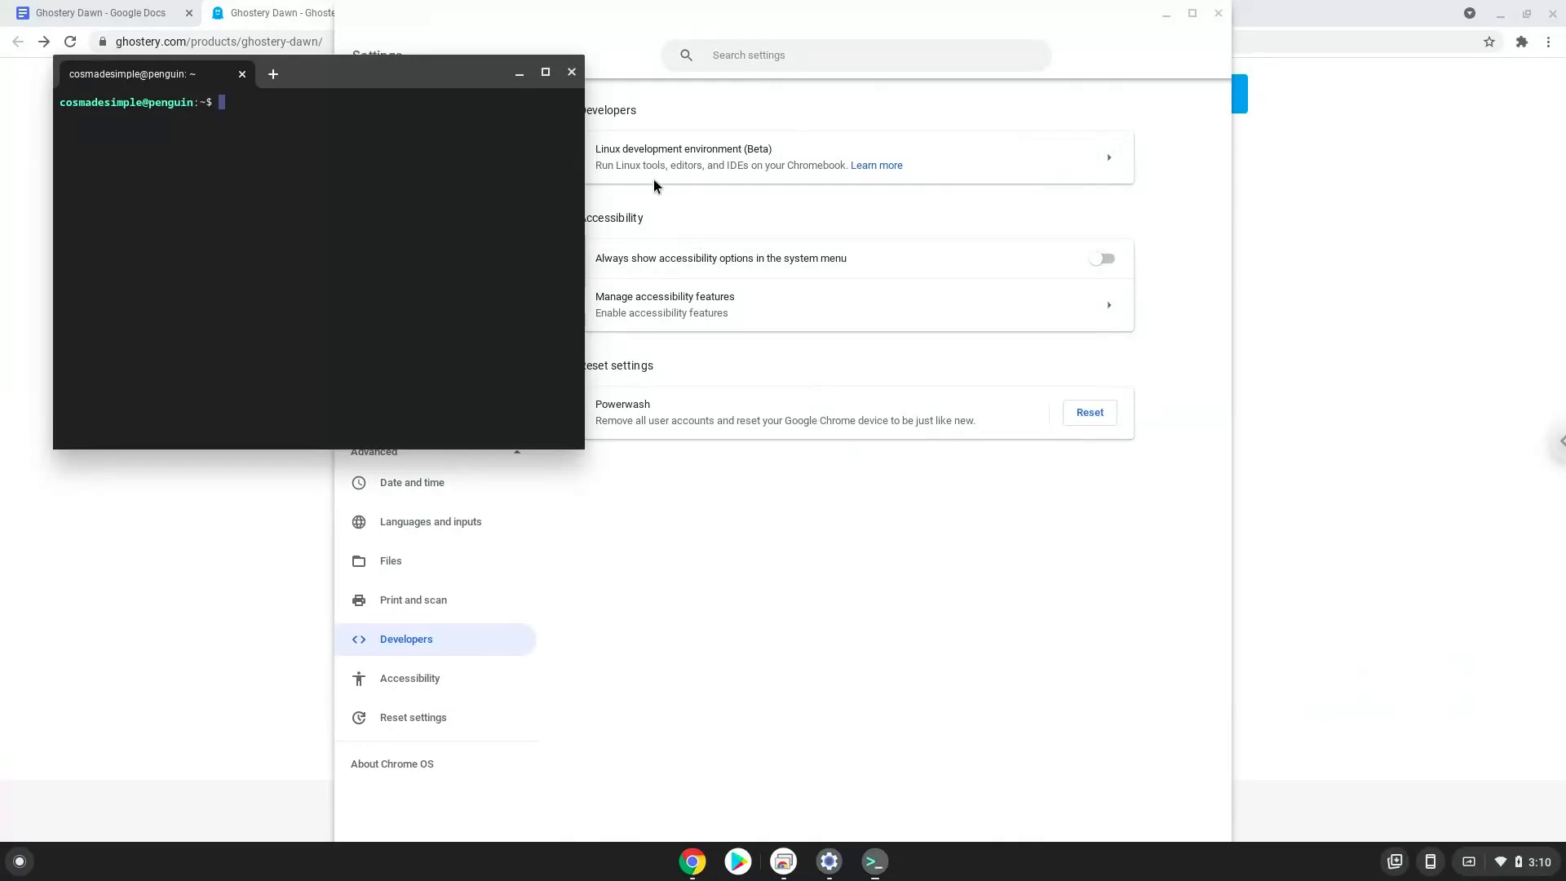
{"action": "left_click", "coordinate": [572, 72]}
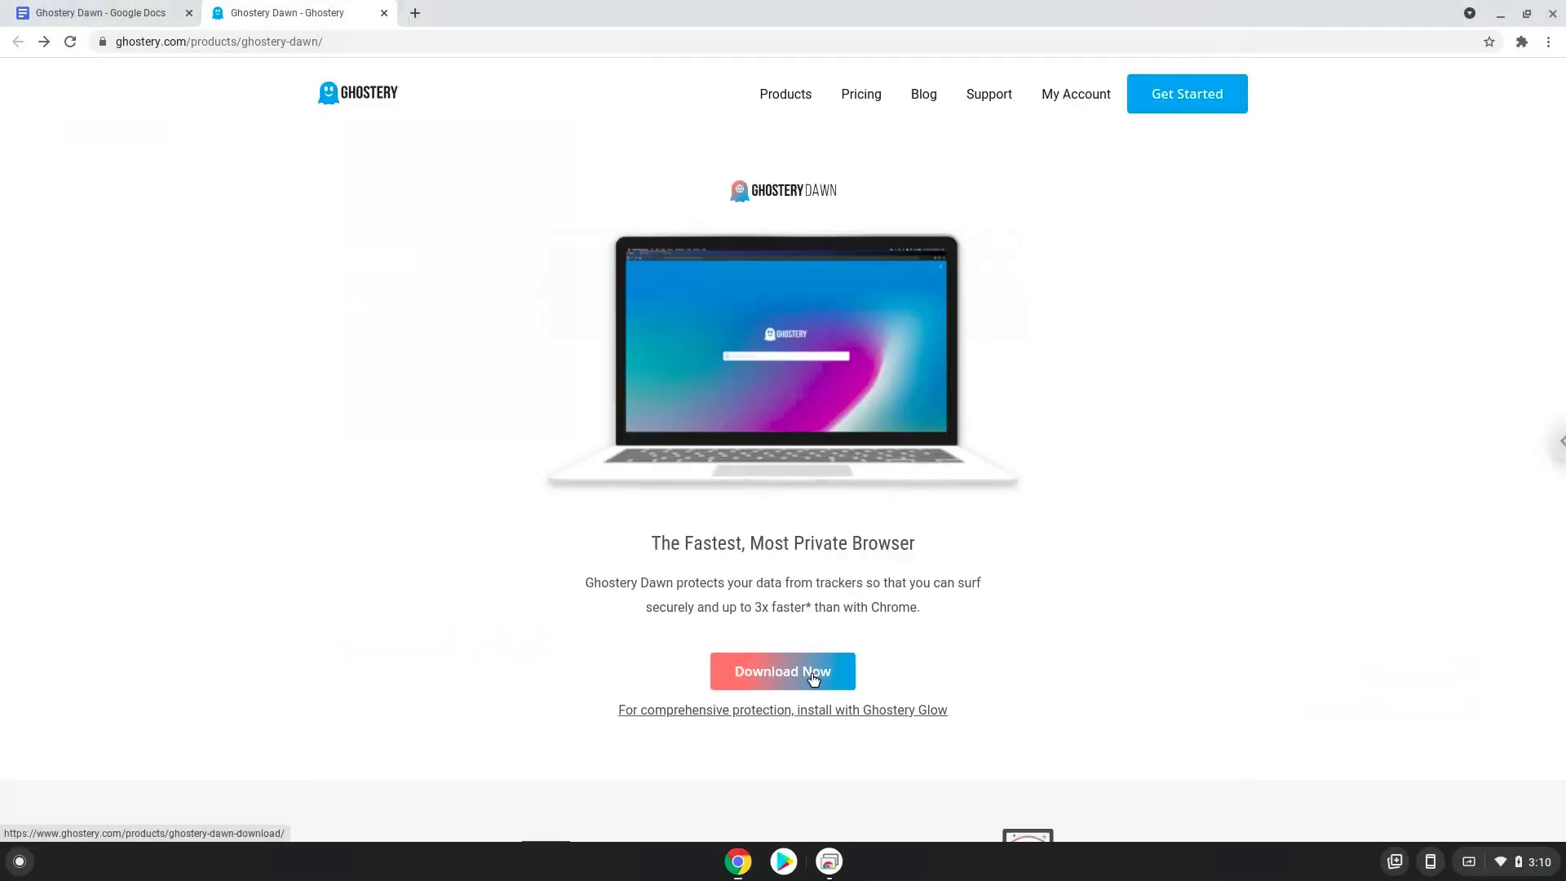
Download the Ghostery Dawn Linux 64-bit tar.bz2 installer from the download page.
{"action": "left_click", "coordinate": [782, 671]}
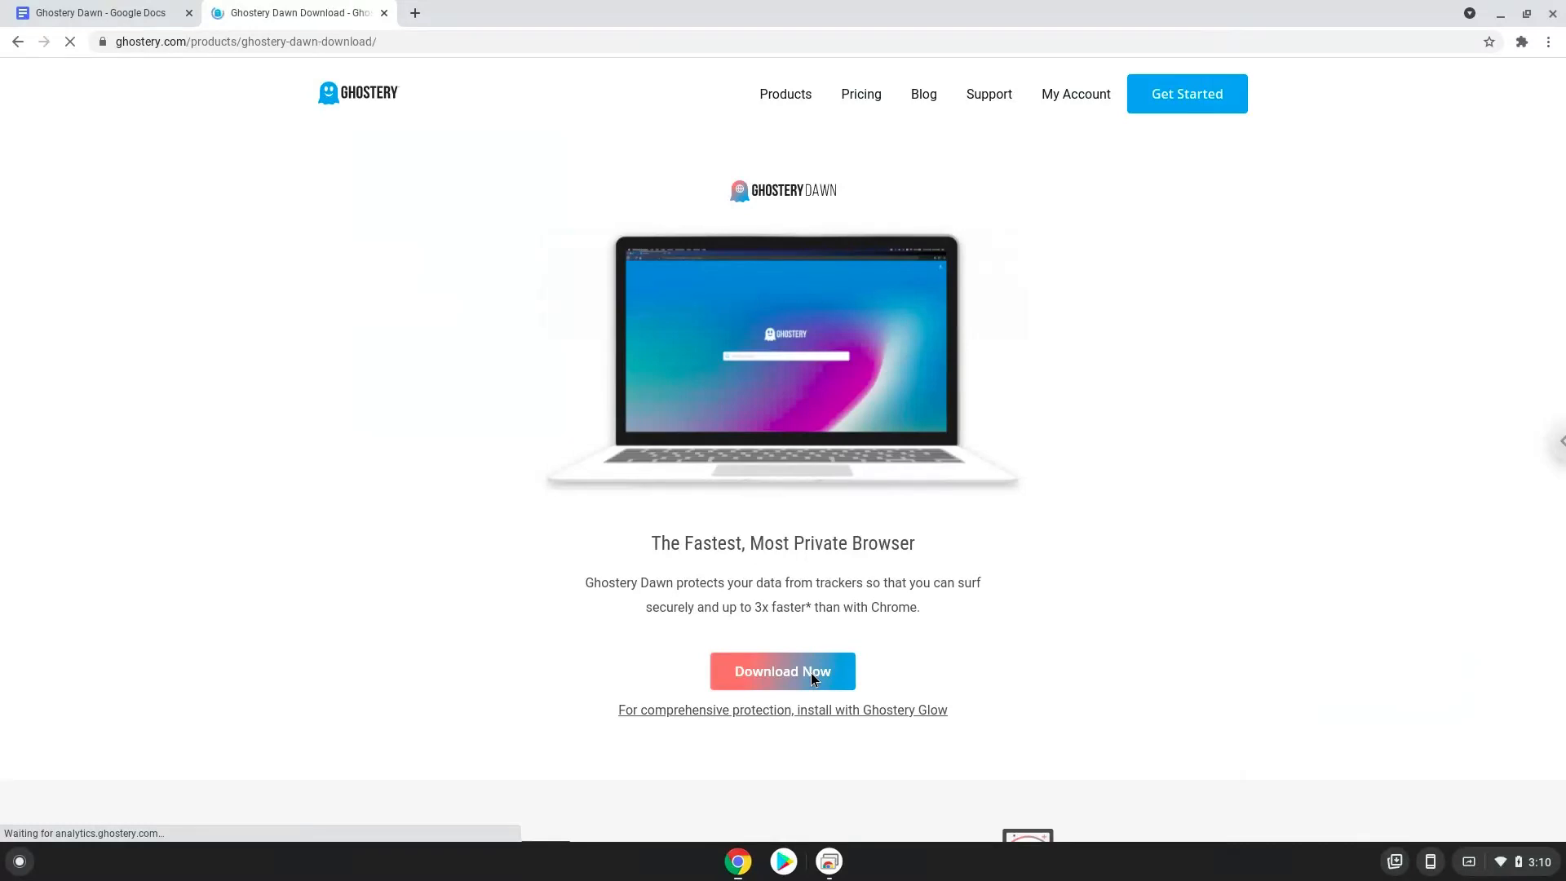
{"action": "left_click", "coordinate": [782, 671]}
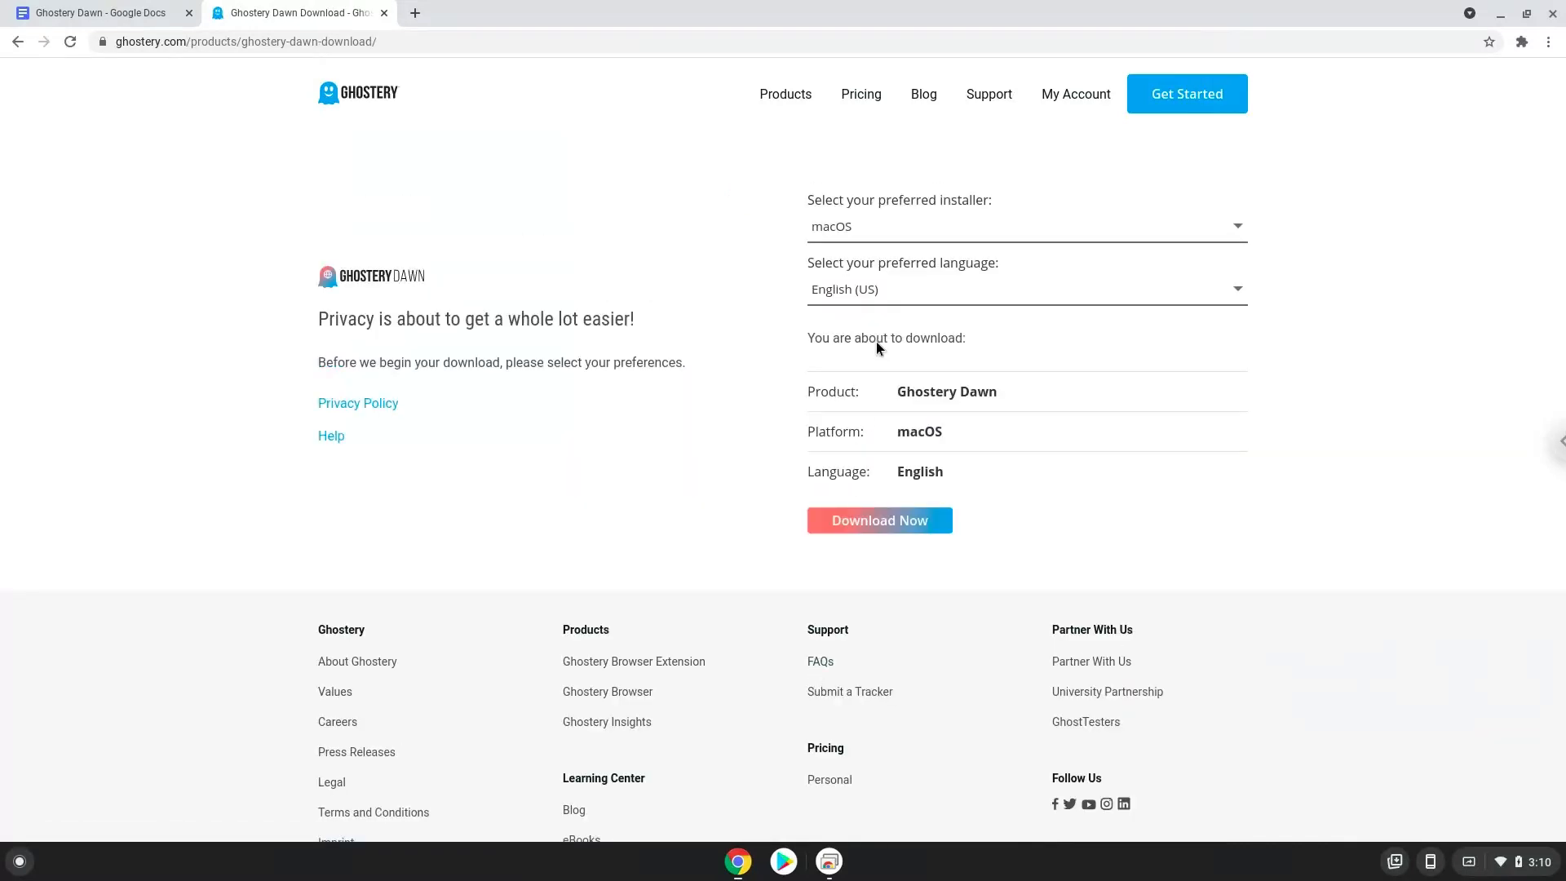
{"action": "left_click", "coordinate": [1025, 226]}
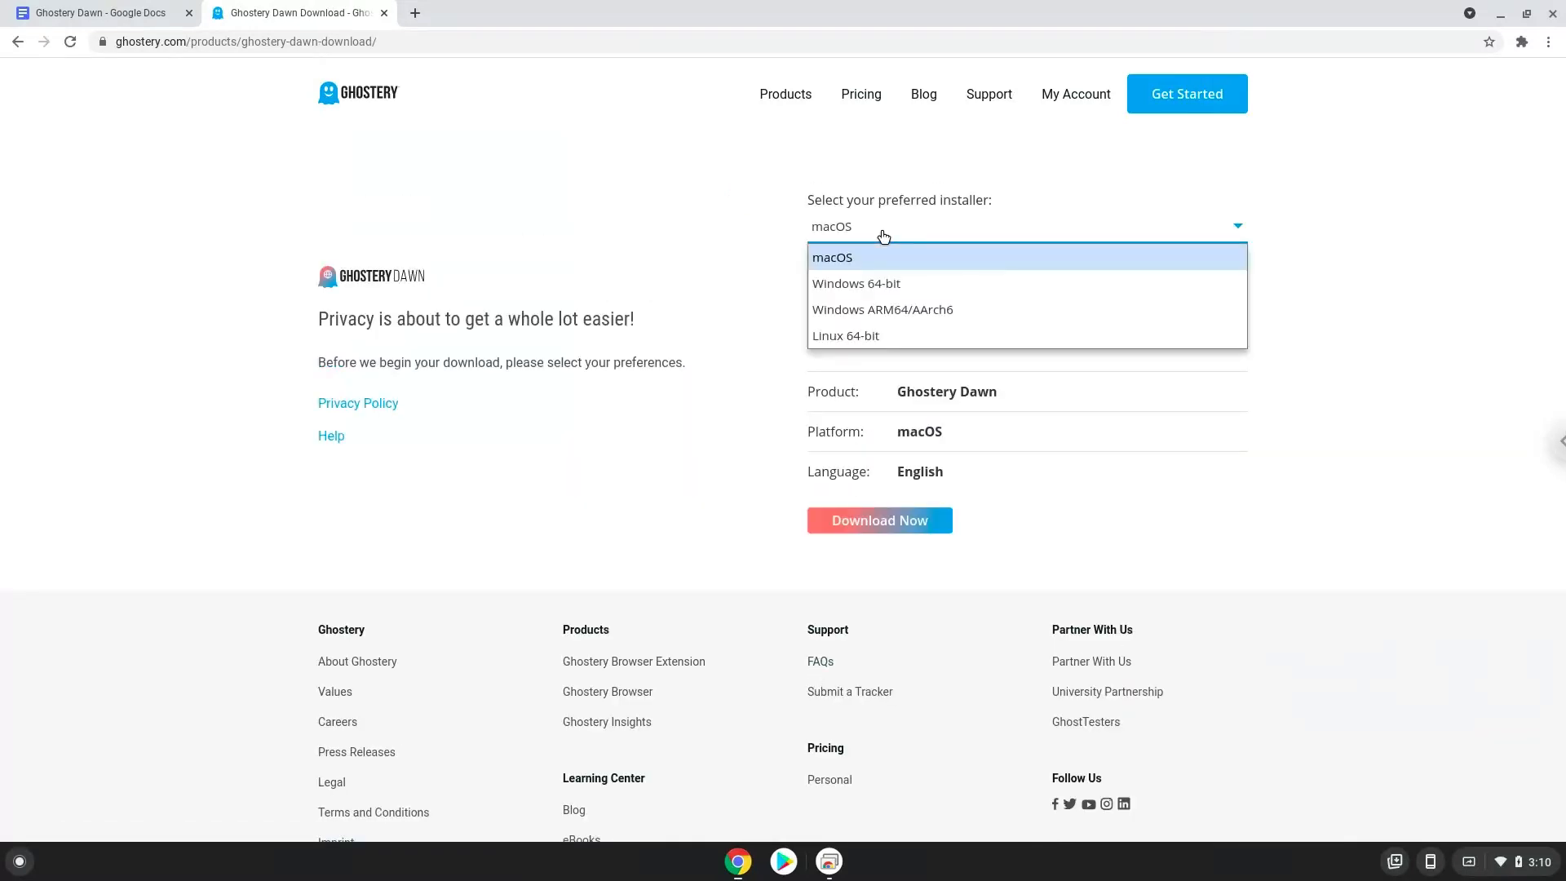
{"action": "left_click", "coordinate": [845, 335]}
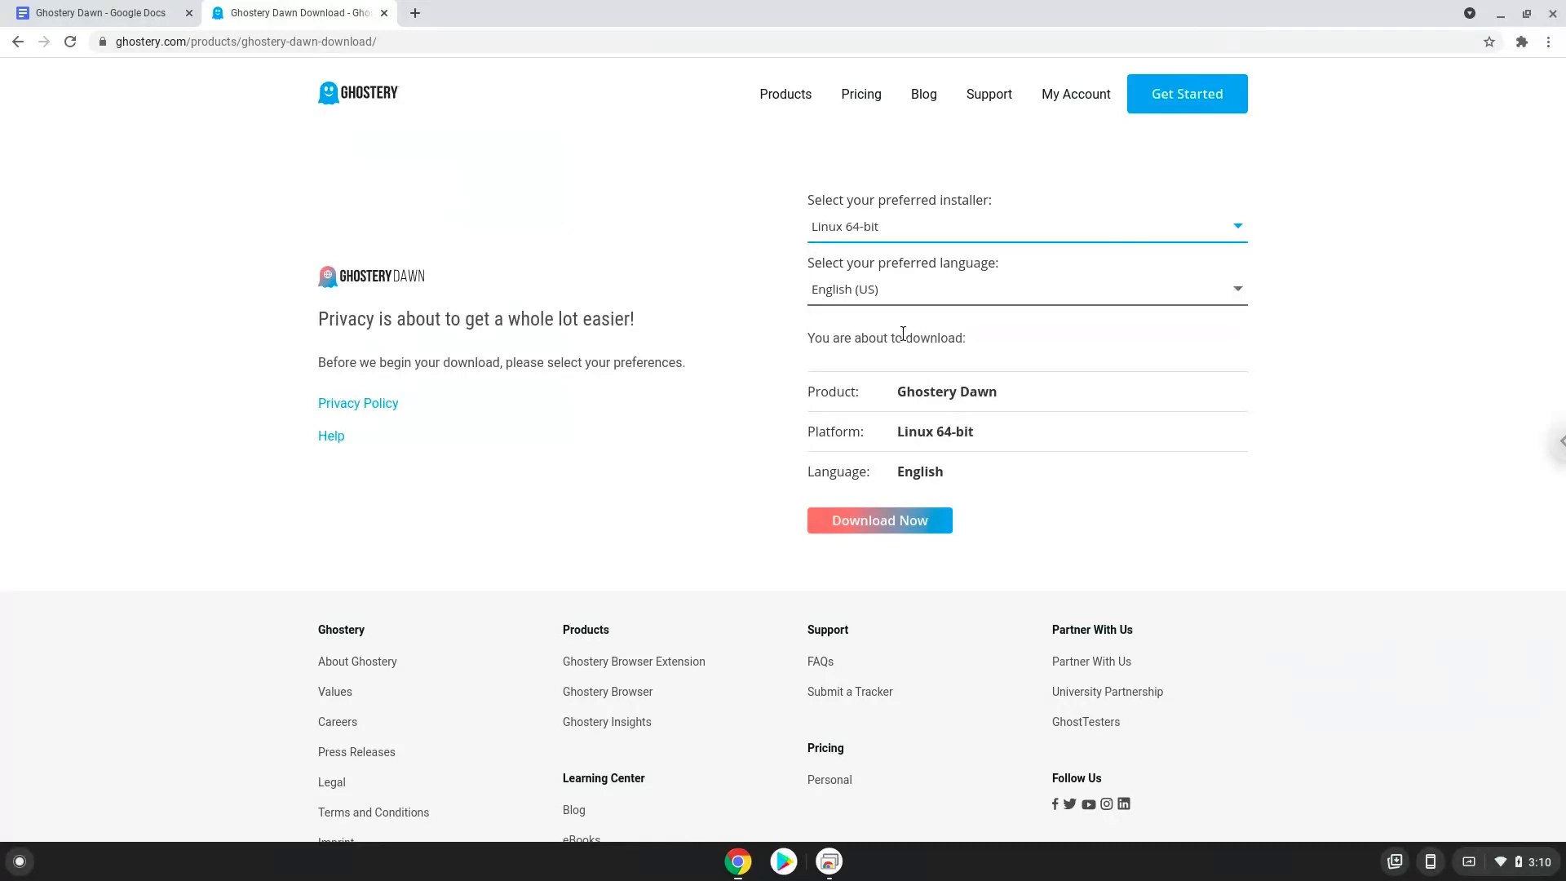
{"action": "mouse_move", "coordinate": [880, 520]}
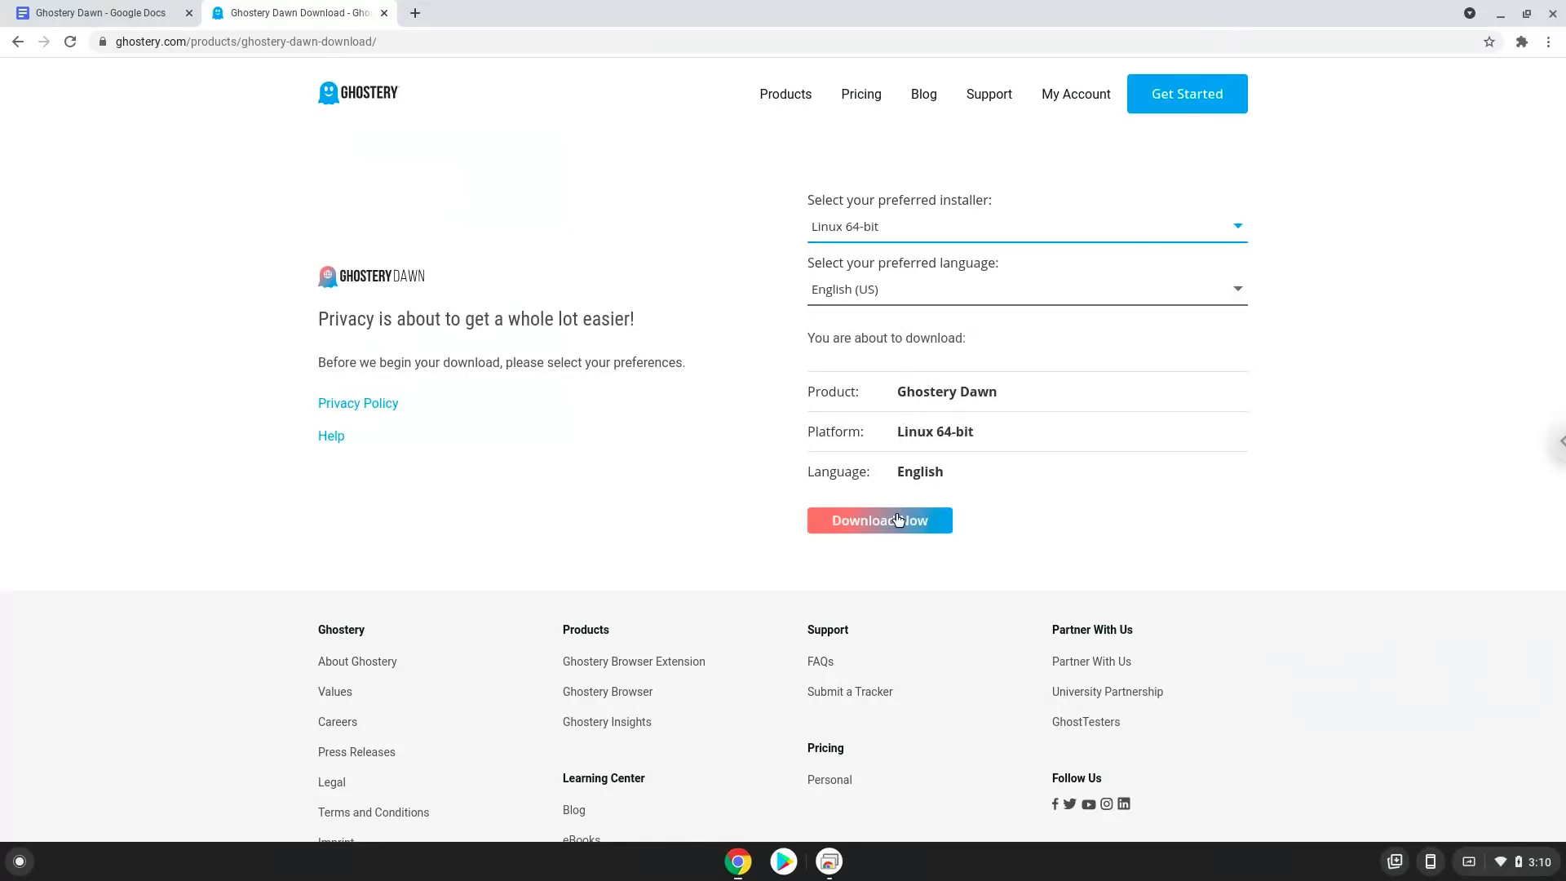
{"action": "left_click", "coordinate": [878, 520]}
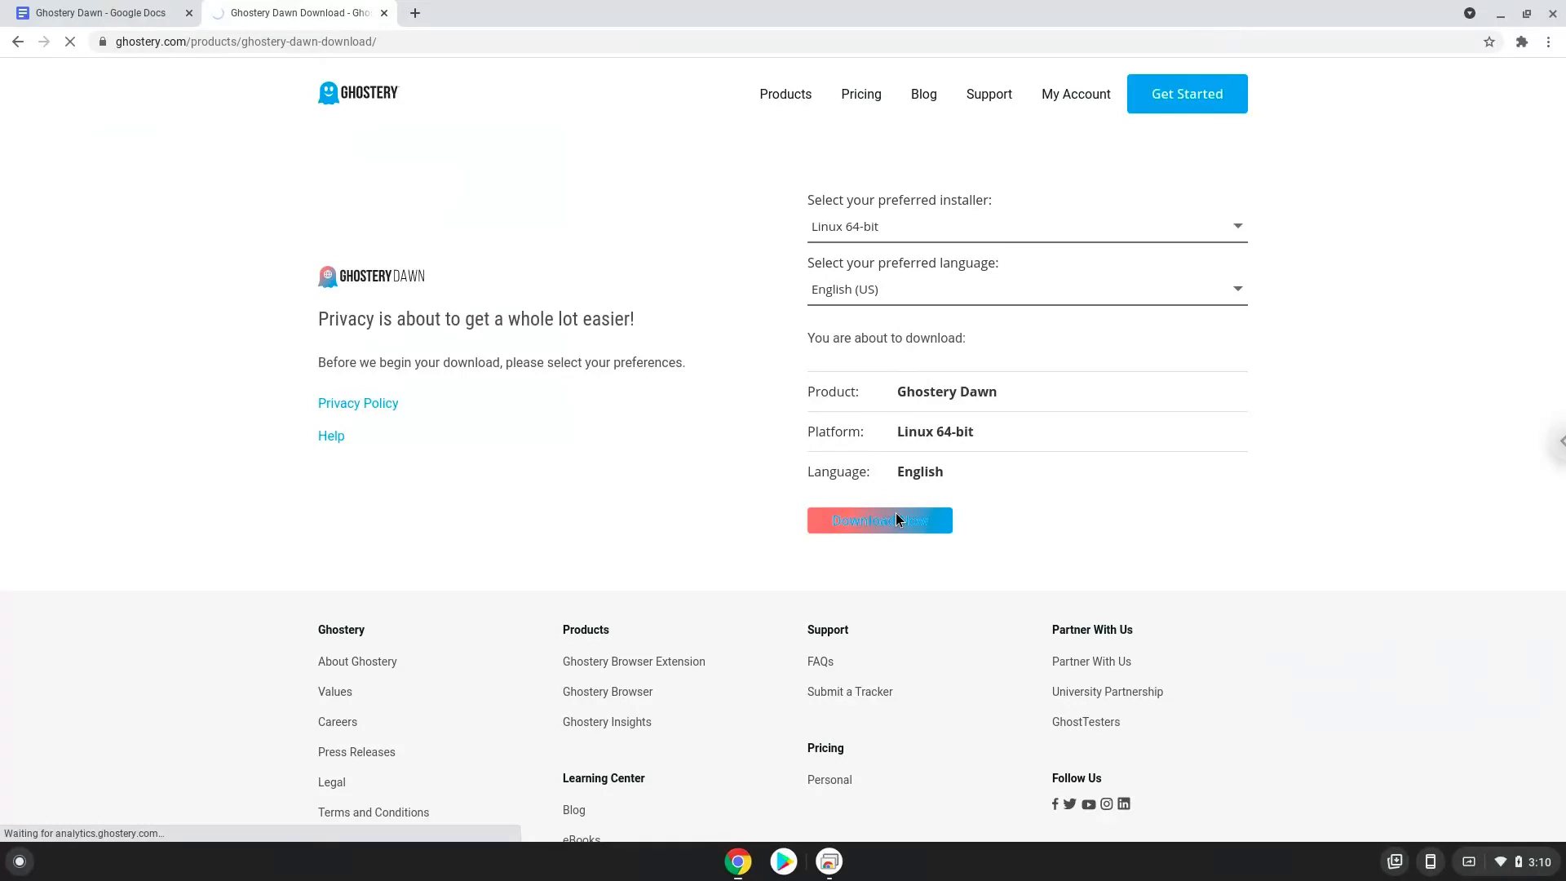
{"action": "left_click", "coordinate": [880, 519]}
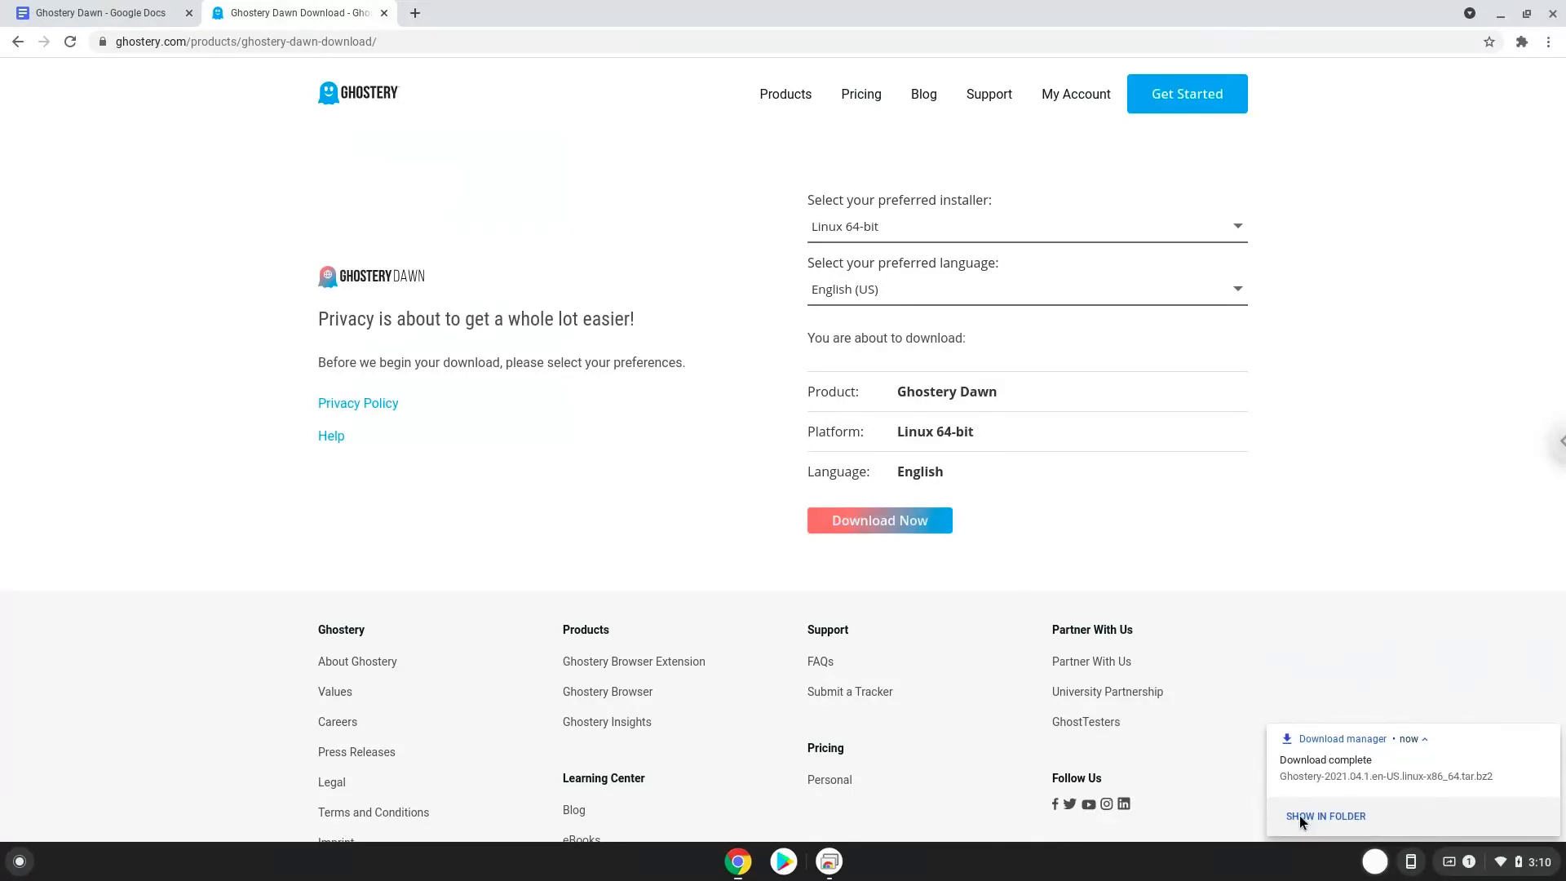
Copy the Ghostery tar.bz2 archive from Downloads and paste it into Linux files.
{"action": "left_click", "coordinate": [1324, 816]}
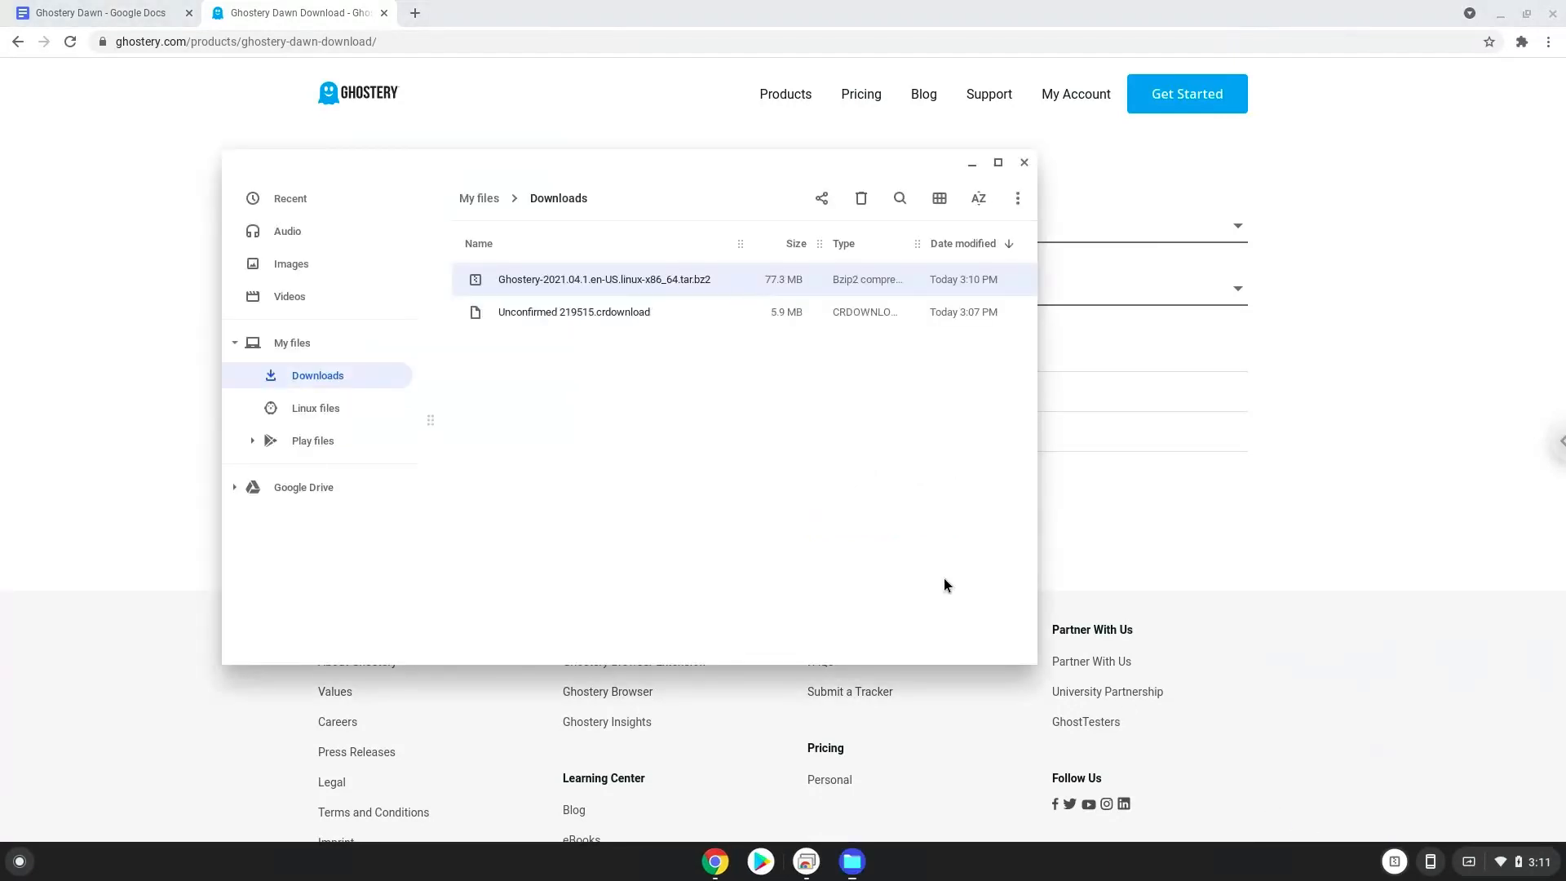
{"action": "mouse_move", "coordinate": [595, 285]}
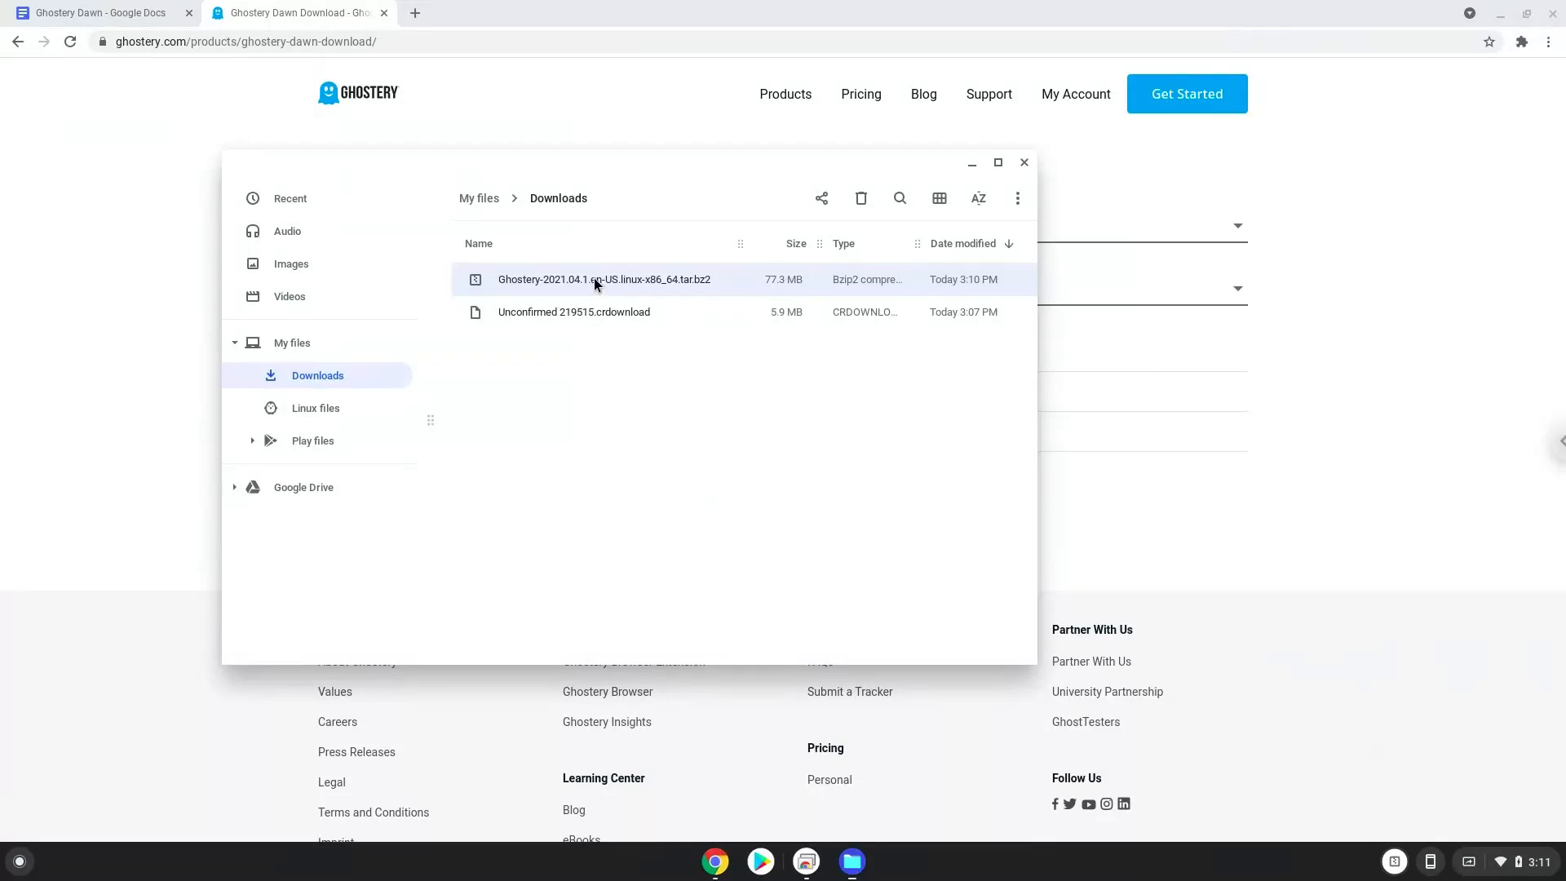
{"action": "right_click", "coordinate": [605, 279]}
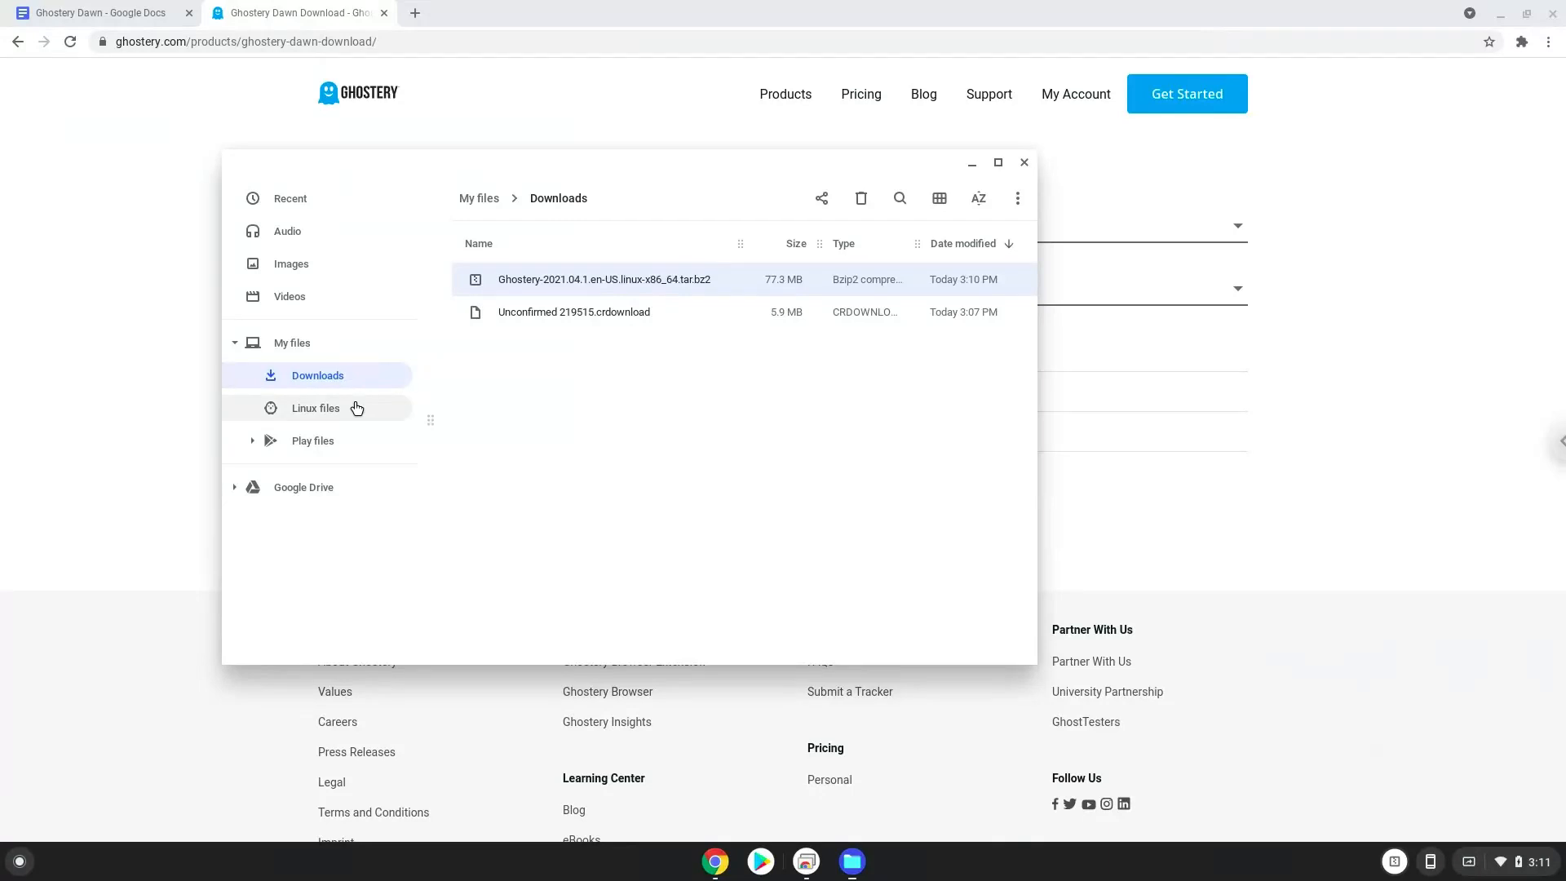
{"action": "left_click", "coordinate": [315, 408]}
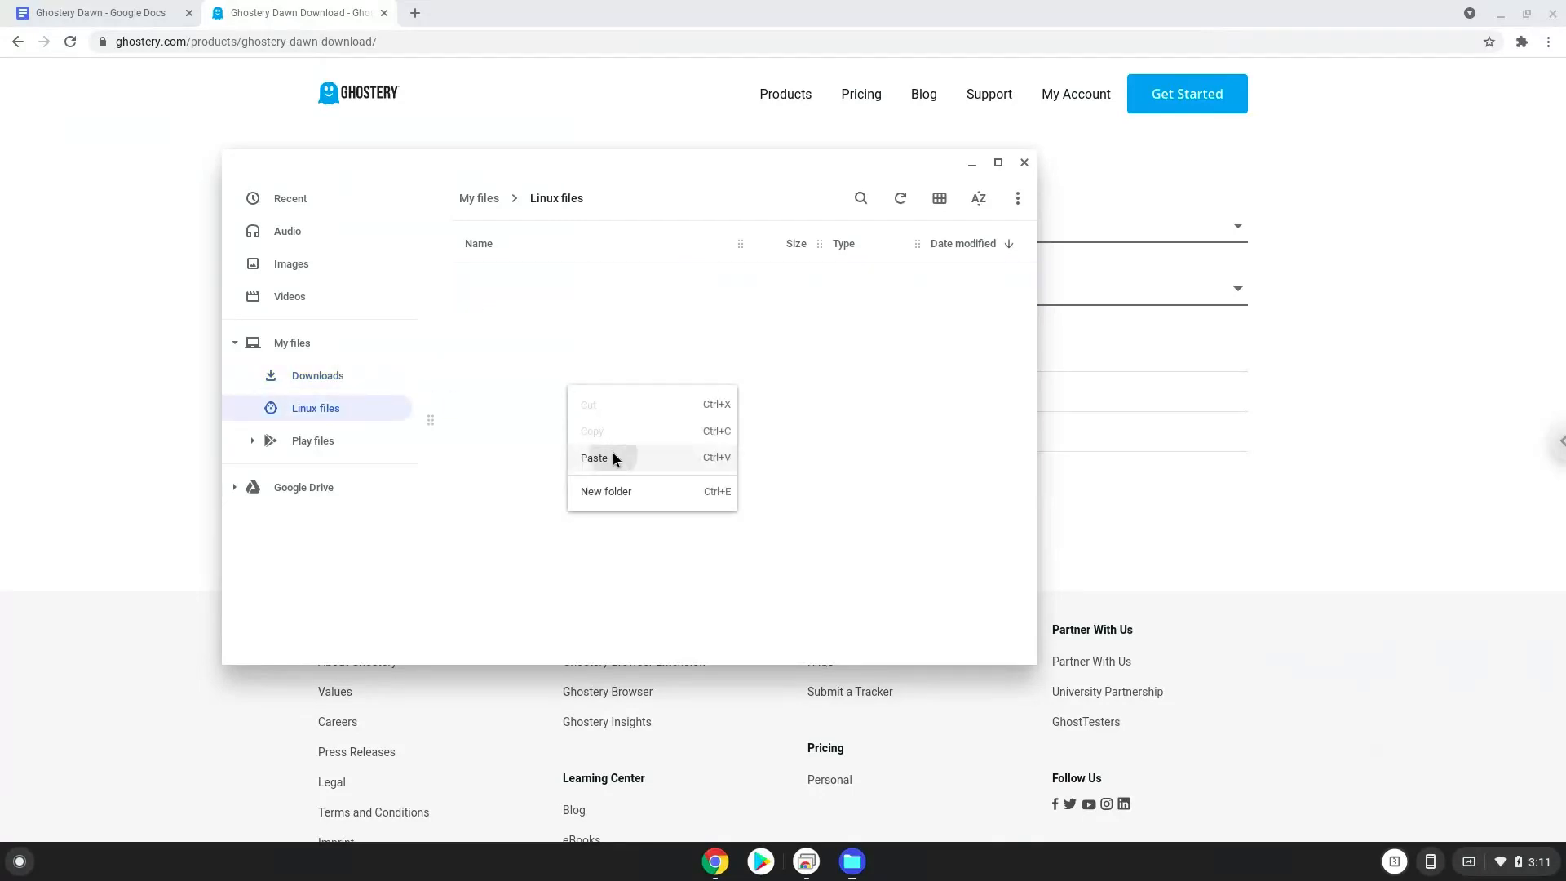
{"action": "left_click", "coordinate": [593, 457]}
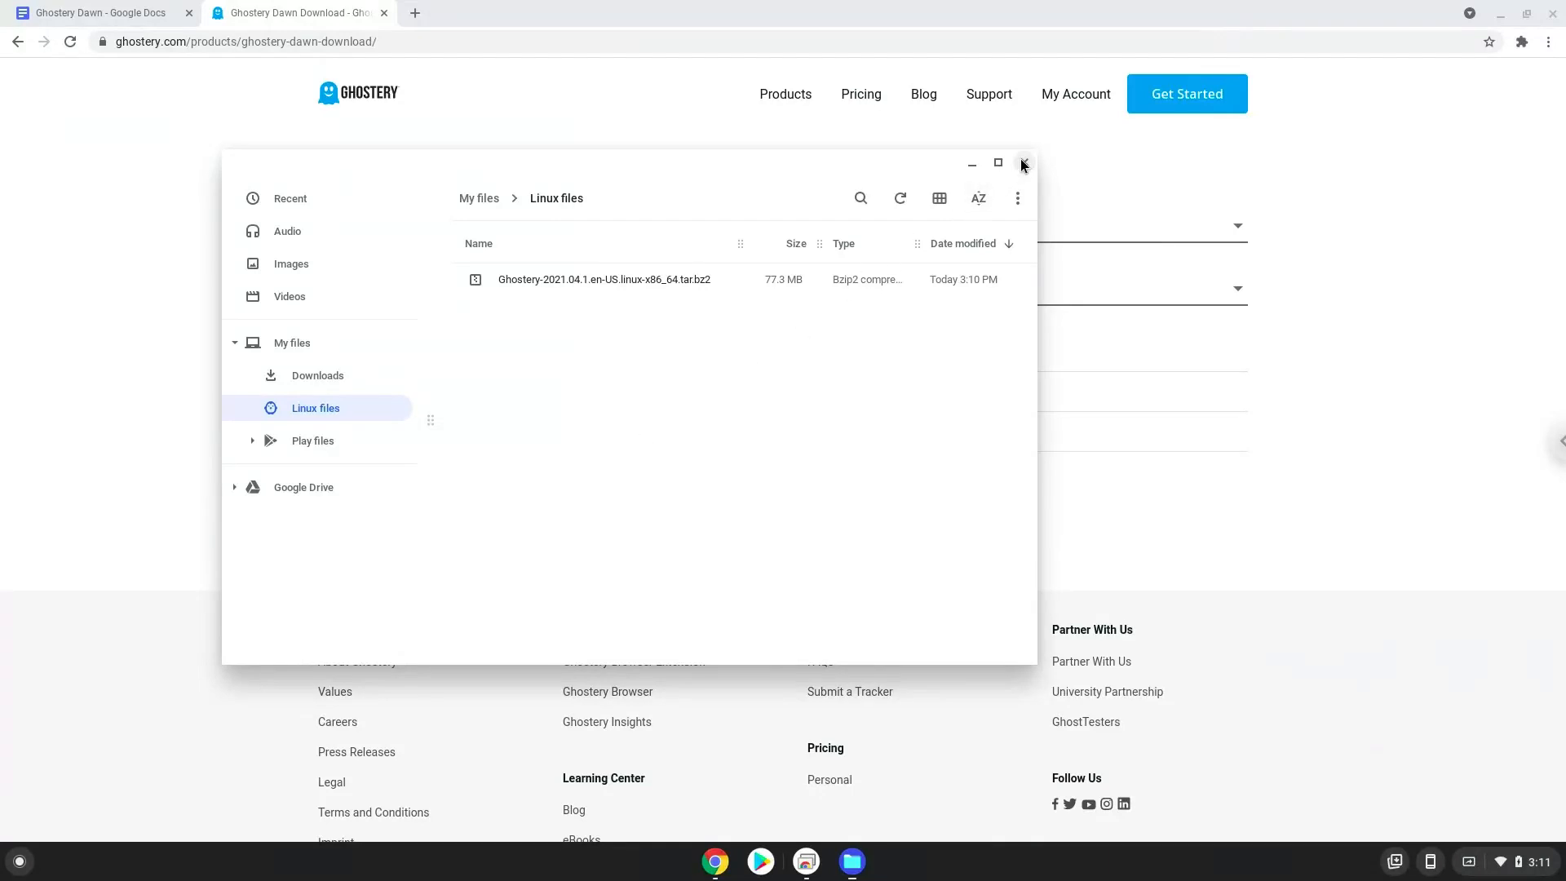
Close Files and copy the libdbus-glib install command from the Google Docs notes.
{"action": "left_click", "coordinate": [1023, 163]}
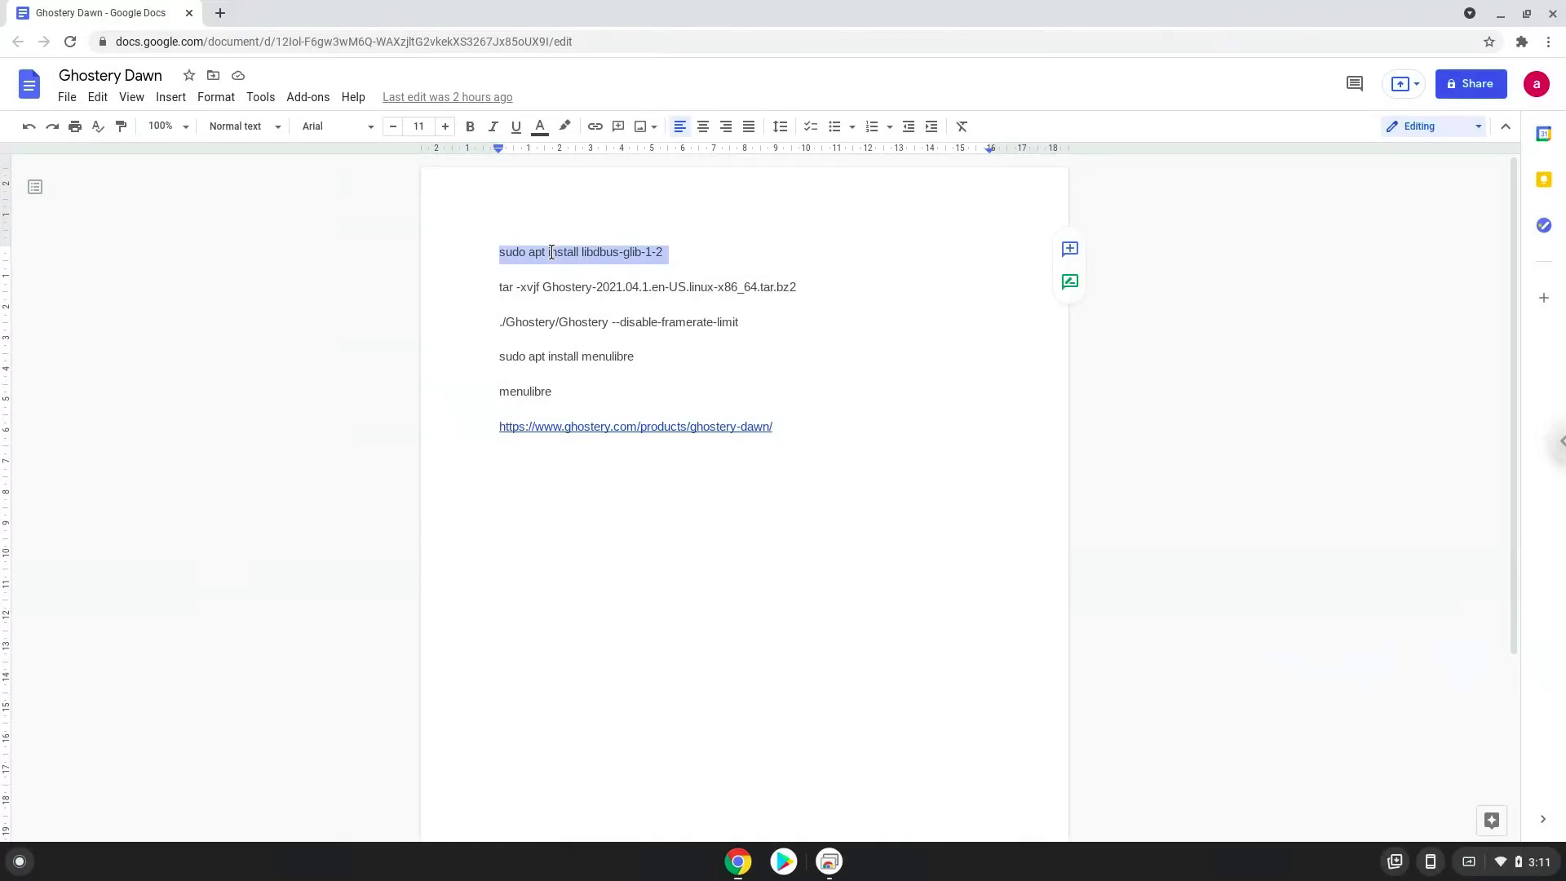
{"action": "right_click", "coordinate": [550, 252]}
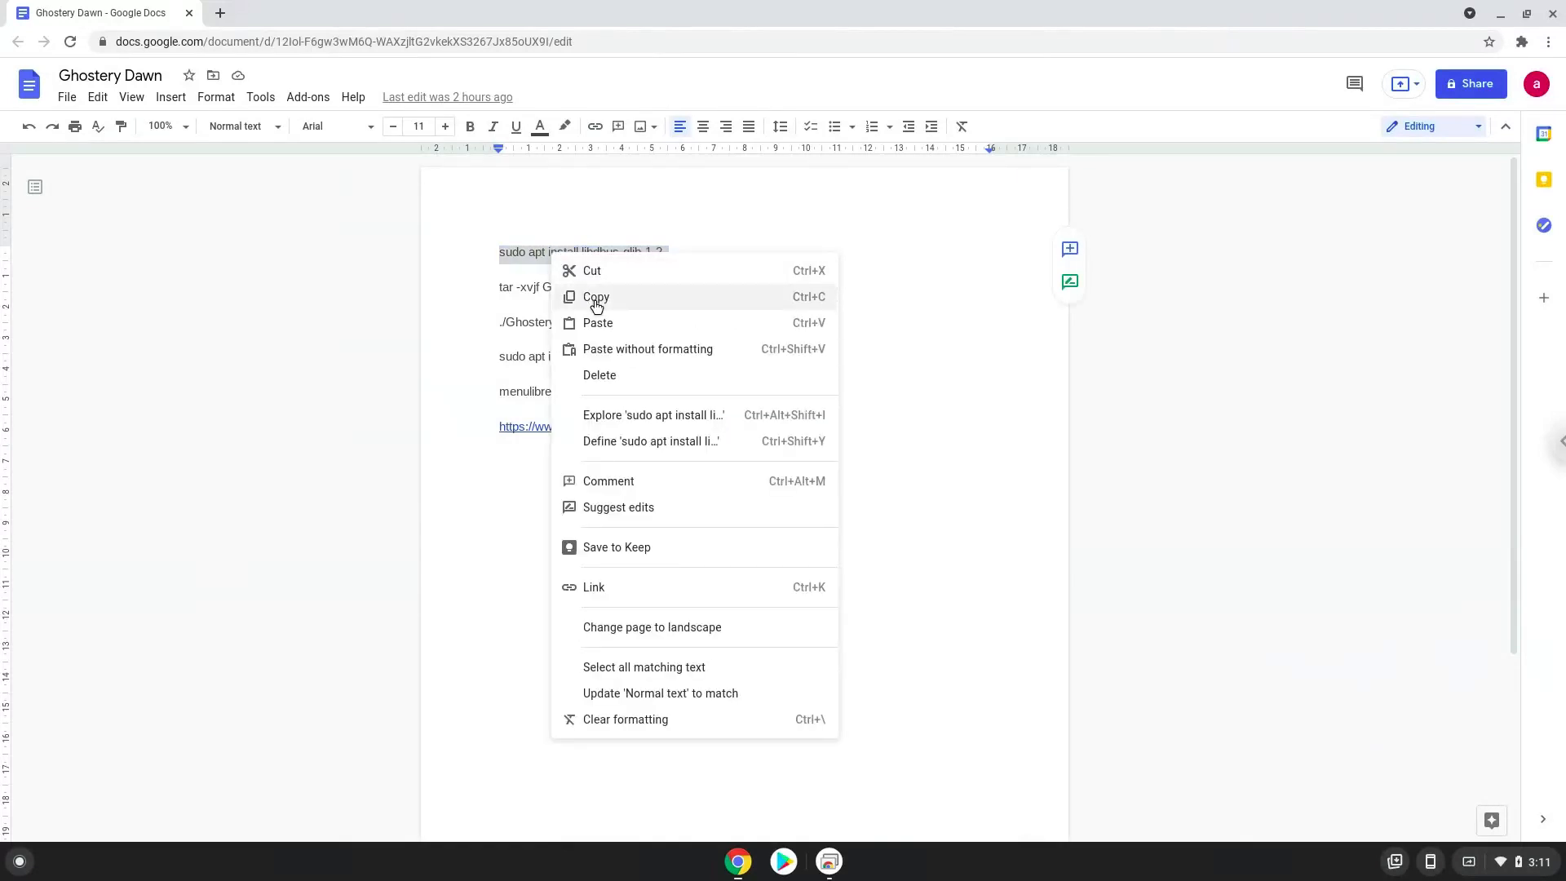
{"action": "left_click", "coordinate": [595, 297]}
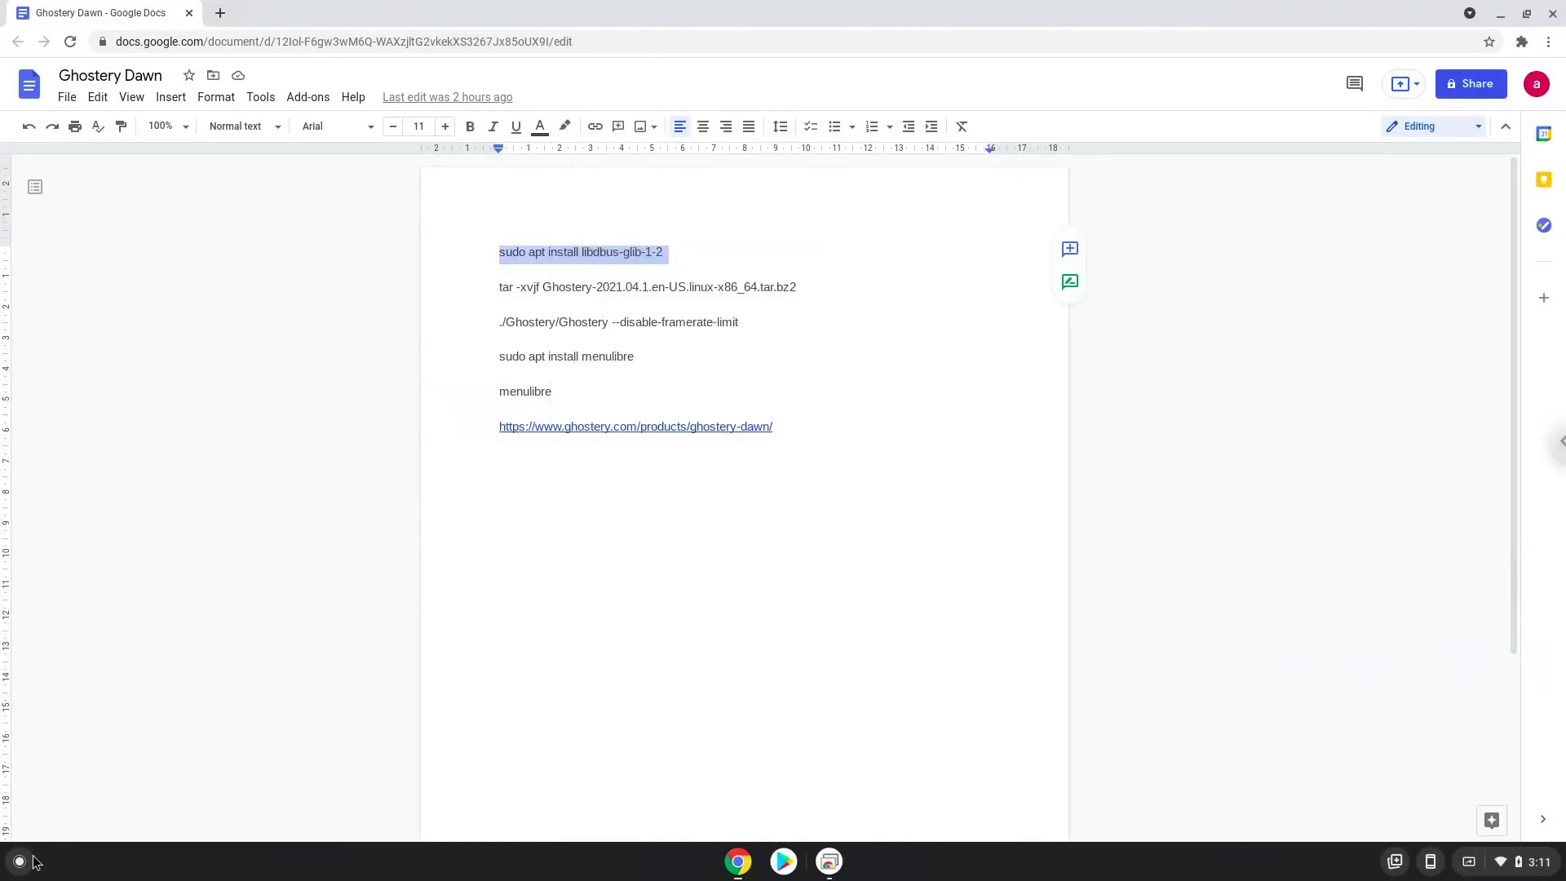
Search the launcher for 'terminal' and launch the Linux Terminal app.
{"action": "left_click", "coordinate": [18, 861]}
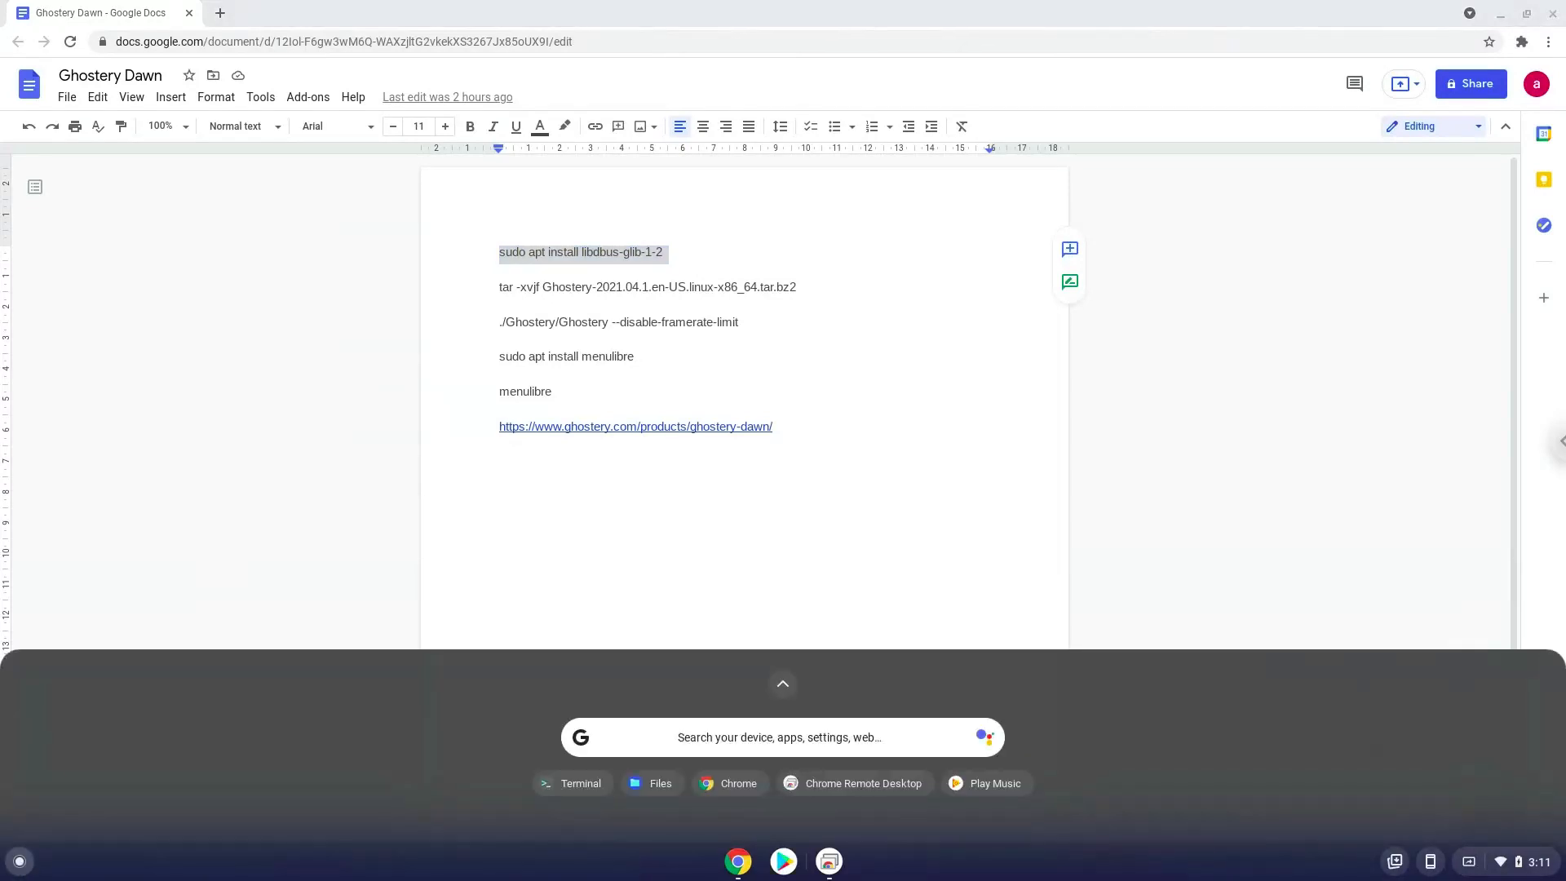
{"action": "type", "text": "terminal"}
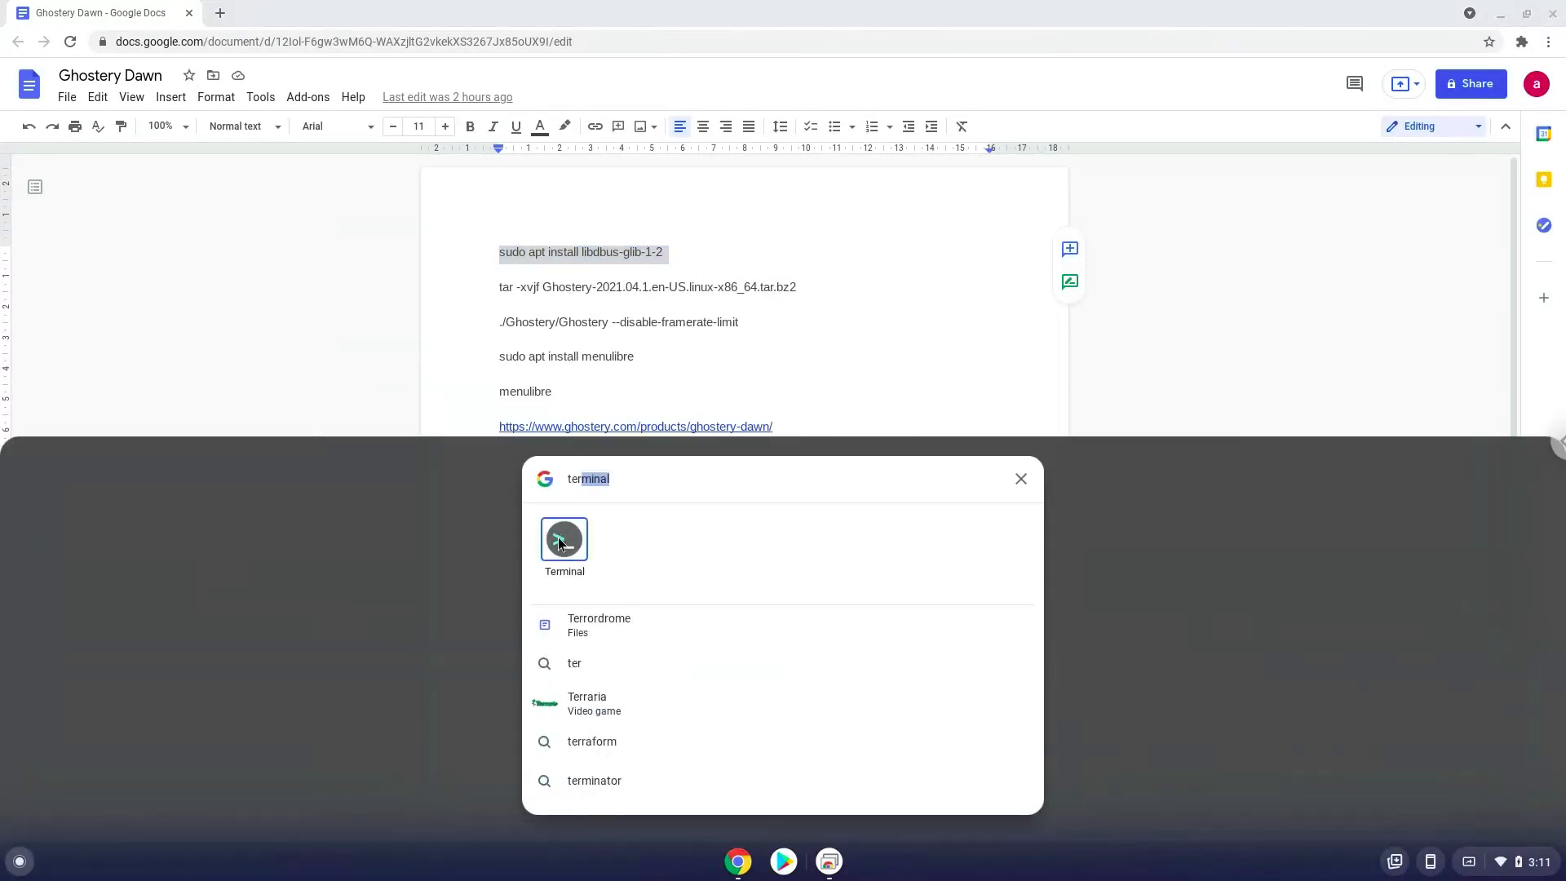
{"action": "left_click", "coordinate": [564, 539]}
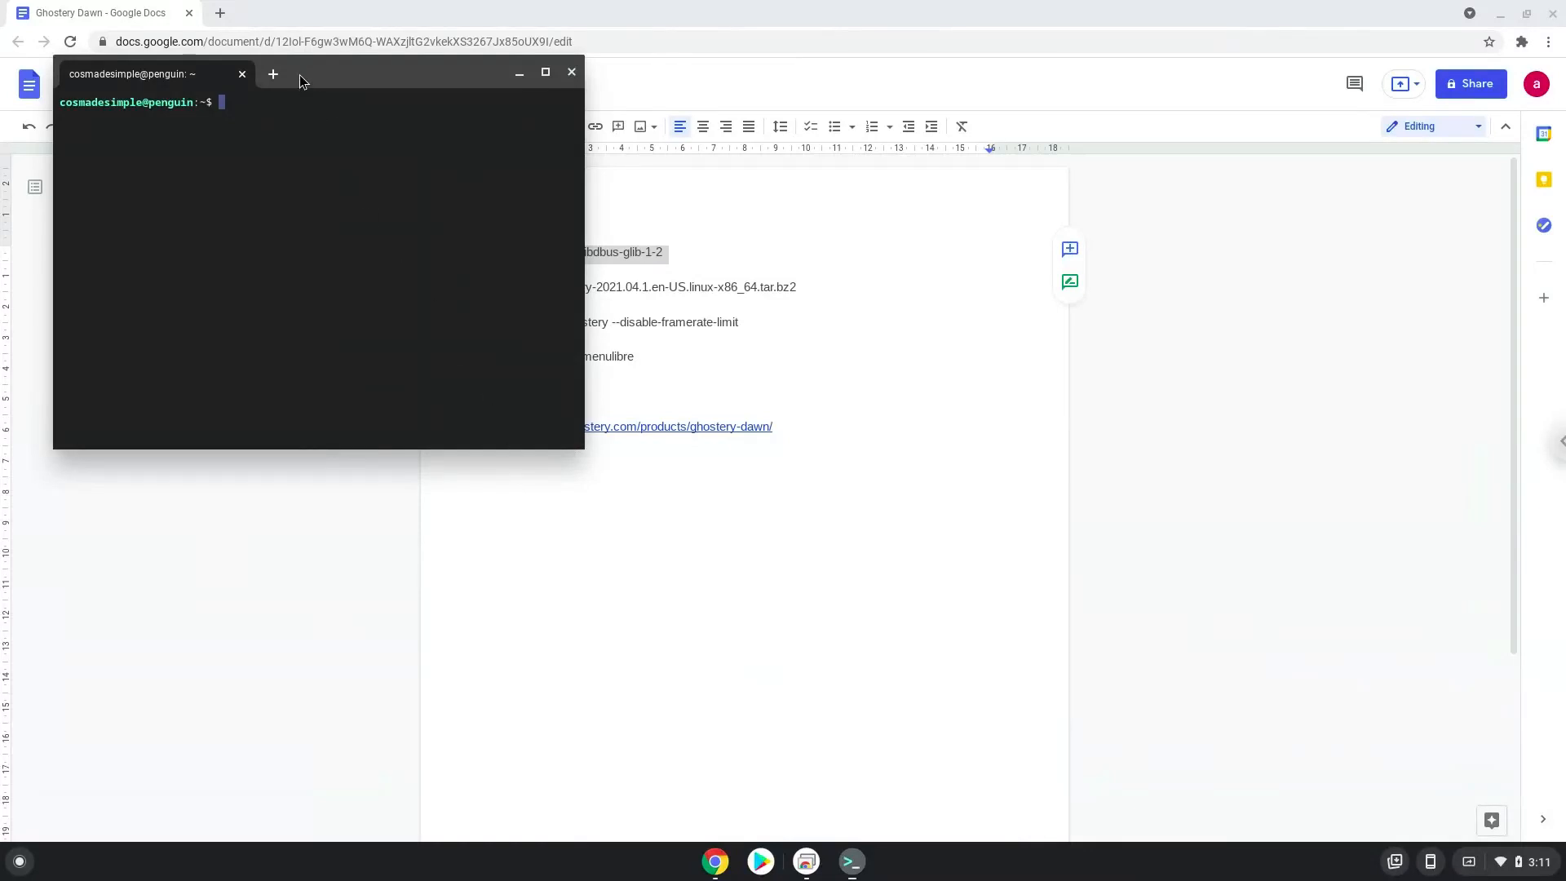
Install libdbus-glib-1-2 and extract Ghostery-2021.04.1.en-US.linux-x86_64.tar.bz2 with tar -xvjf.
{"action": "left_click", "coordinate": [545, 72]}
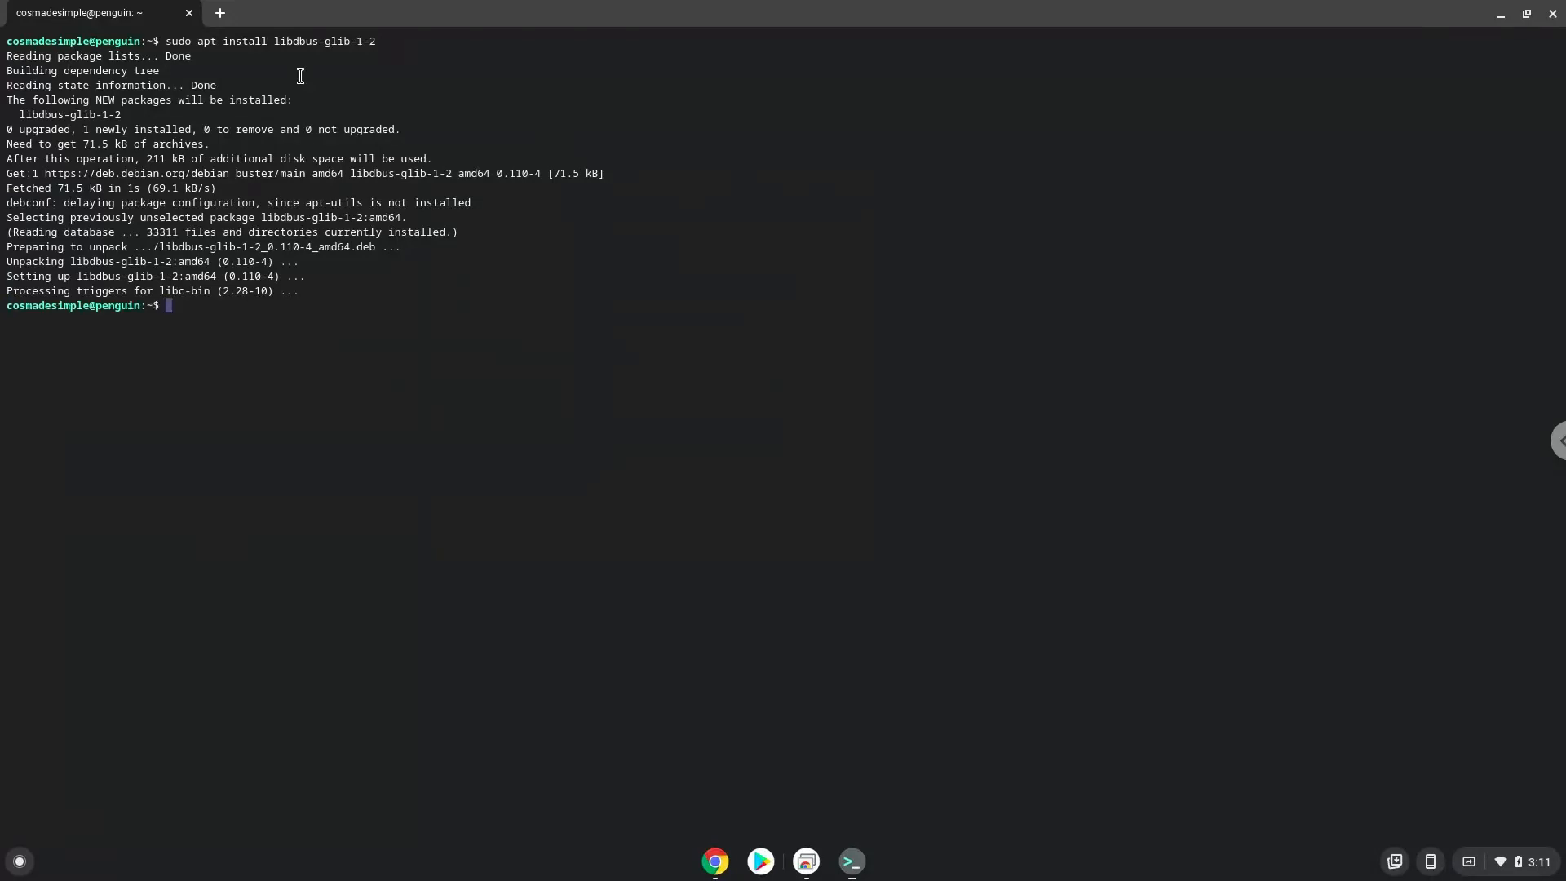
{"action": "mouse_move", "coordinate": [467, 487]}
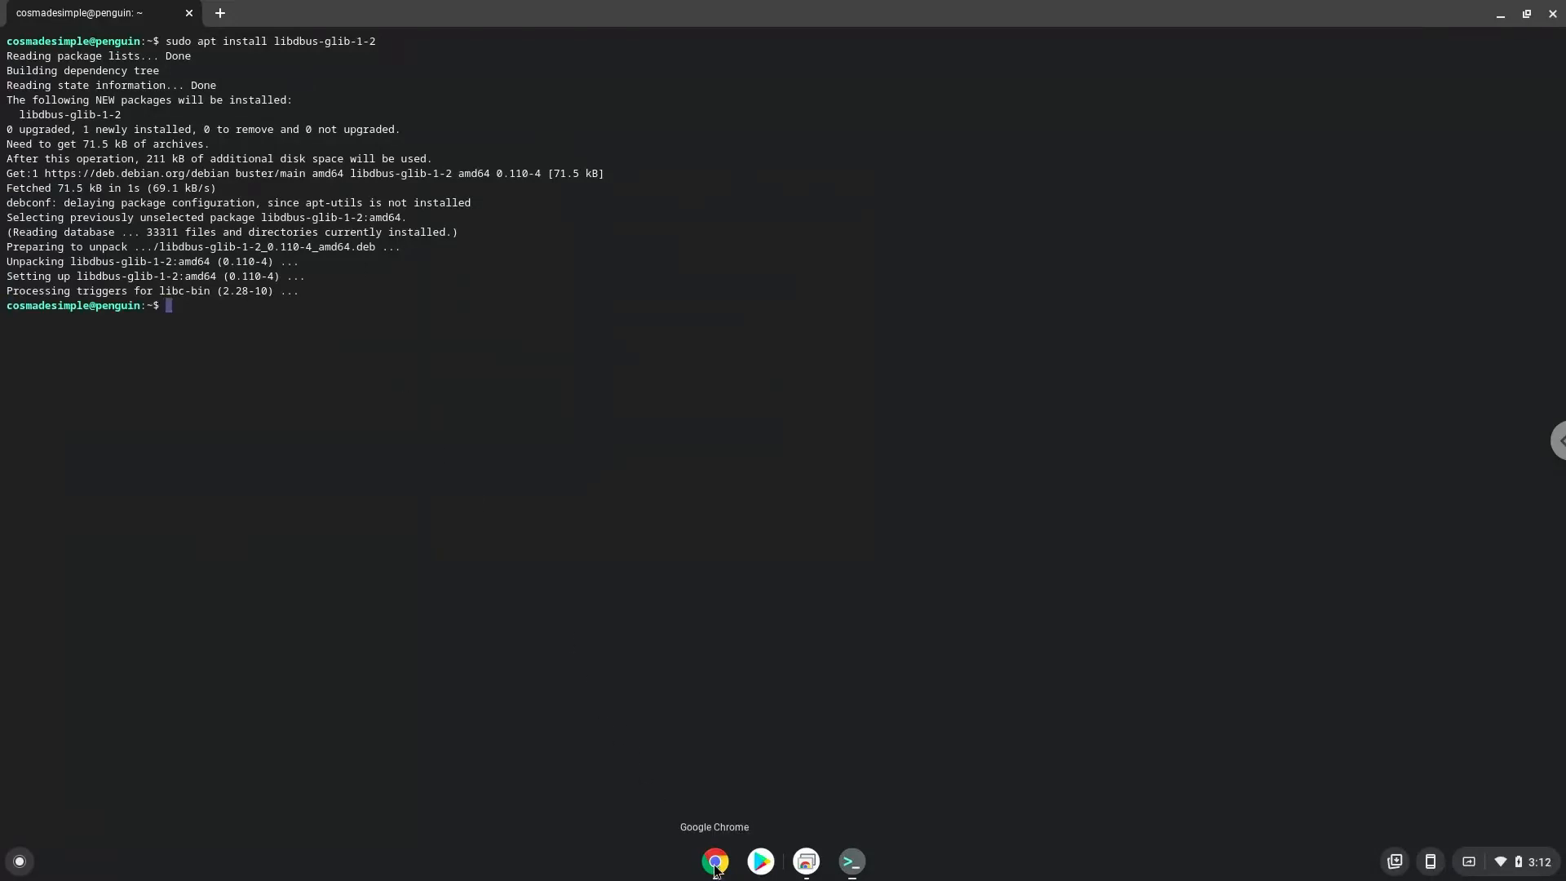
{"action": "left_click", "coordinate": [715, 860]}
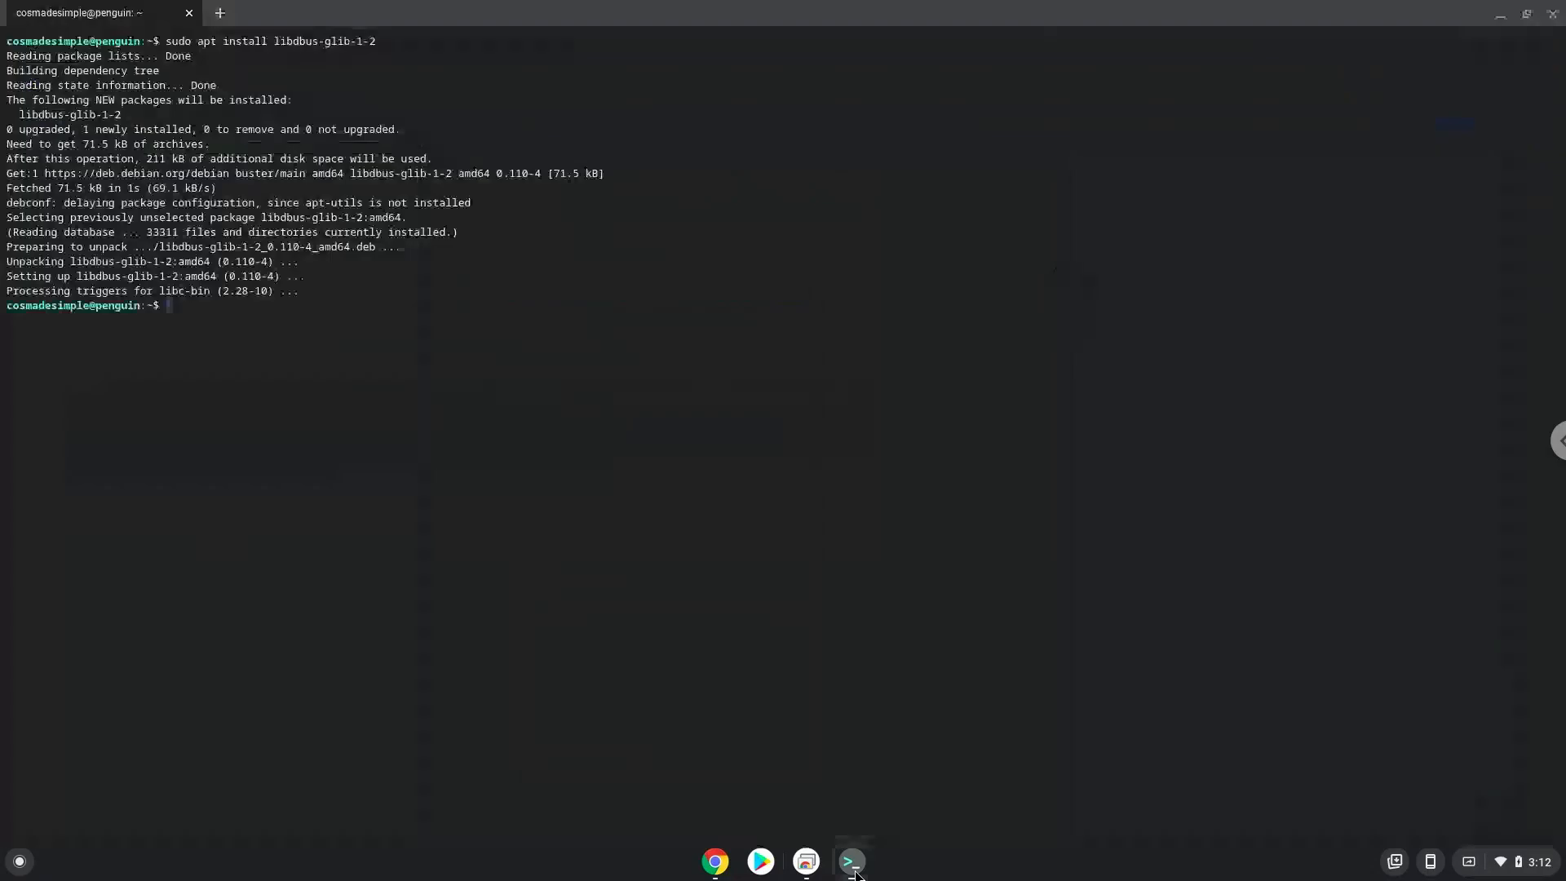
{"action": "type", "text": "tar -xvjf Ghostery-2021.04.1.en-US.linux-x86_64.tar.bz2"}
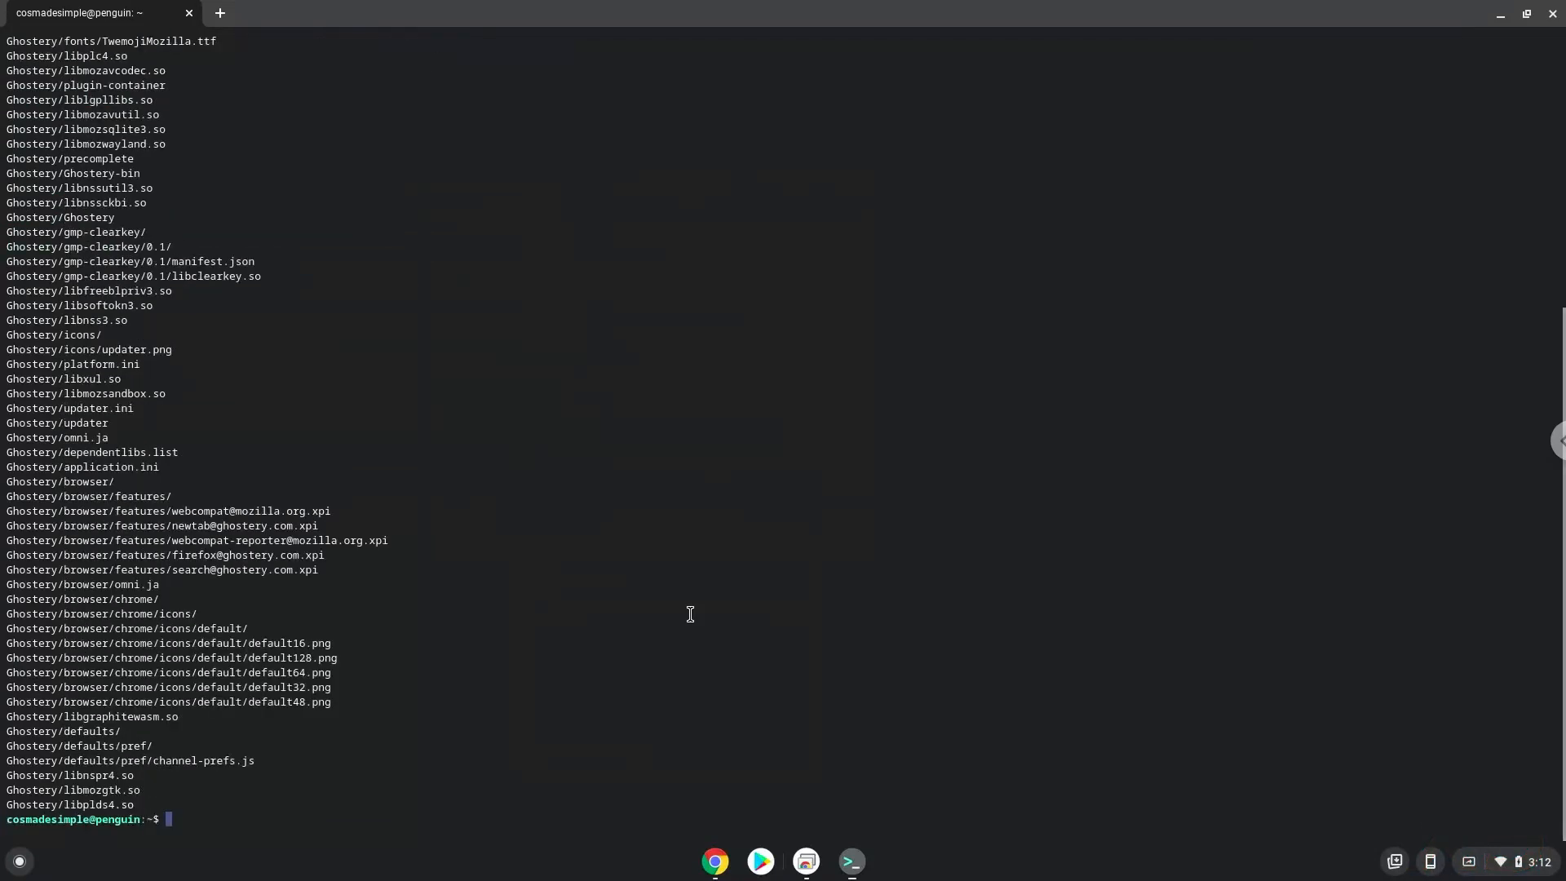
{"action": "mouse_move", "coordinate": [690, 618]}
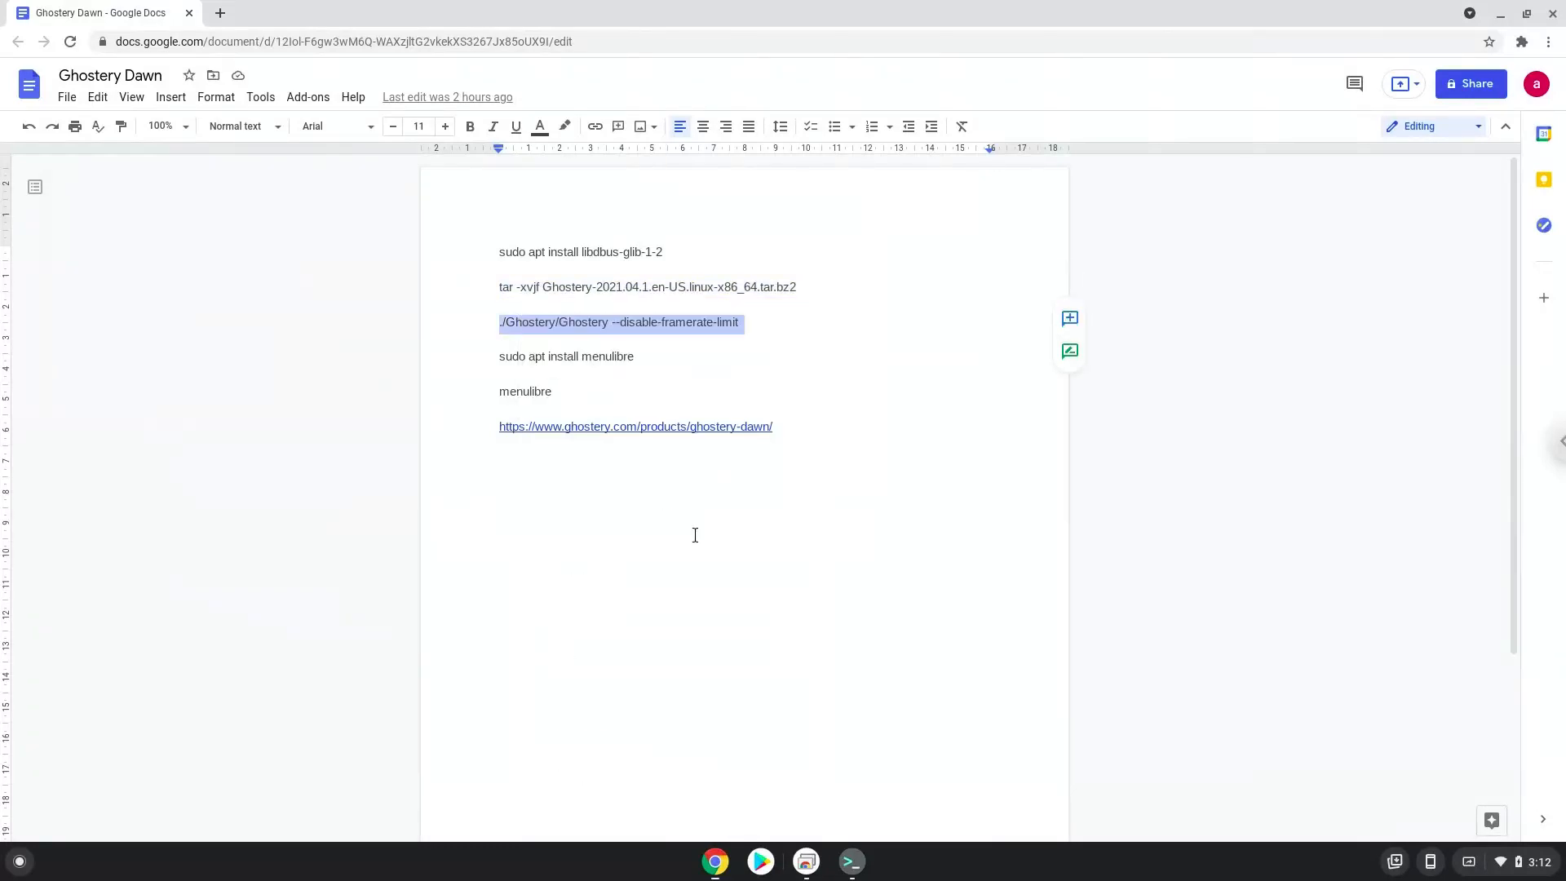
Run ./Ghostery/Ghostery --disable-framerate-limit in Terminal to reach the Dawn welcome screen.
{"action": "left_click", "coordinate": [850, 861]}
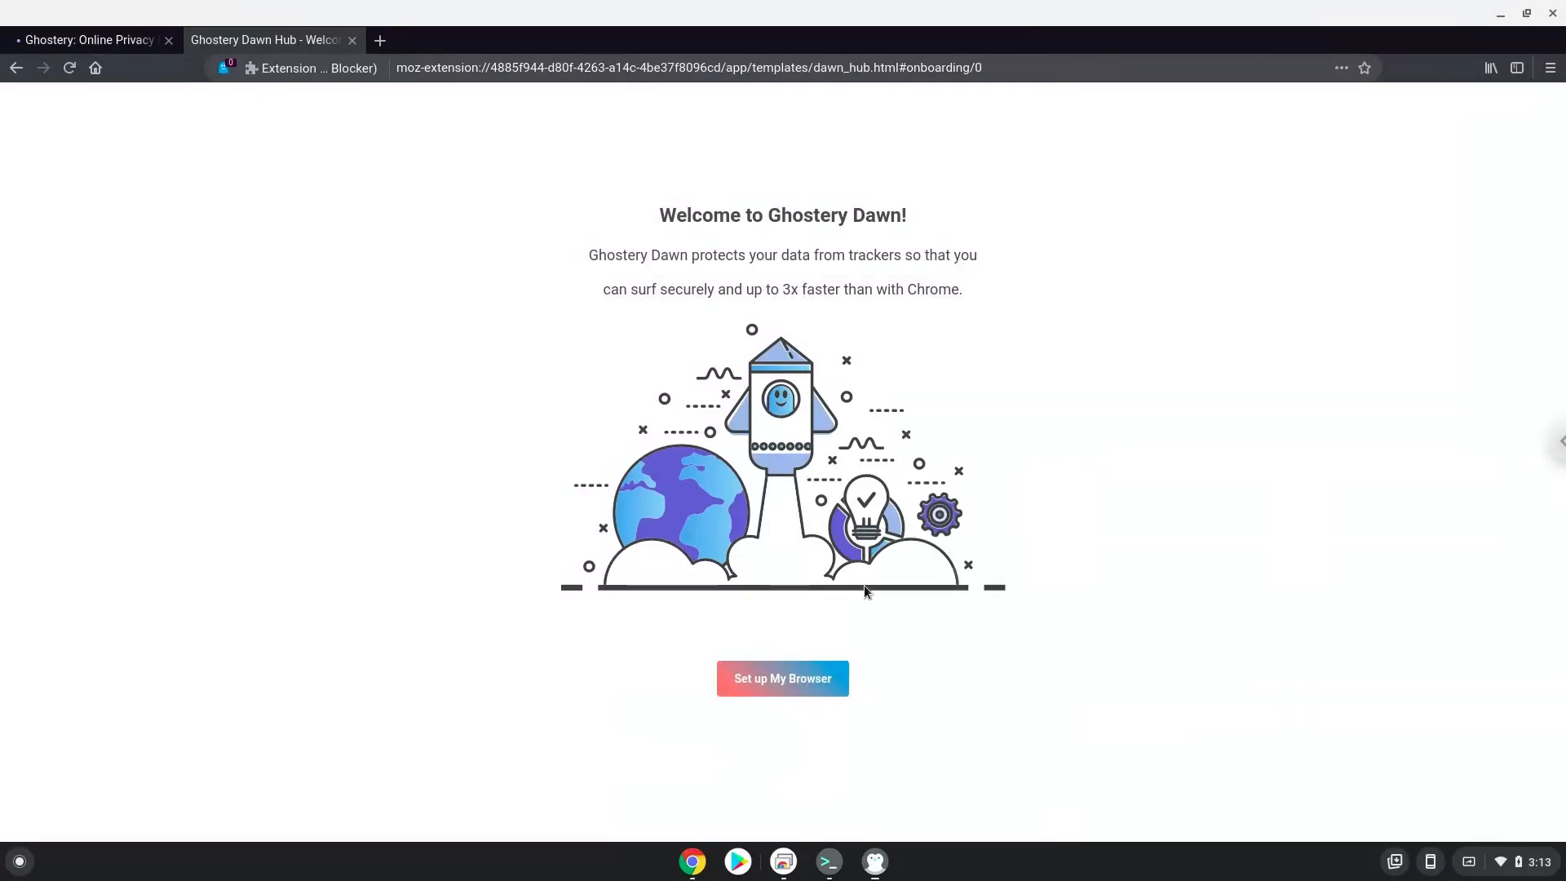
Skip creating a Ghostery account and accept the recommended privacy choices.
{"action": "left_click", "coordinate": [782, 678]}
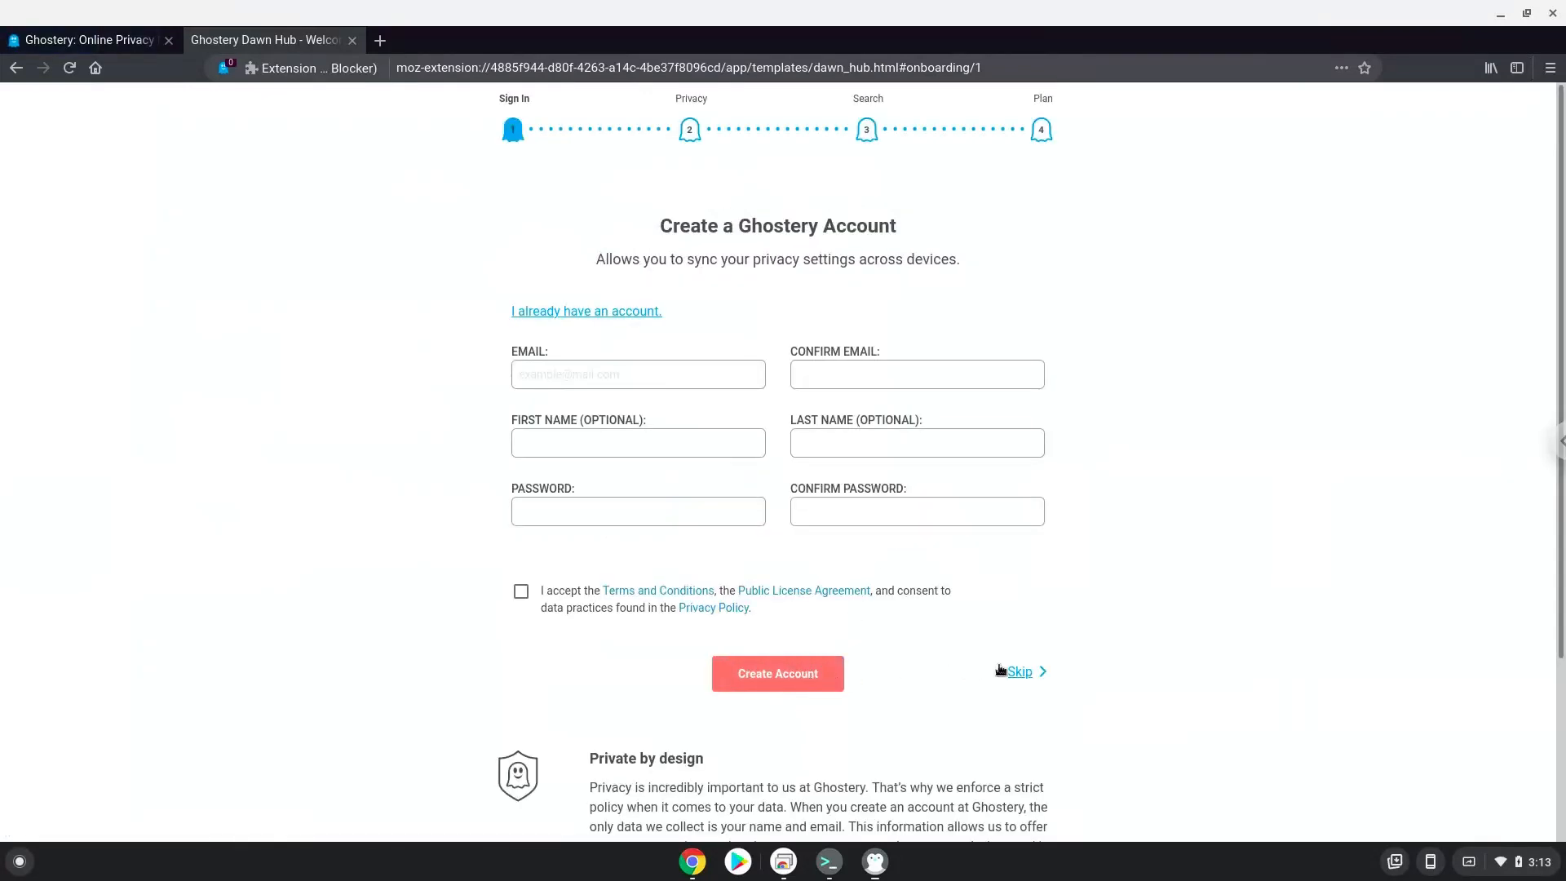
{"action": "left_click", "coordinate": [1019, 672]}
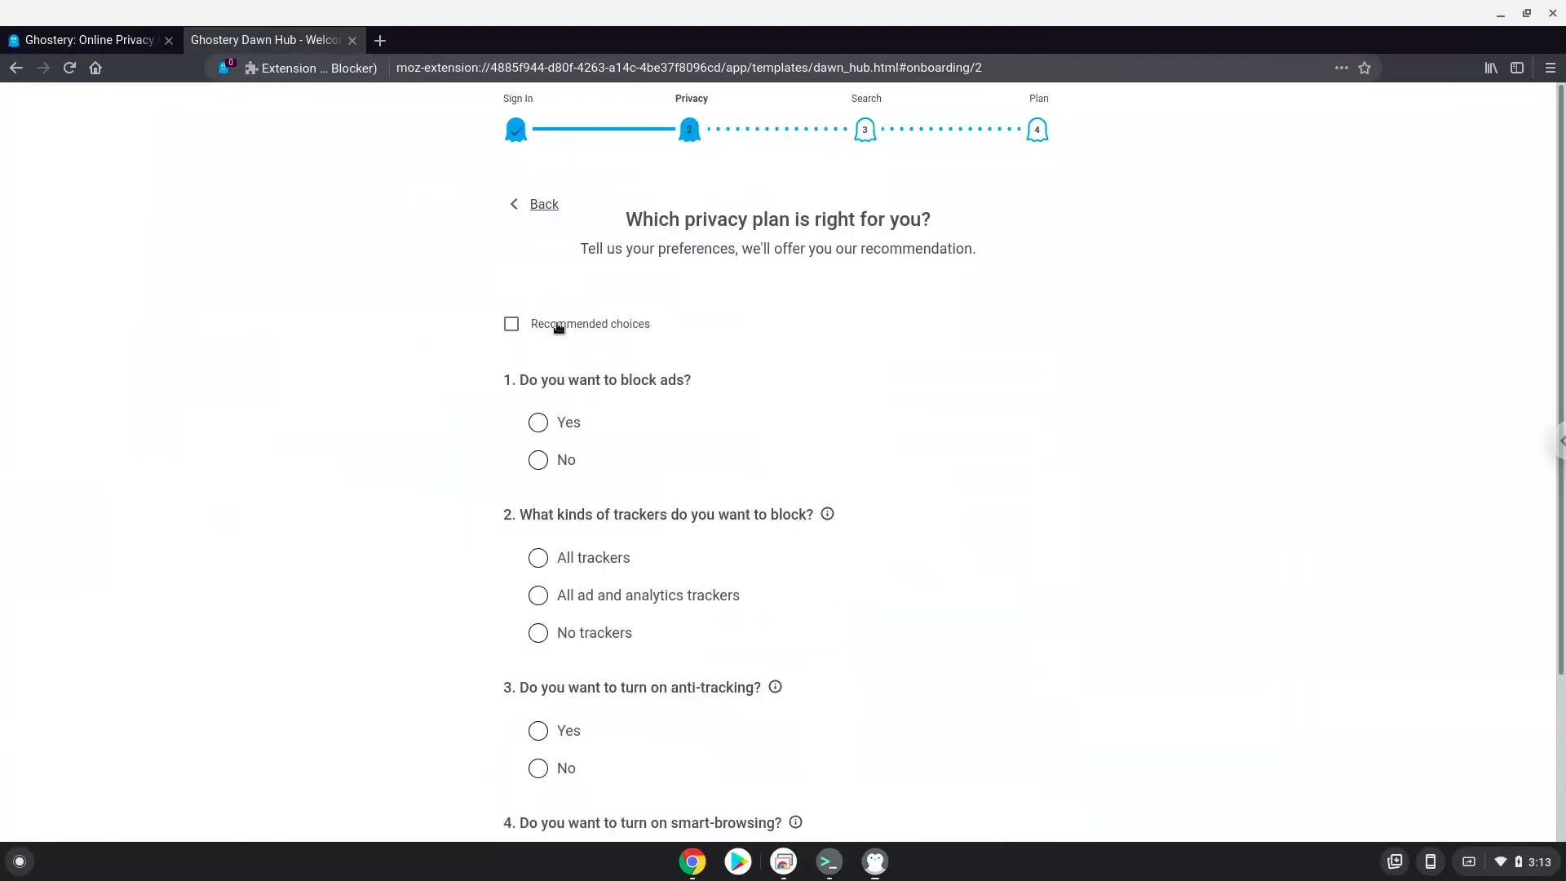
{"action": "left_click", "coordinate": [511, 324]}
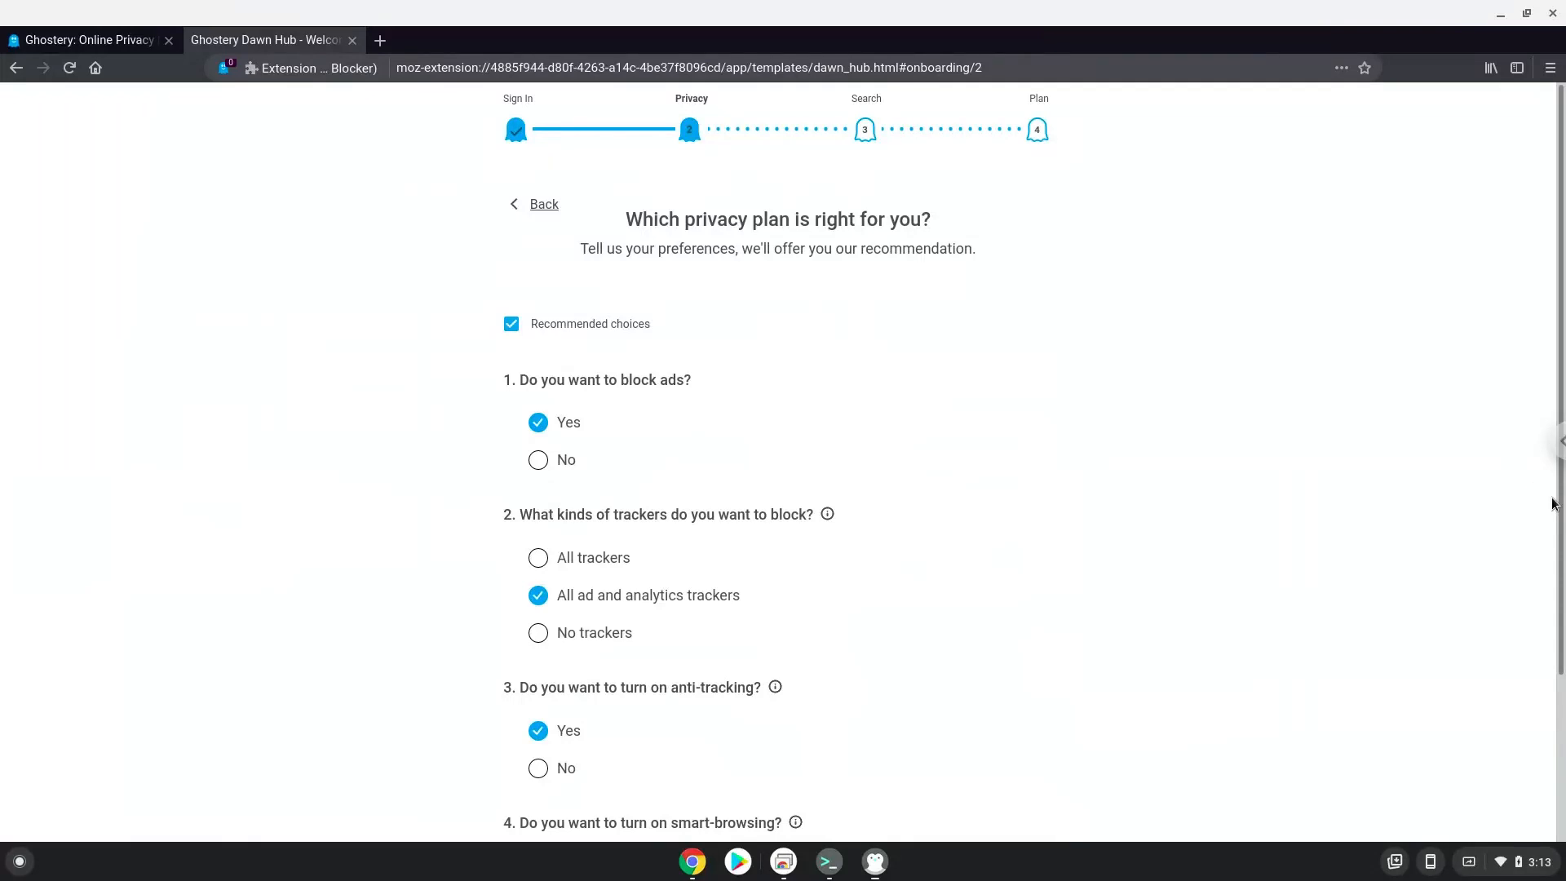
{"action": "scroll", "scroll_direction": "down", "scroll_amount": 3}
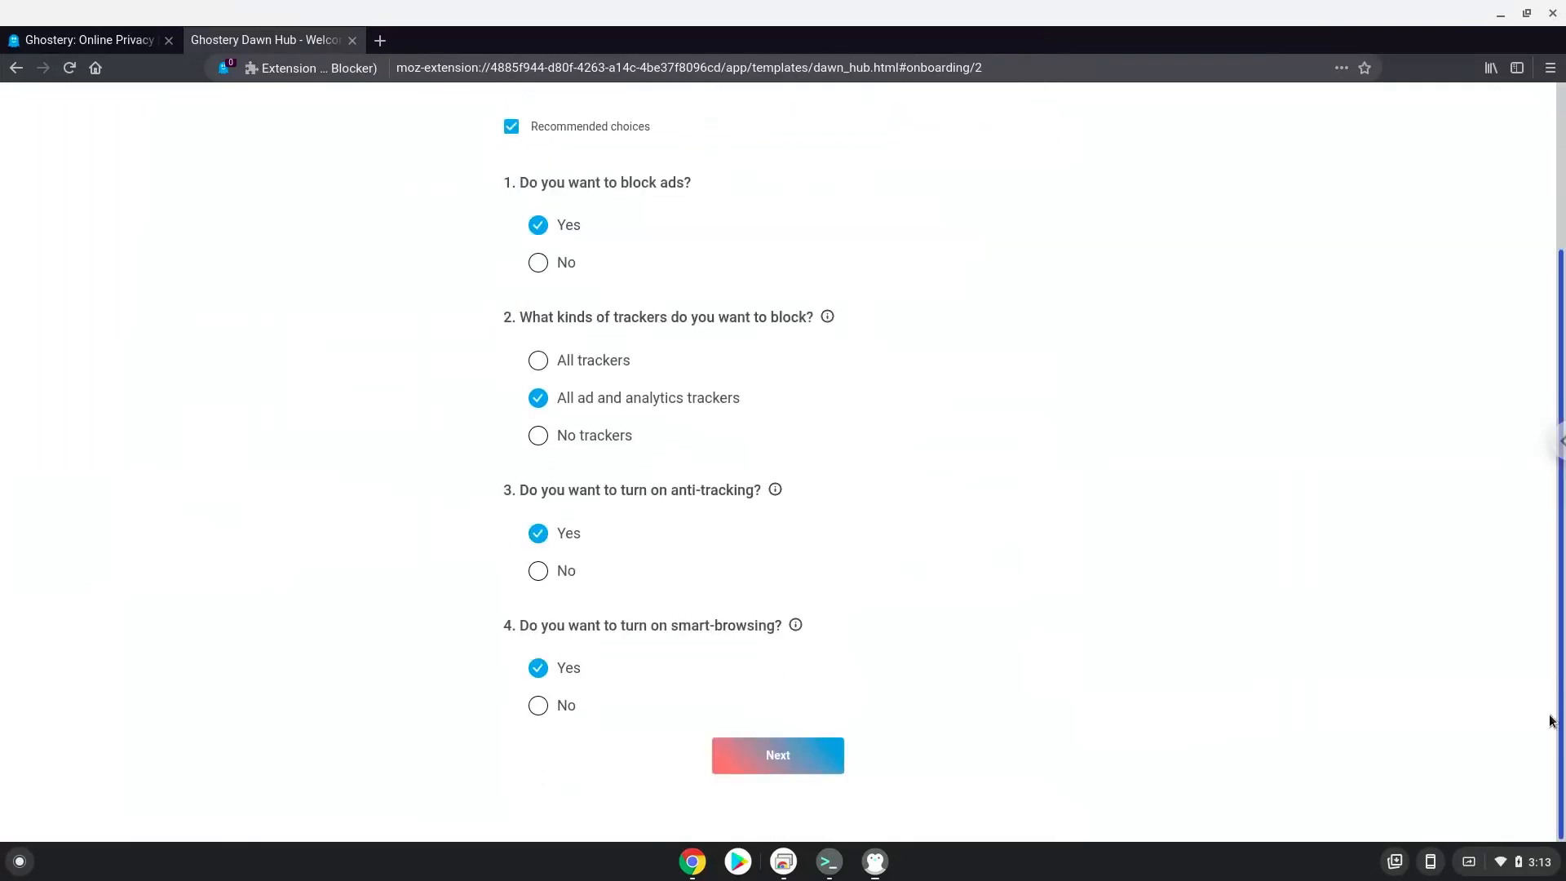
{"action": "left_click", "coordinate": [777, 755]}
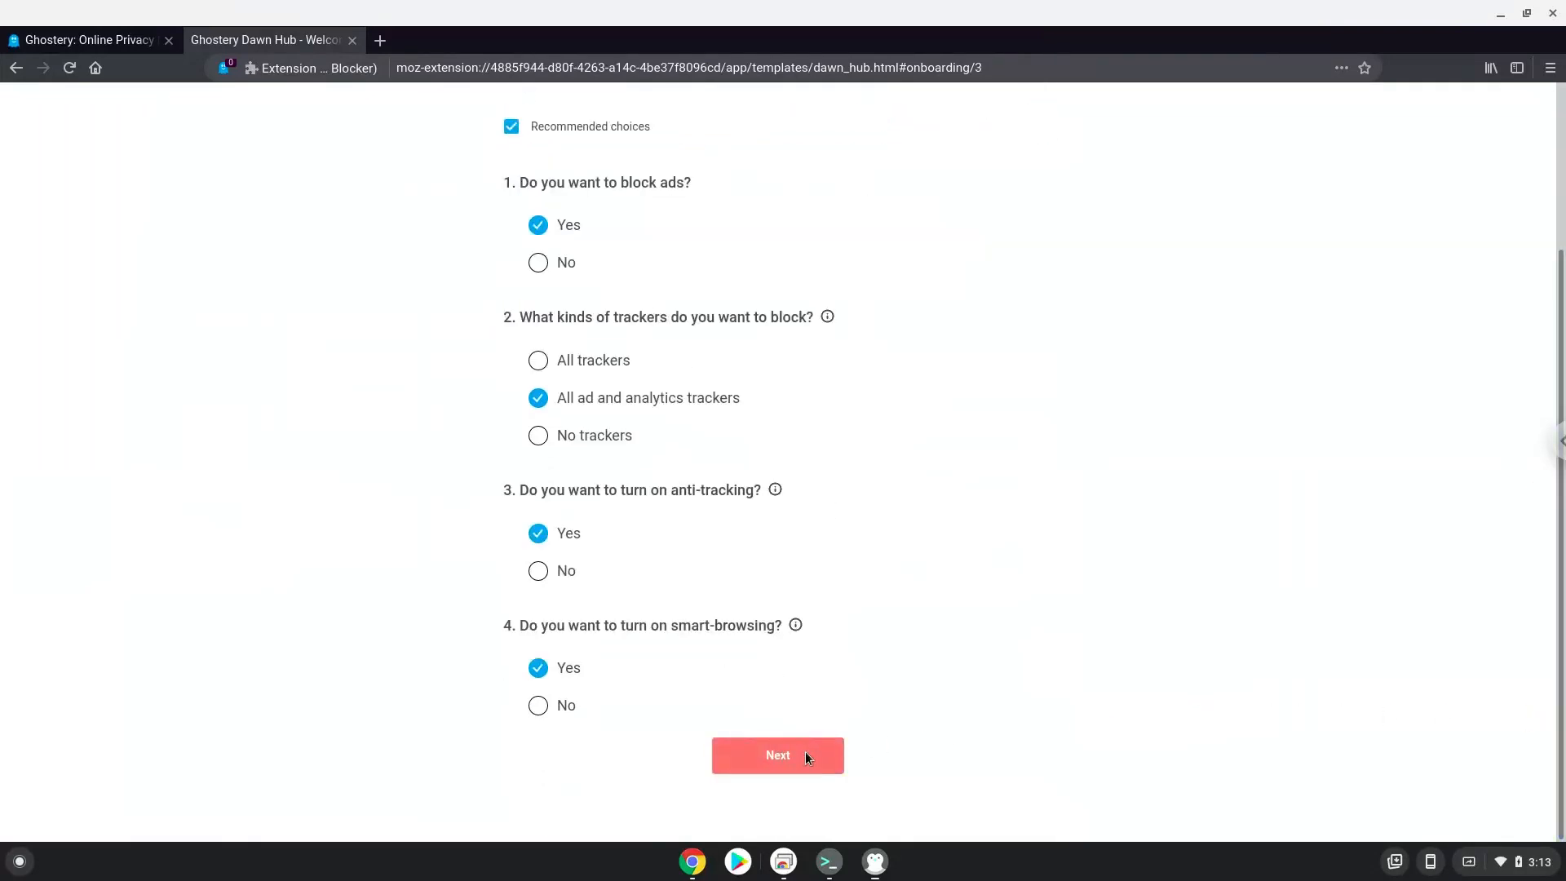
Keep Ghostery Glow as search, choose the Free plan, and start browsing.
{"action": "left_click", "coordinate": [777, 753]}
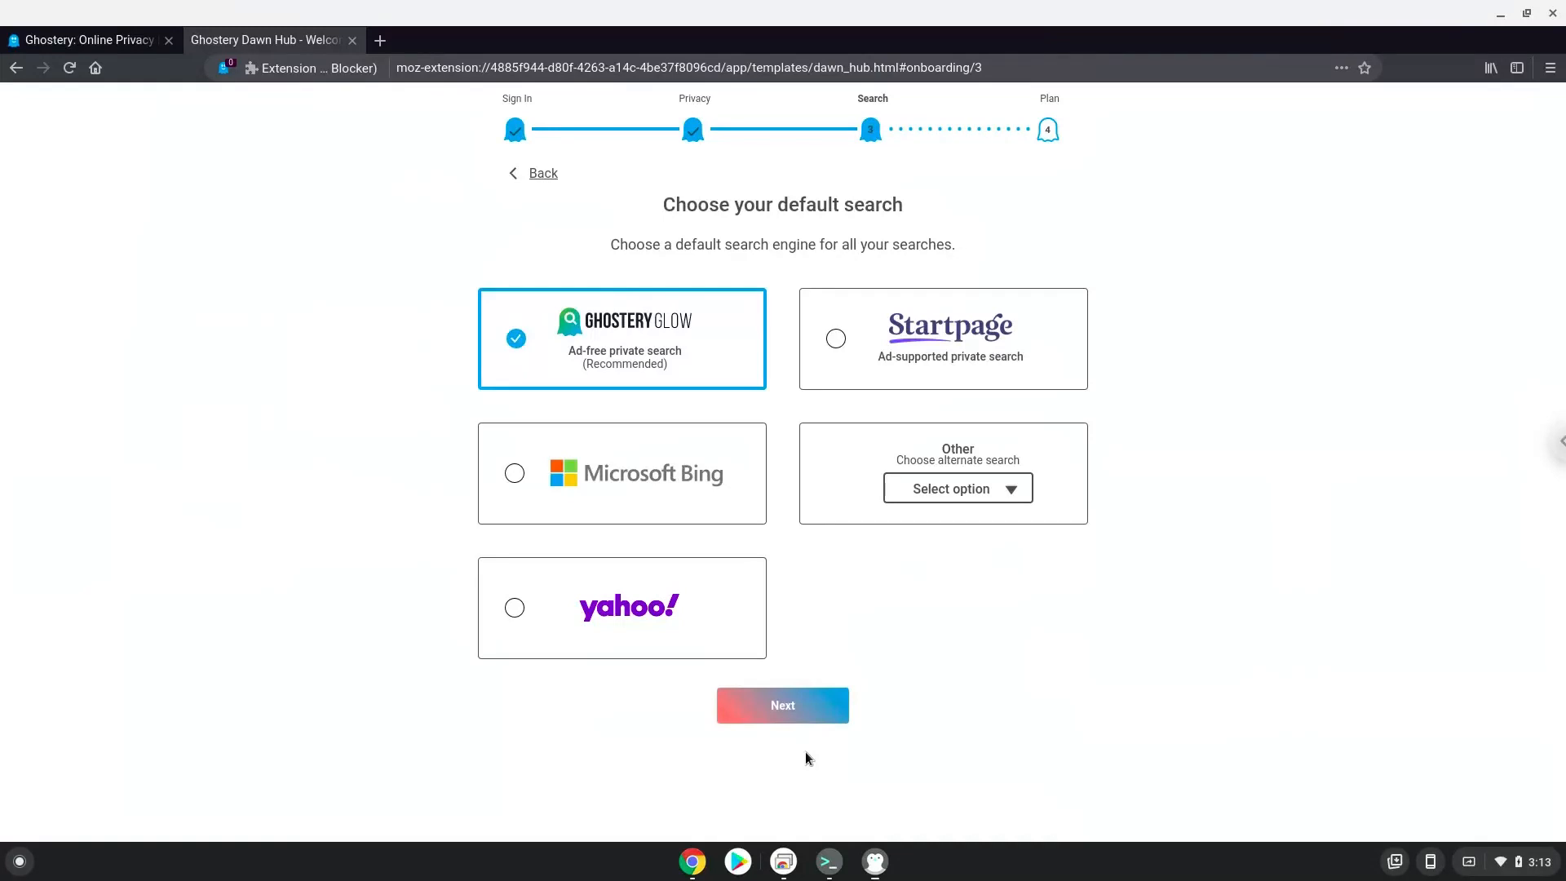
{"action": "mouse_move", "coordinate": [782, 704]}
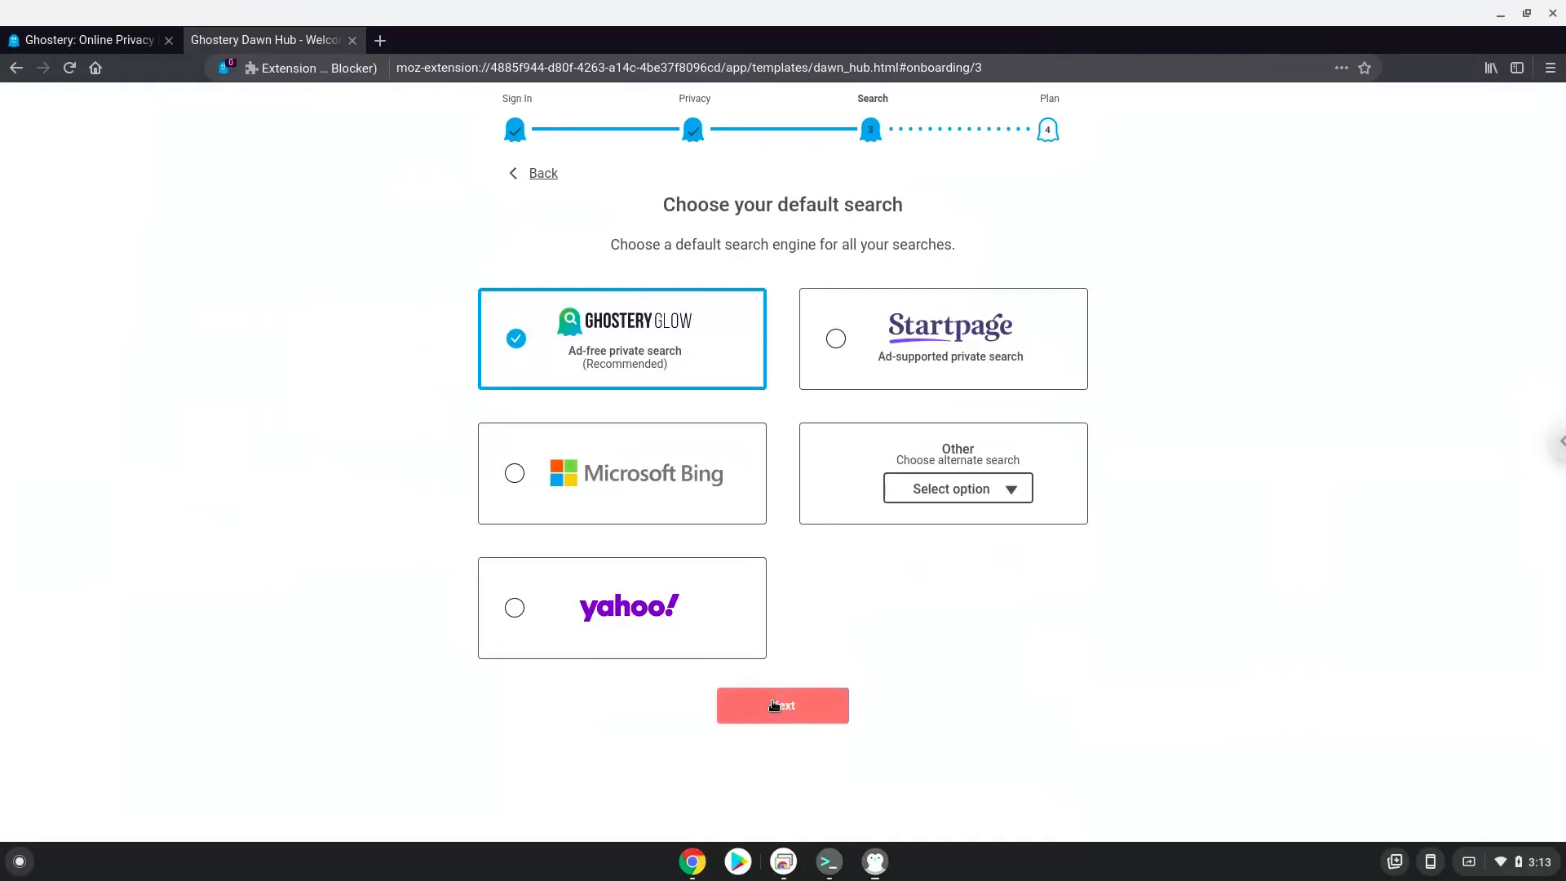
{"action": "left_click", "coordinate": [782, 704]}
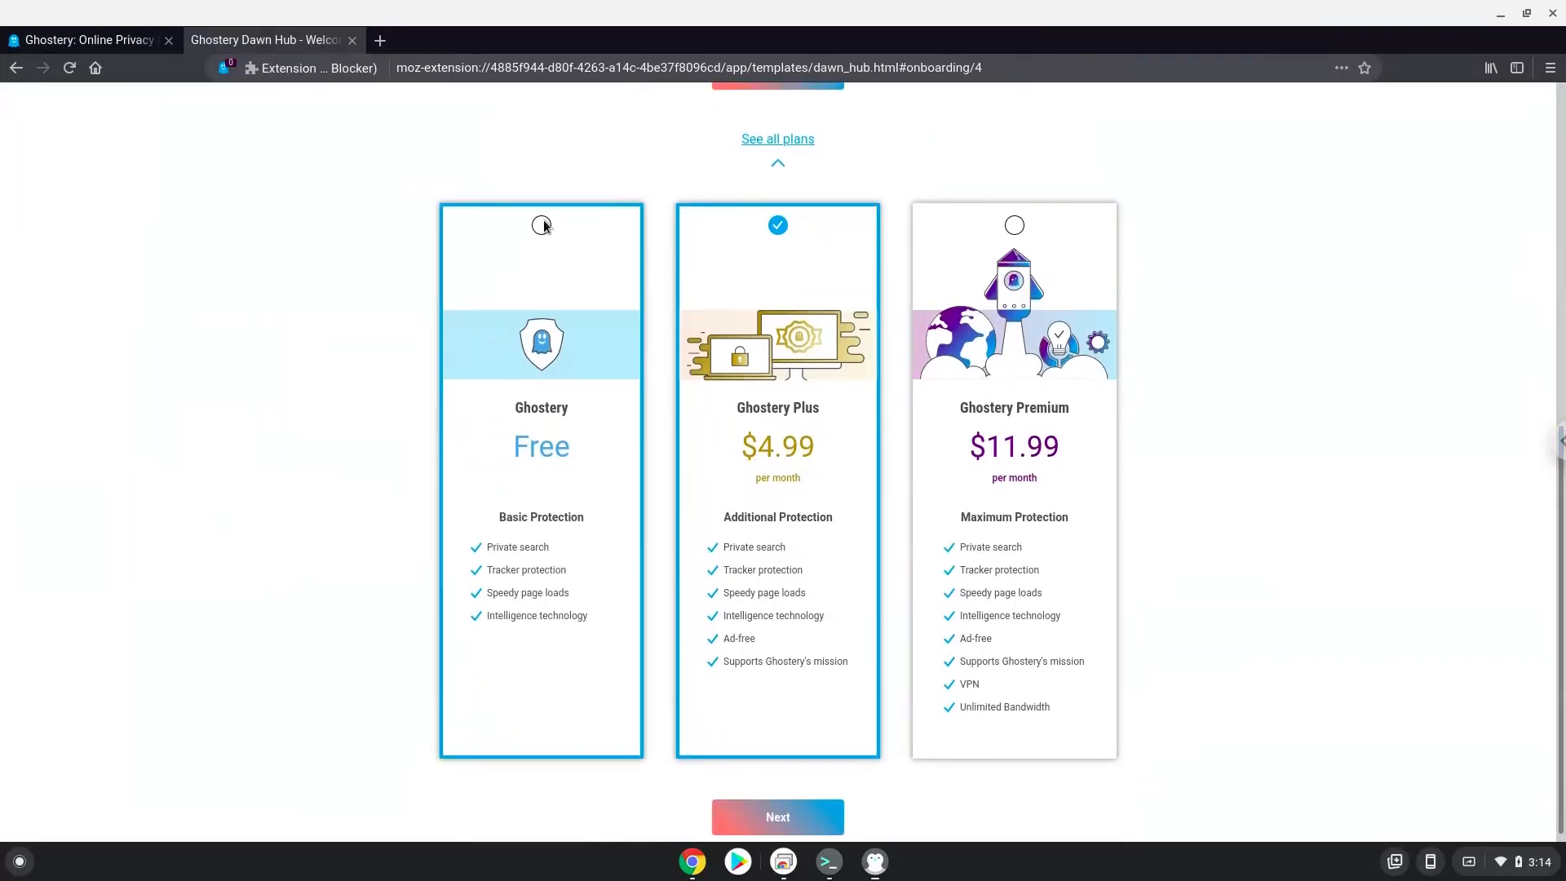
{"action": "left_click", "coordinate": [542, 225]}
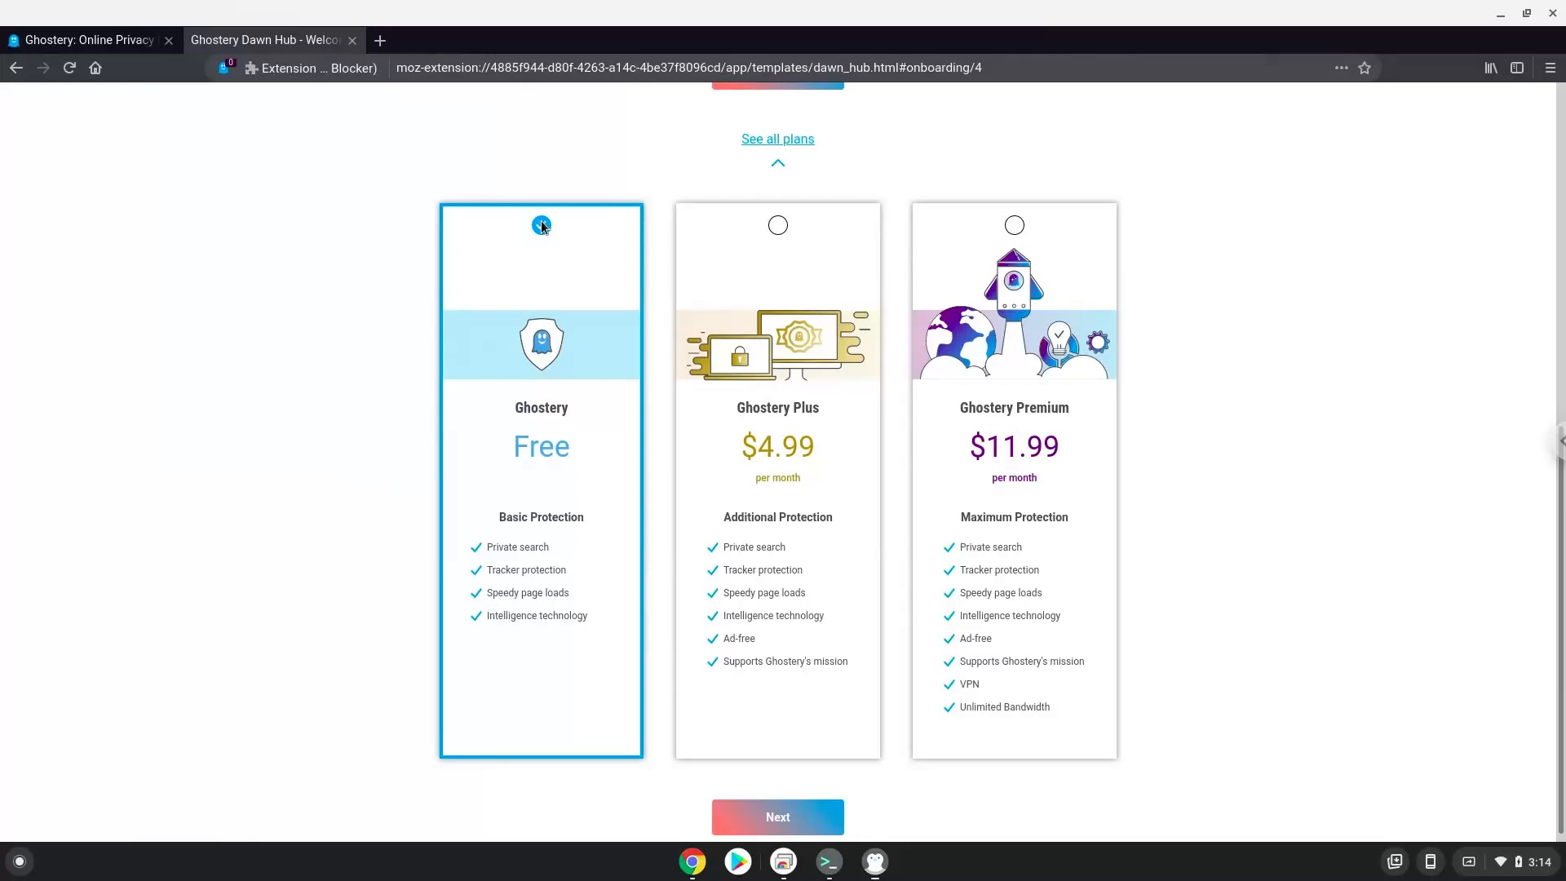
{"action": "left_click", "coordinate": [540, 225]}
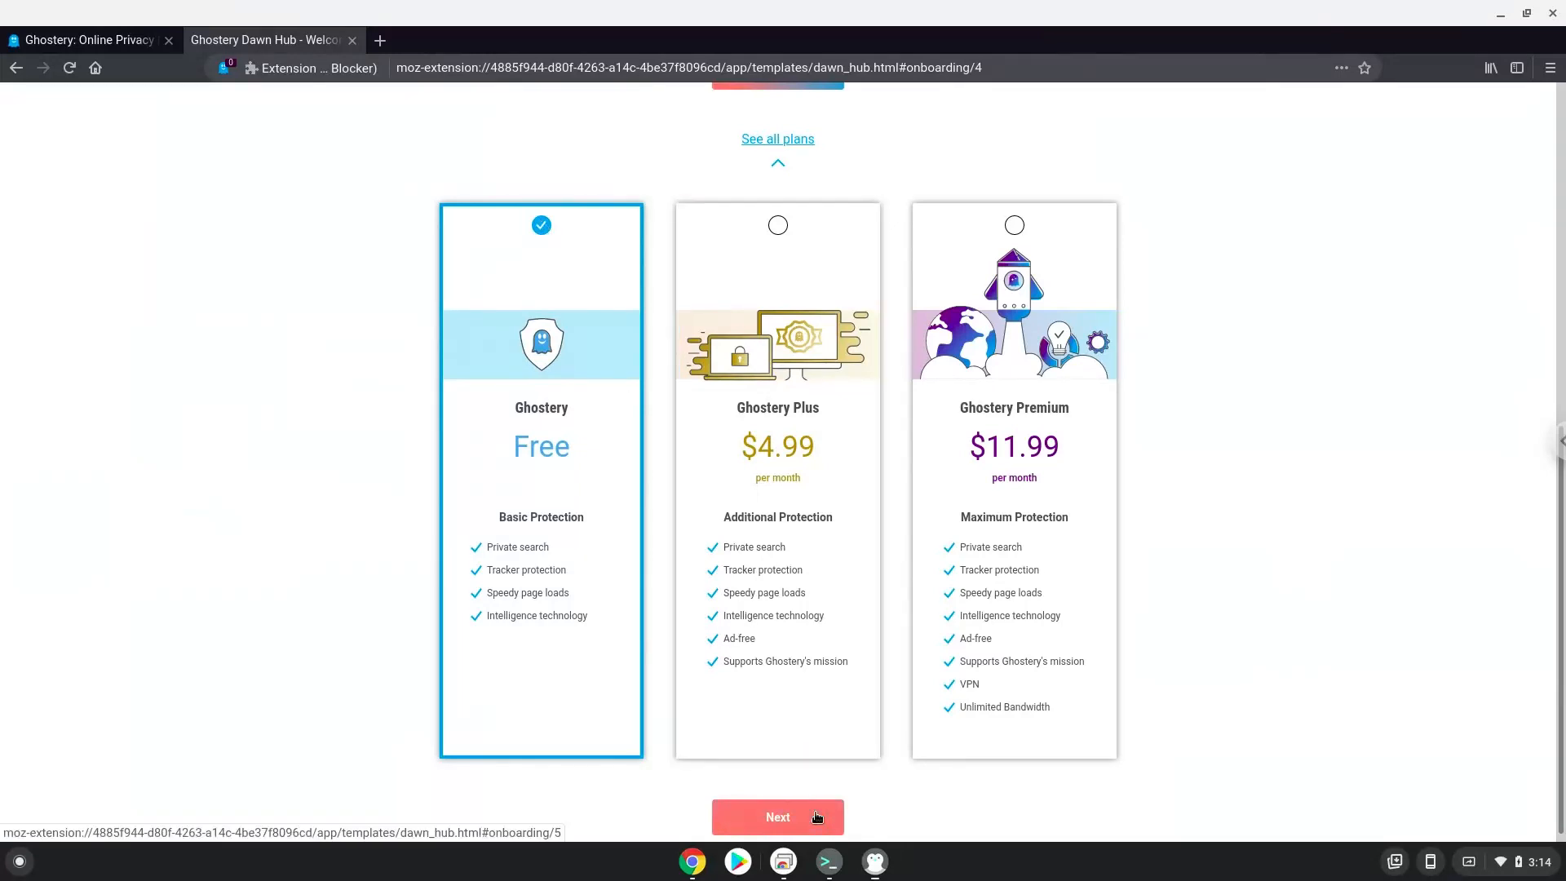
{"action": "left_click", "coordinate": [778, 816]}
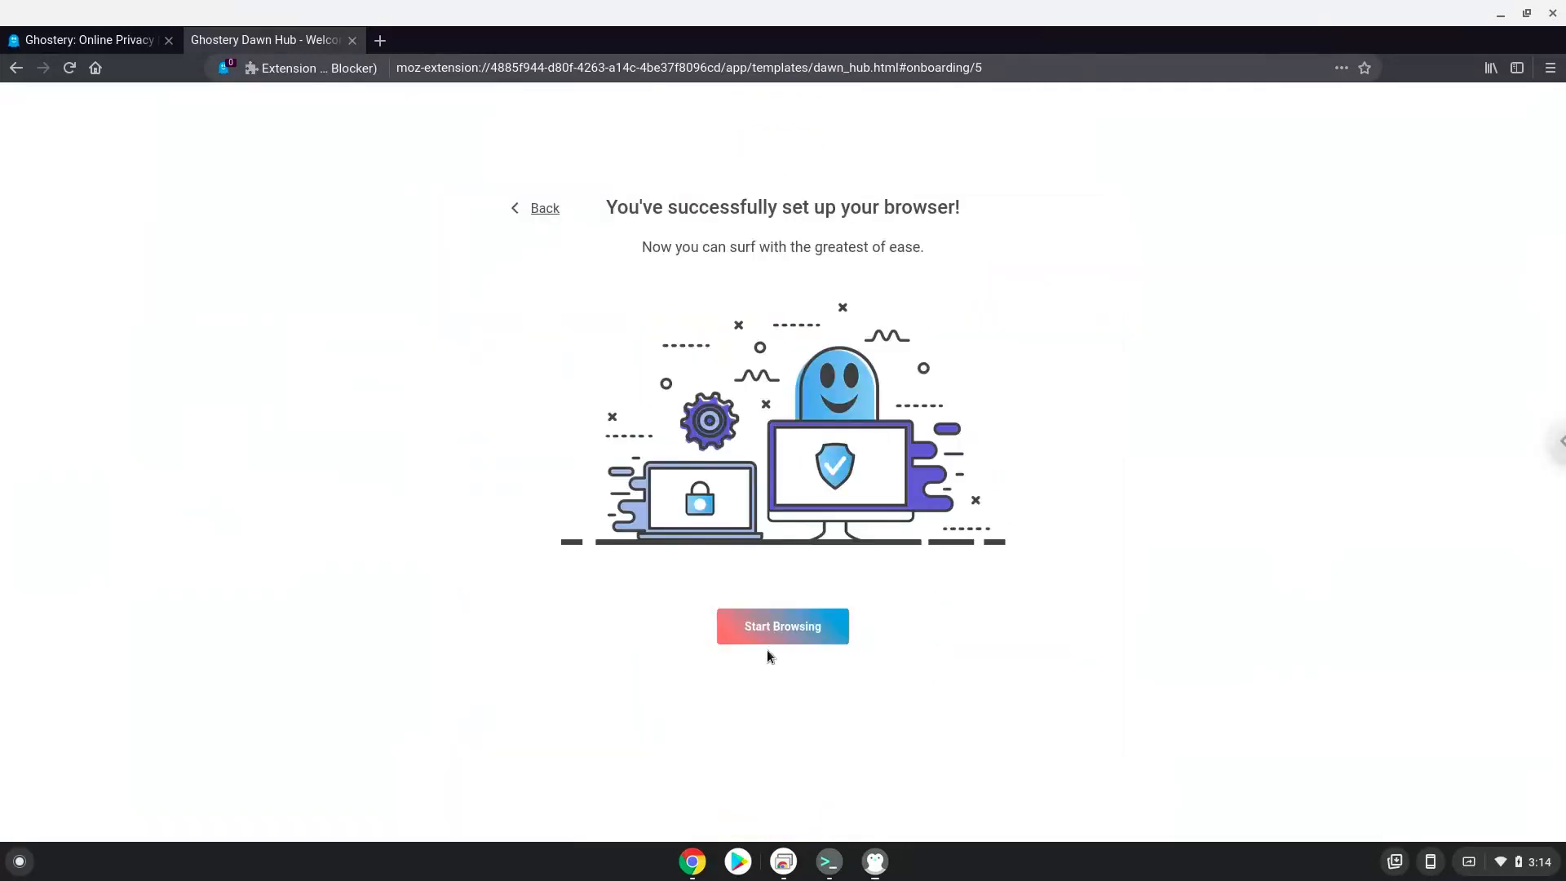
{"action": "left_click", "coordinate": [782, 626]}
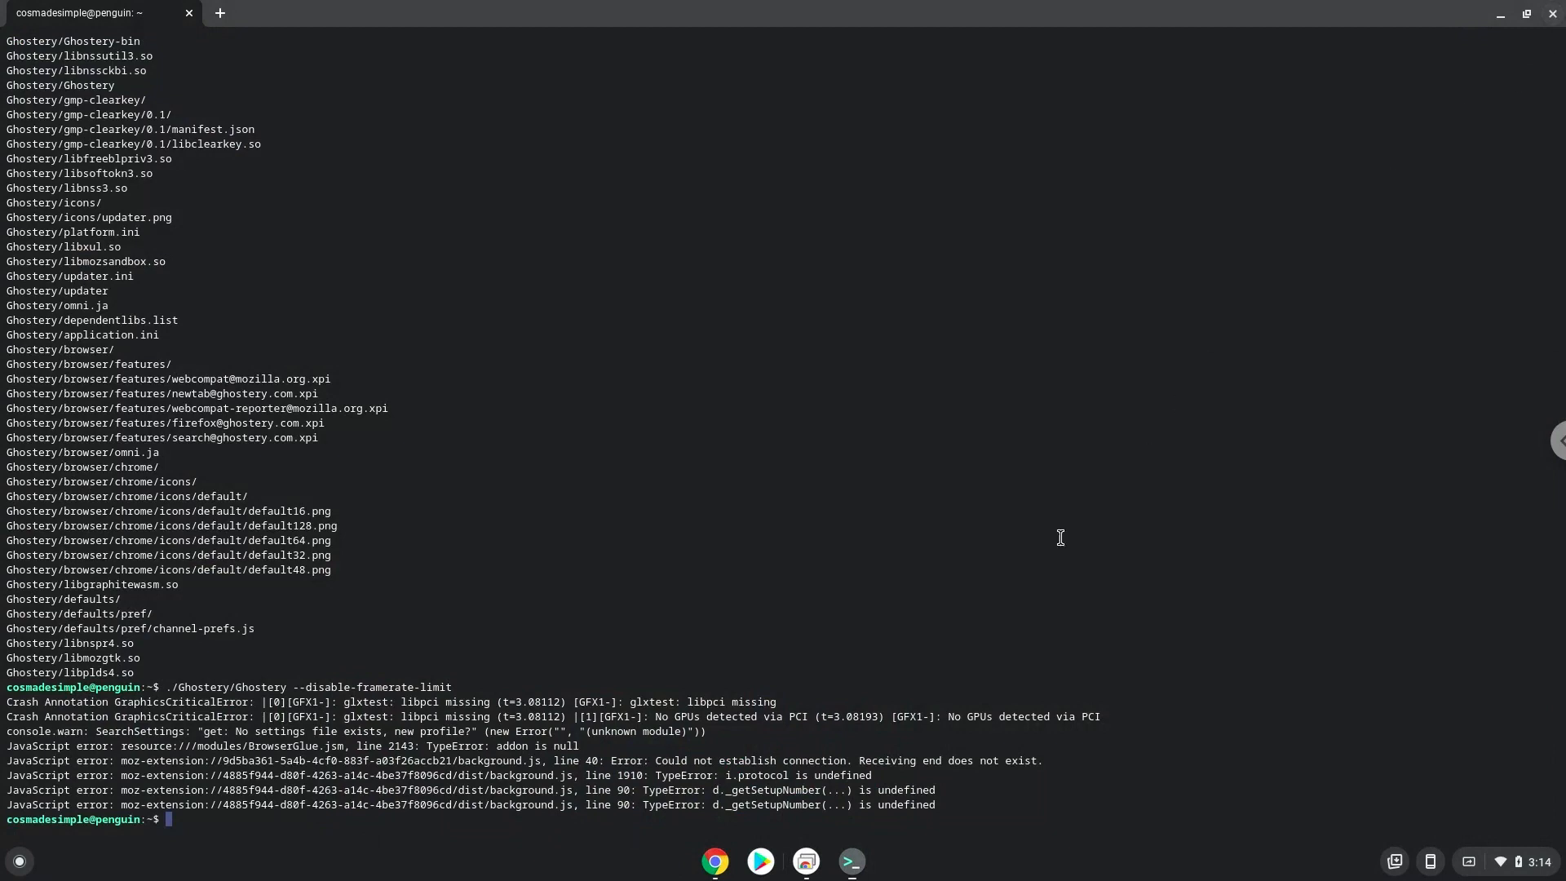
{"action": "mouse_move", "coordinate": [715, 860]}
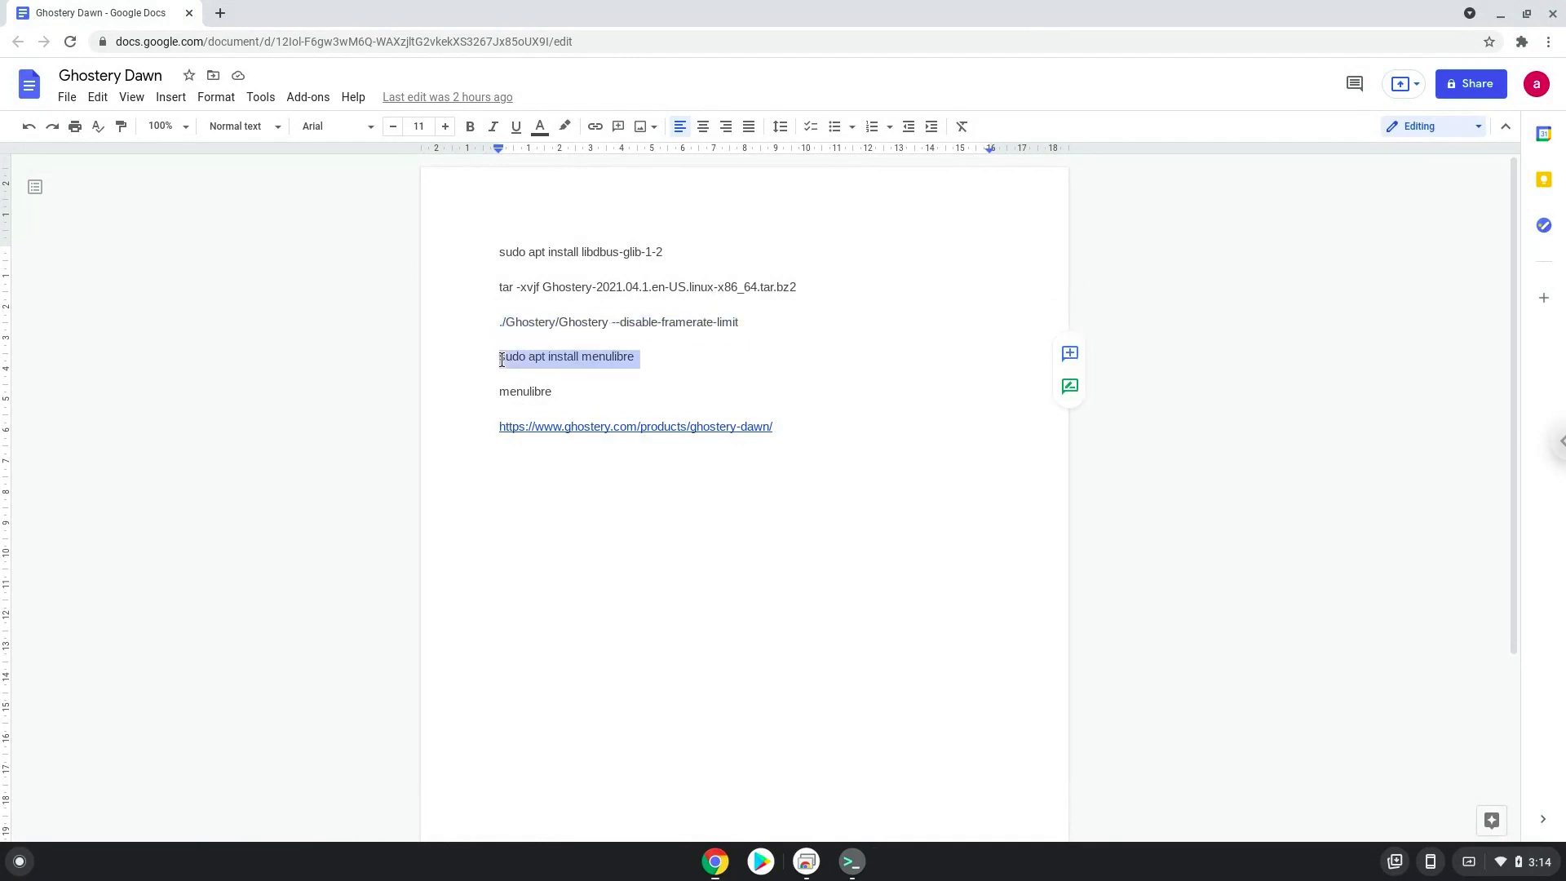
Copy the menulibre command and run sudo apt install menulibre, confirming with Y.
{"action": "right_click", "coordinate": [566, 356]}
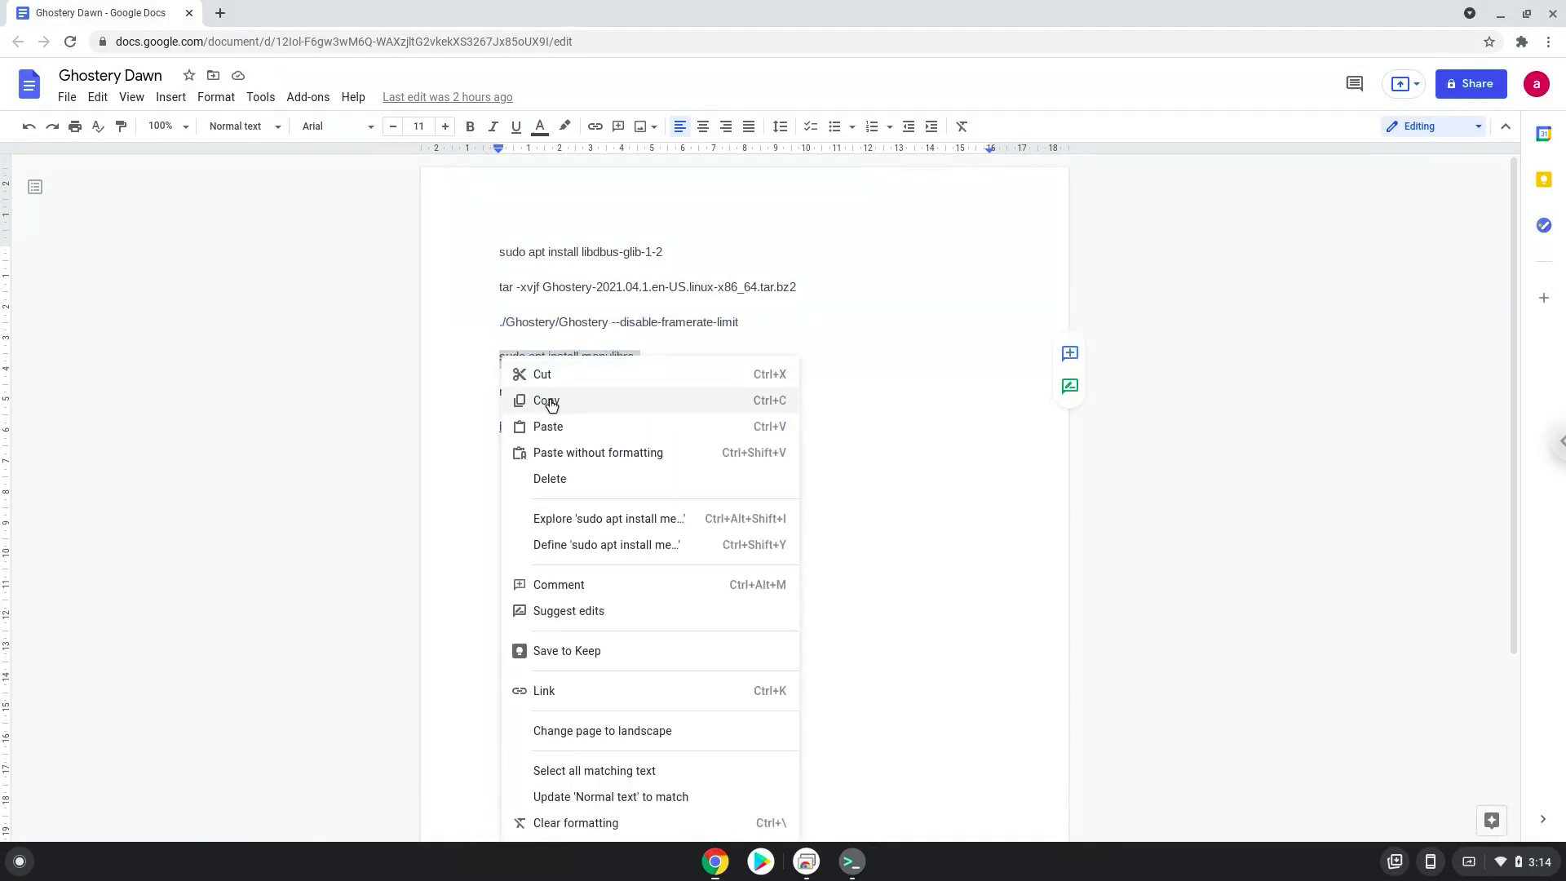
{"action": "left_click", "coordinate": [546, 400]}
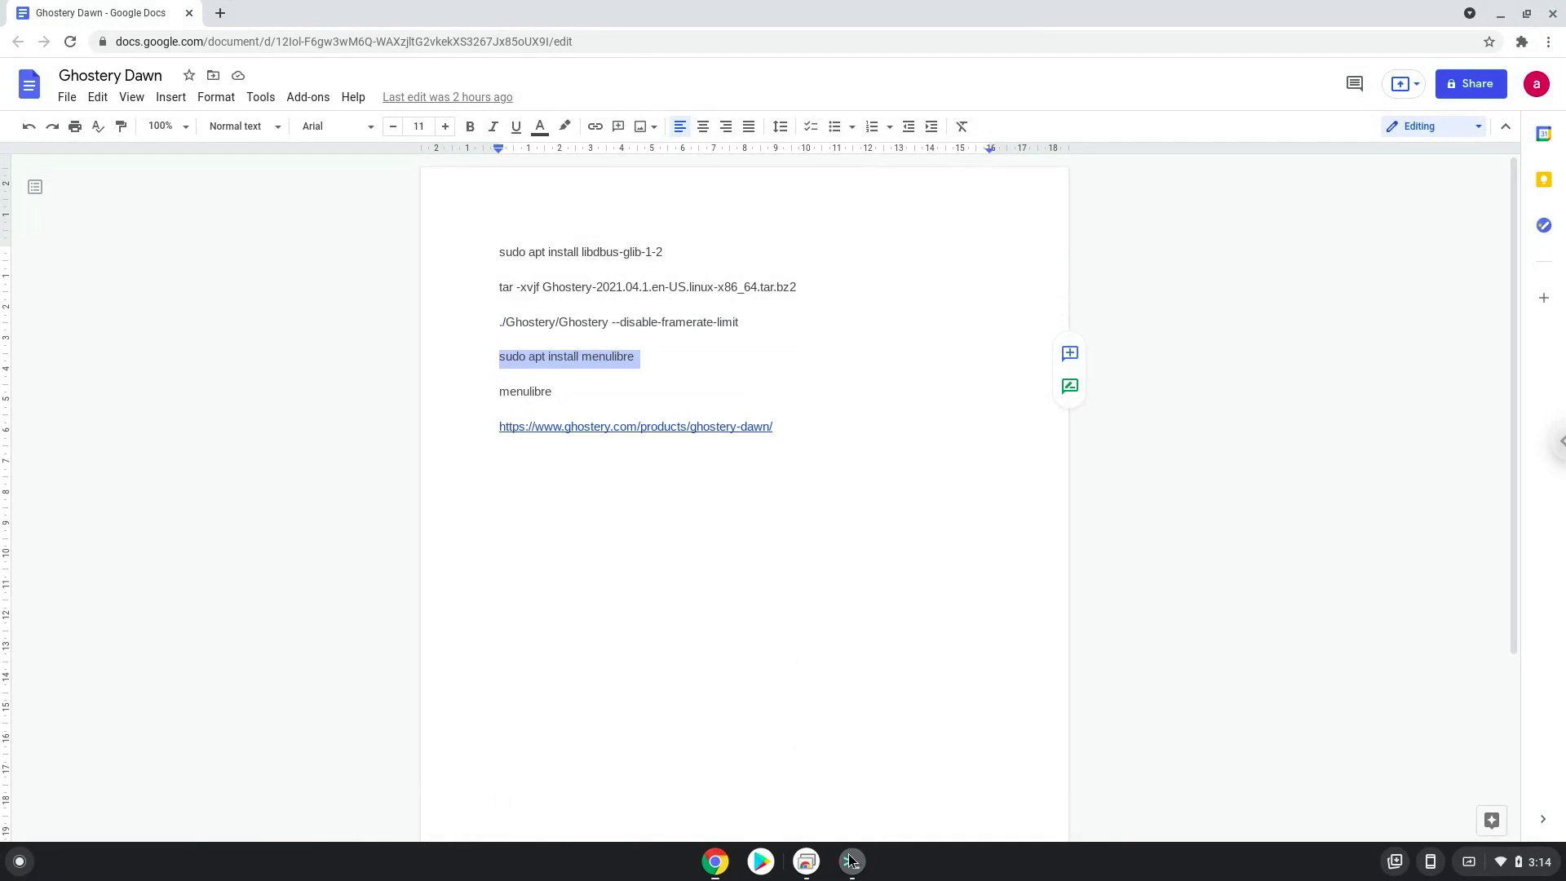
{"action": "left_click", "coordinate": [849, 861]}
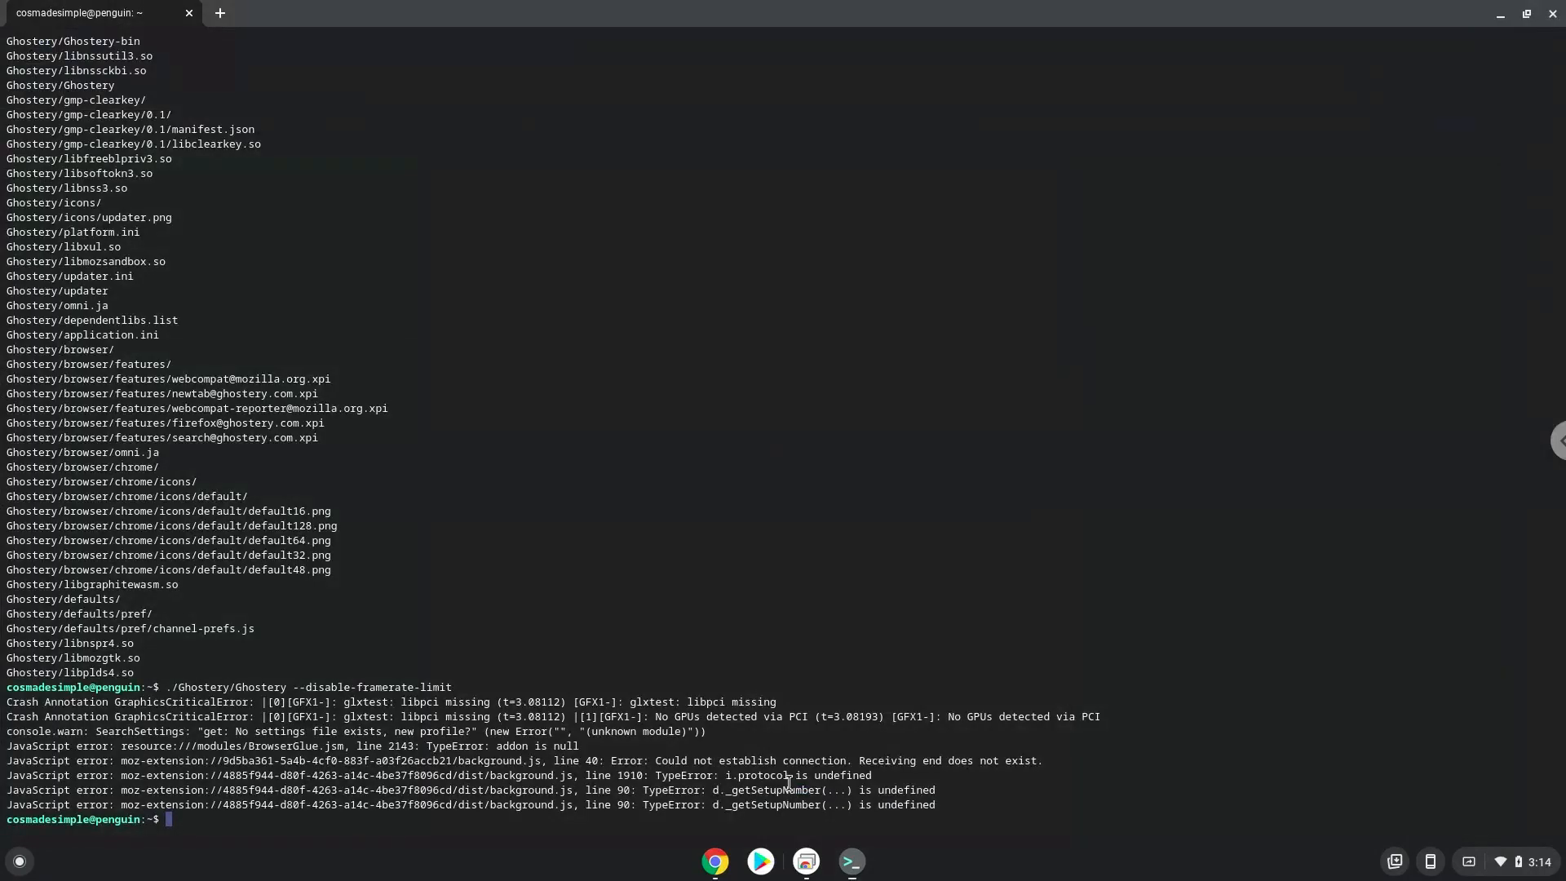
{"action": "type", "text": "sudo apt install menulibre"}
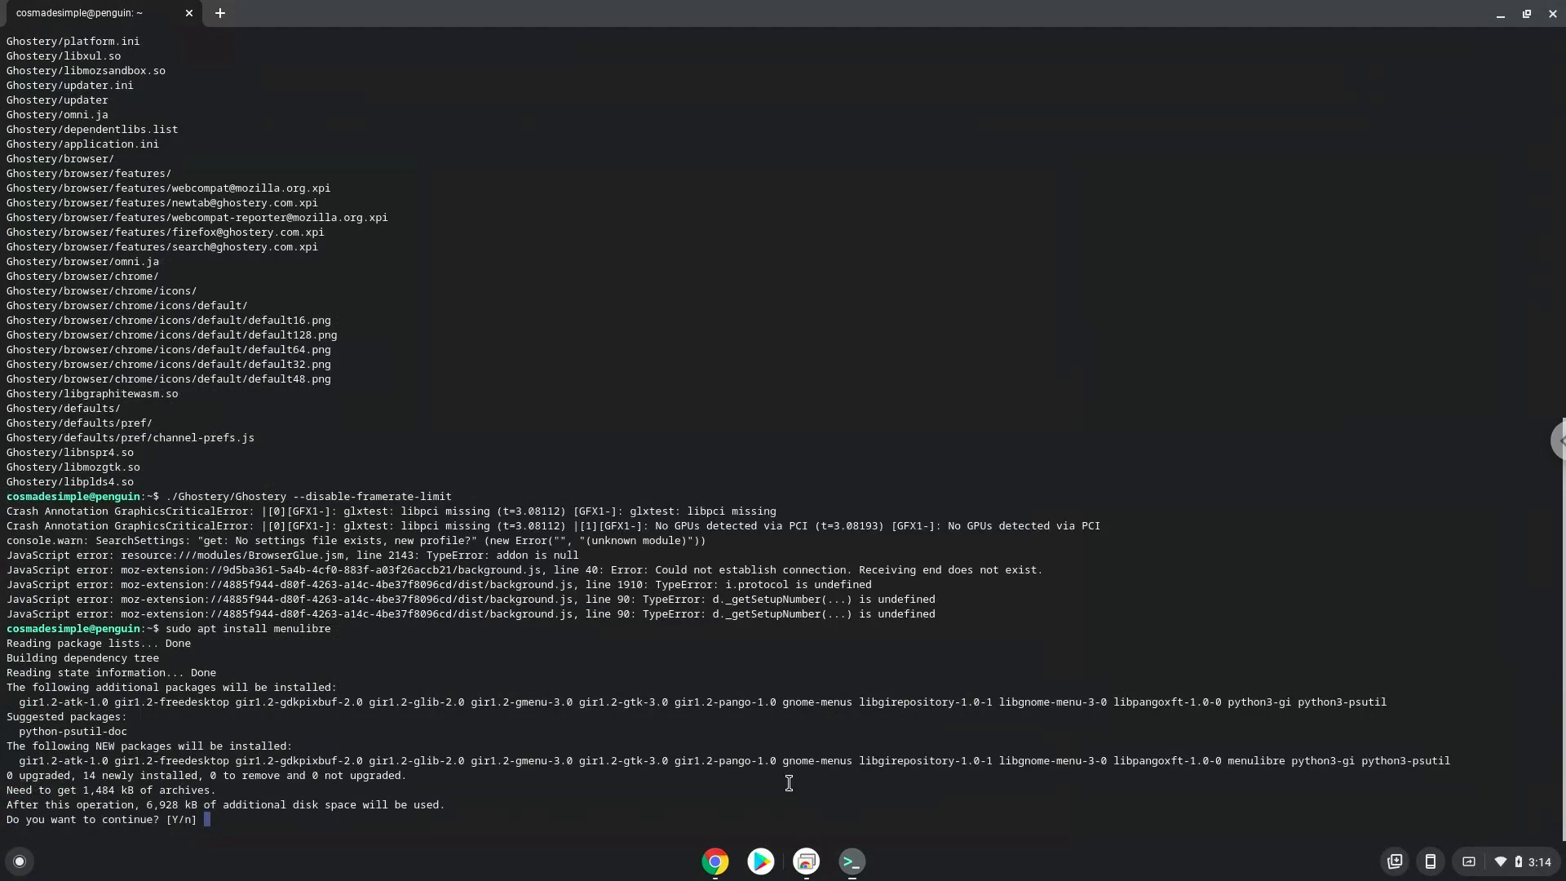
{"action": "type", "text": "Y"}
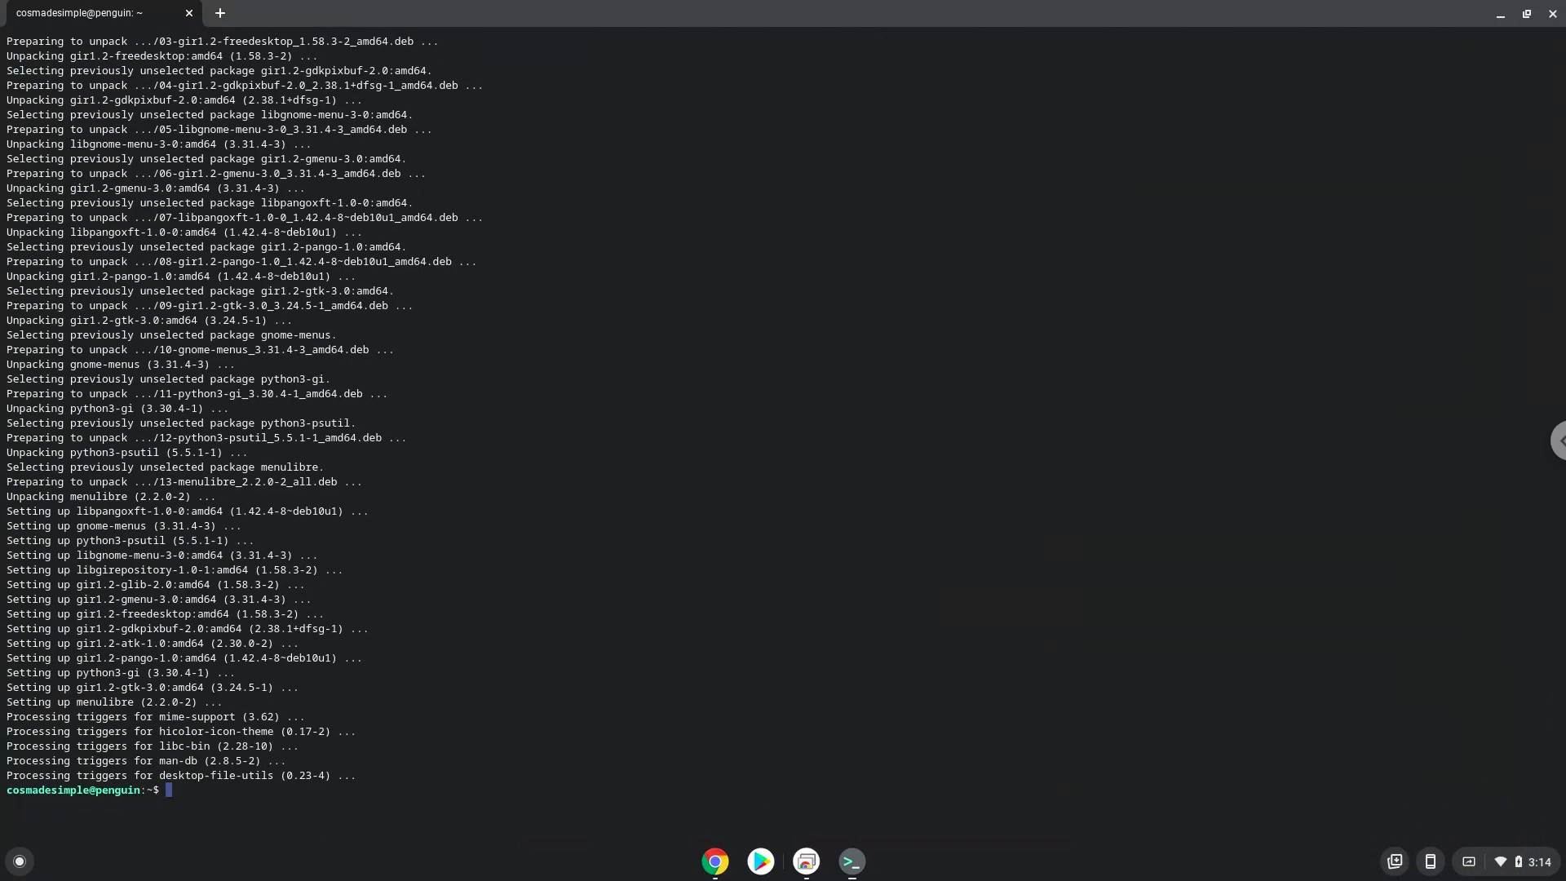
{"action": "mouse_move", "coordinate": [715, 862]}
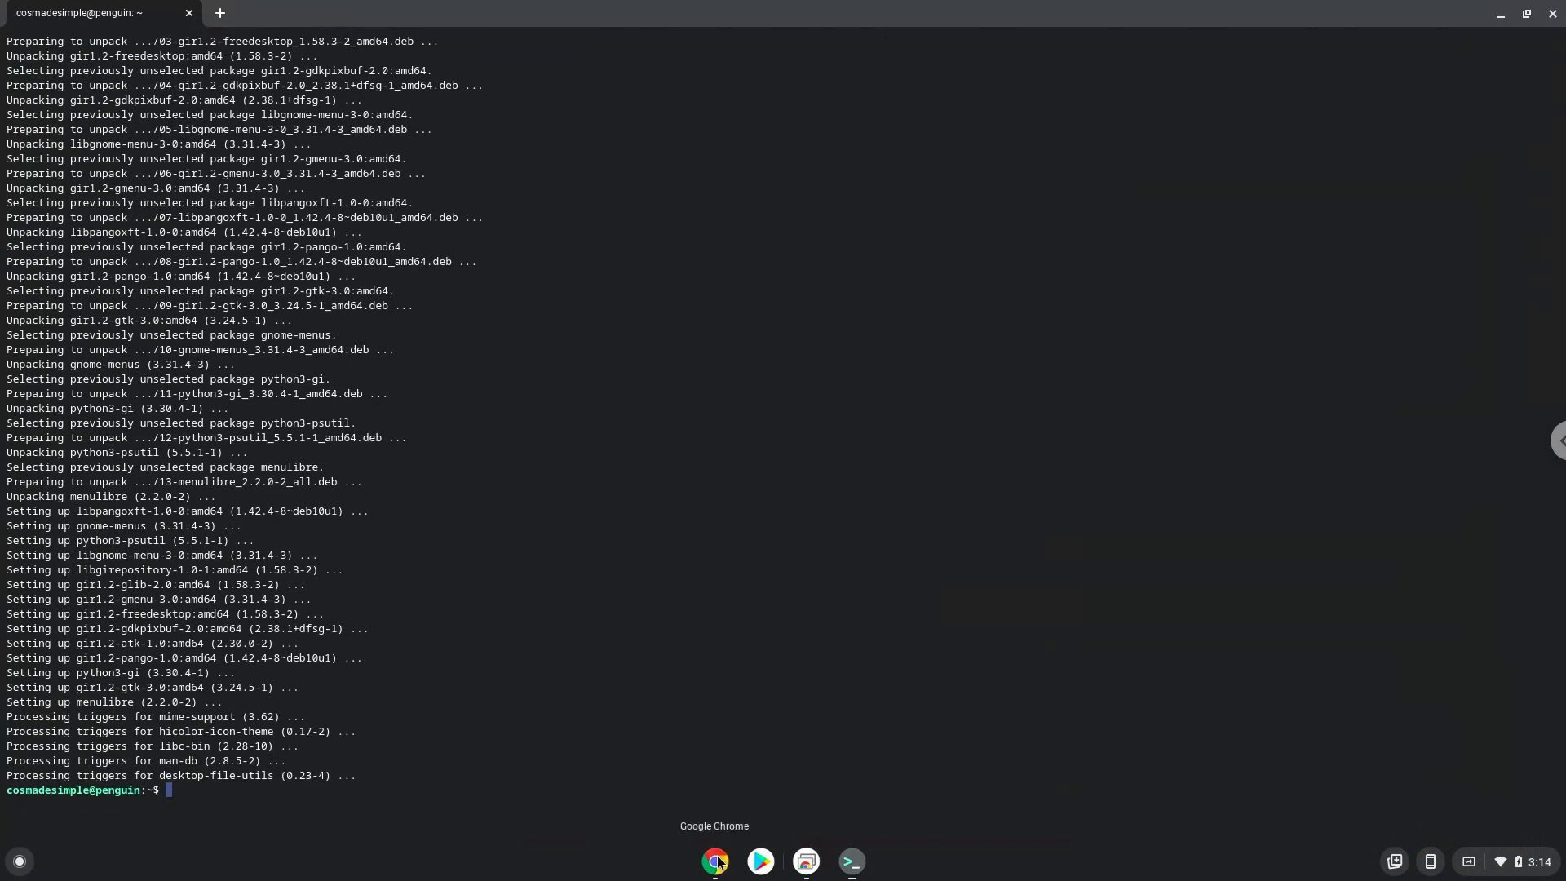
{"action": "left_click", "coordinate": [716, 861]}
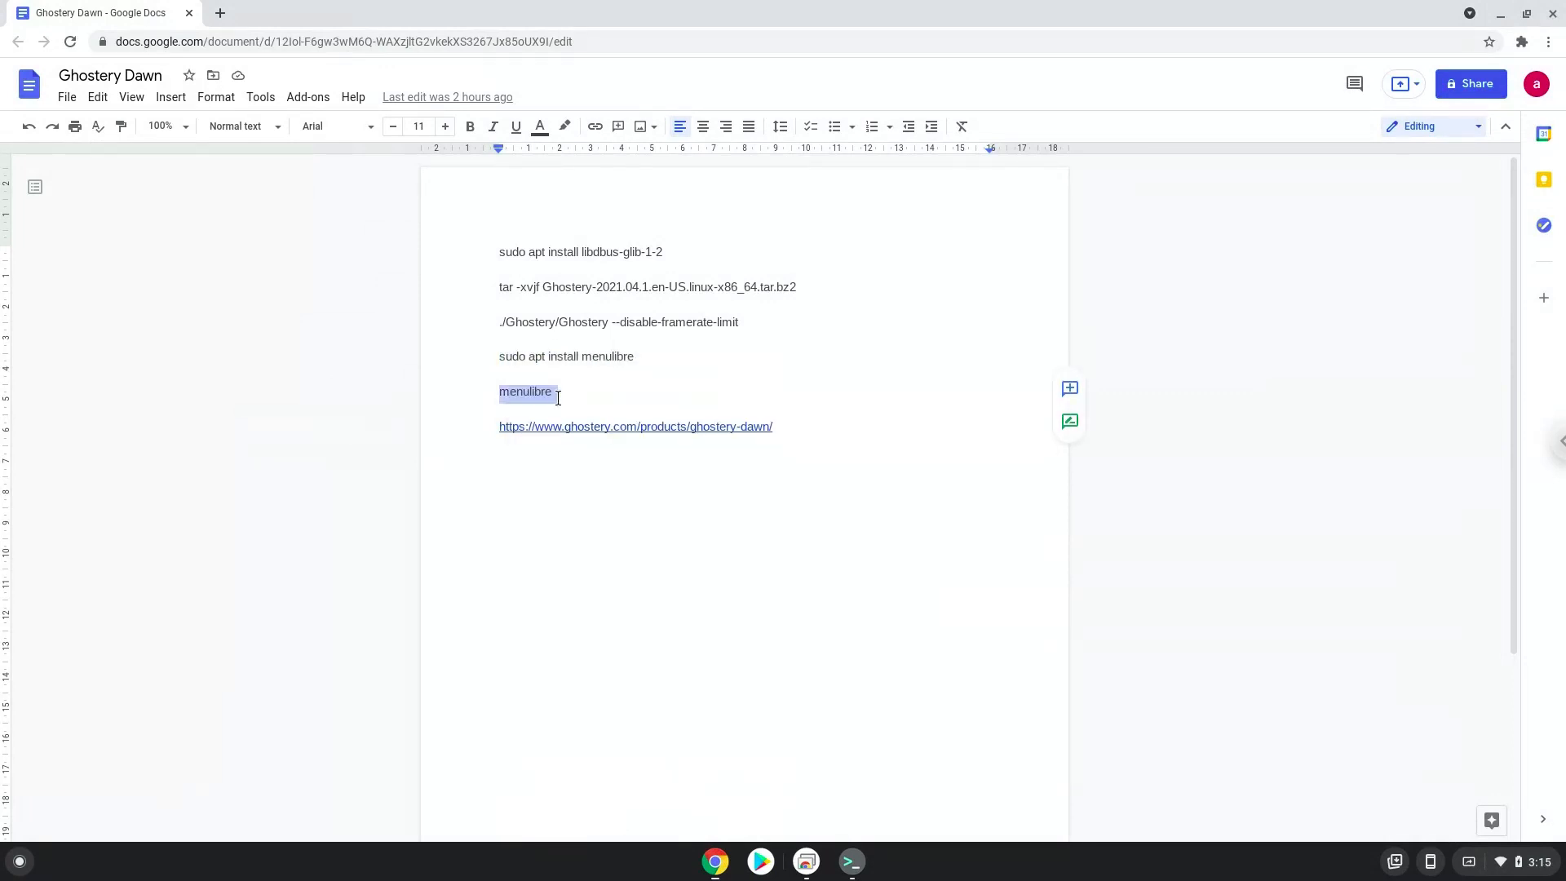
{"action": "mouse_move", "coordinate": [851, 859]}
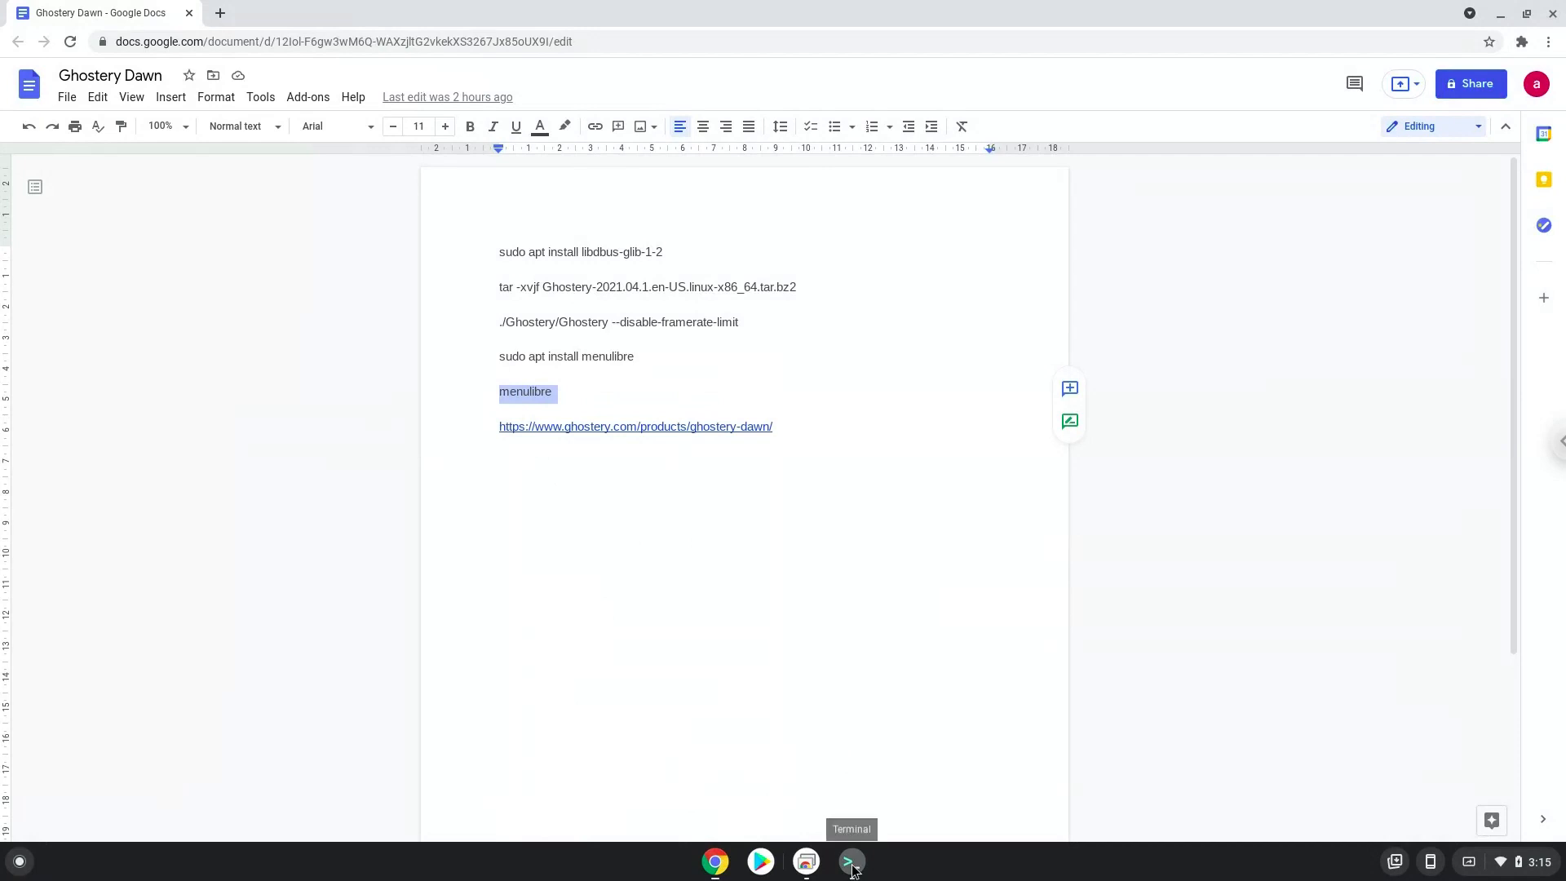
Run the menulibre command in Terminal to launch the MenuLibre editor.
{"action": "left_click", "coordinate": [850, 861]}
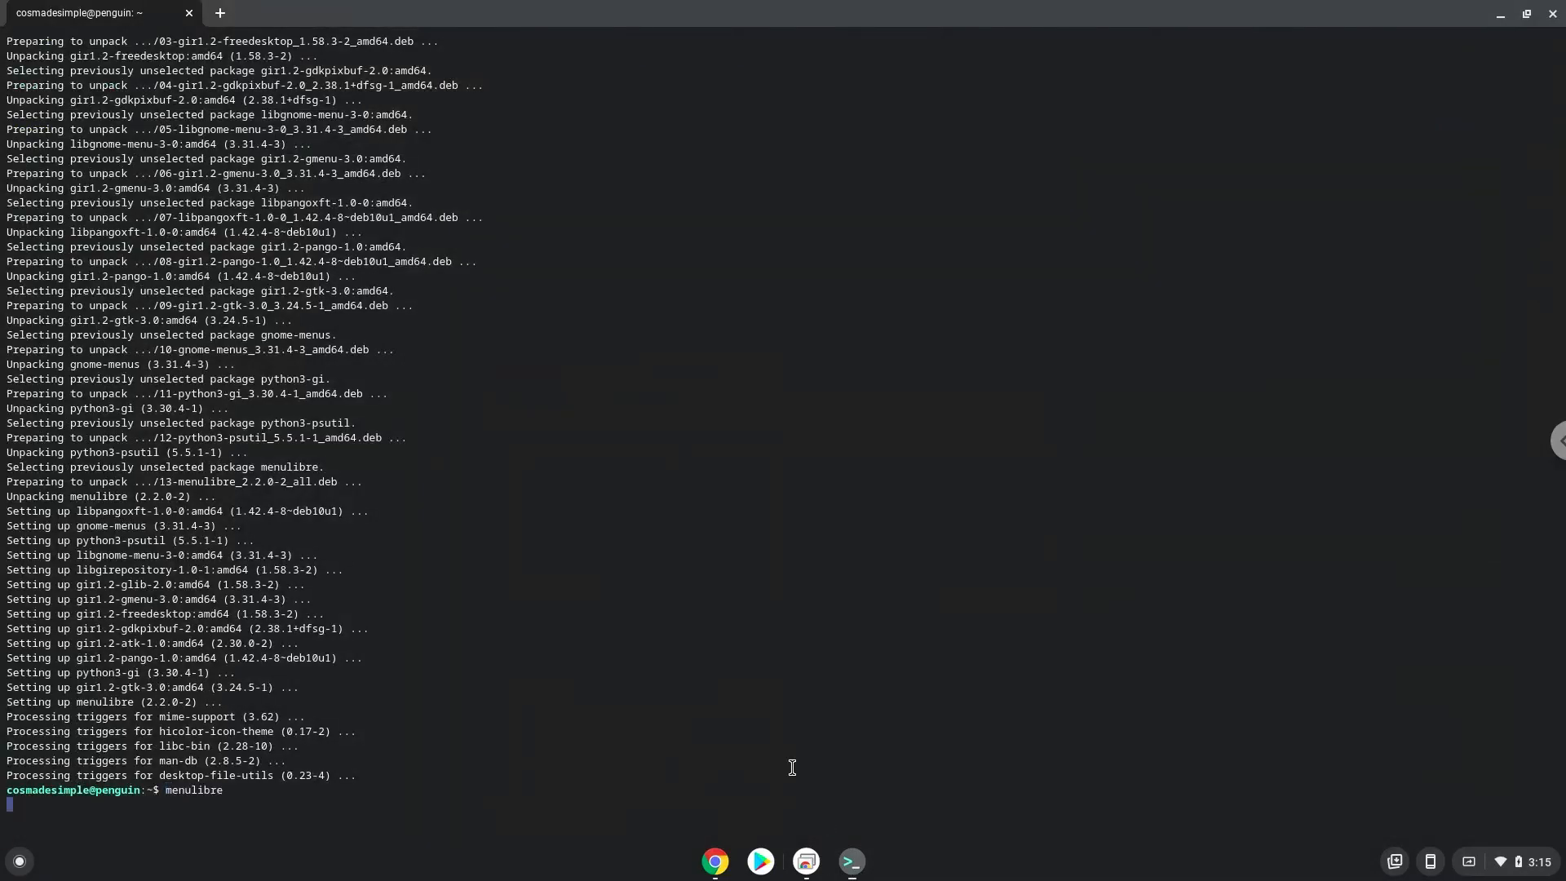
{"action": "key", "text": "Return"}
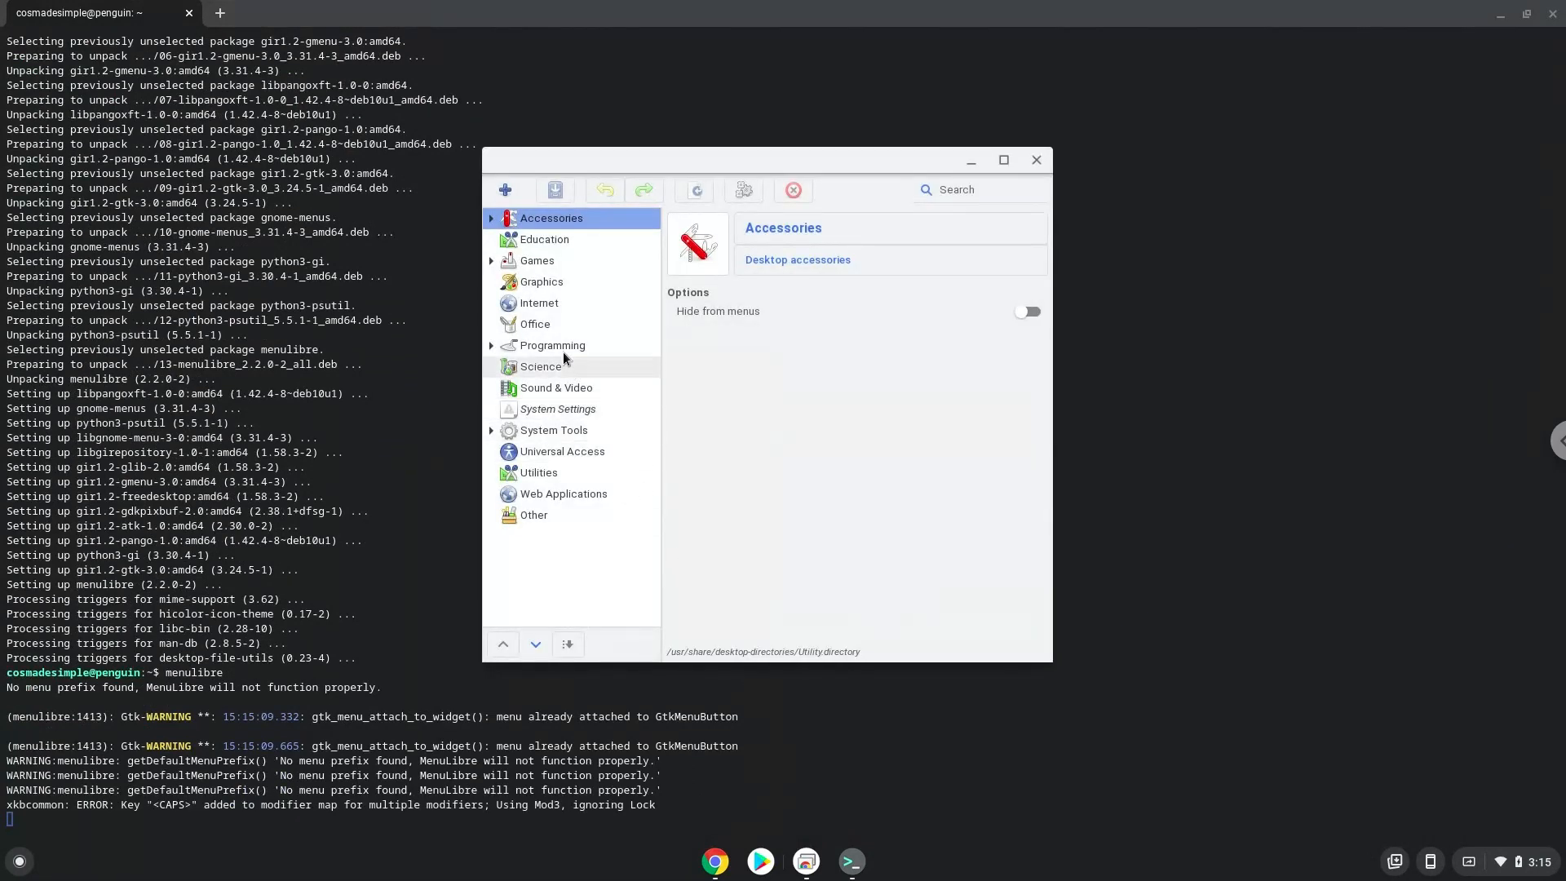
Add a new launcher under Internet and name it 'Ghostery Dawn'.
{"action": "left_click", "coordinate": [538, 302]}
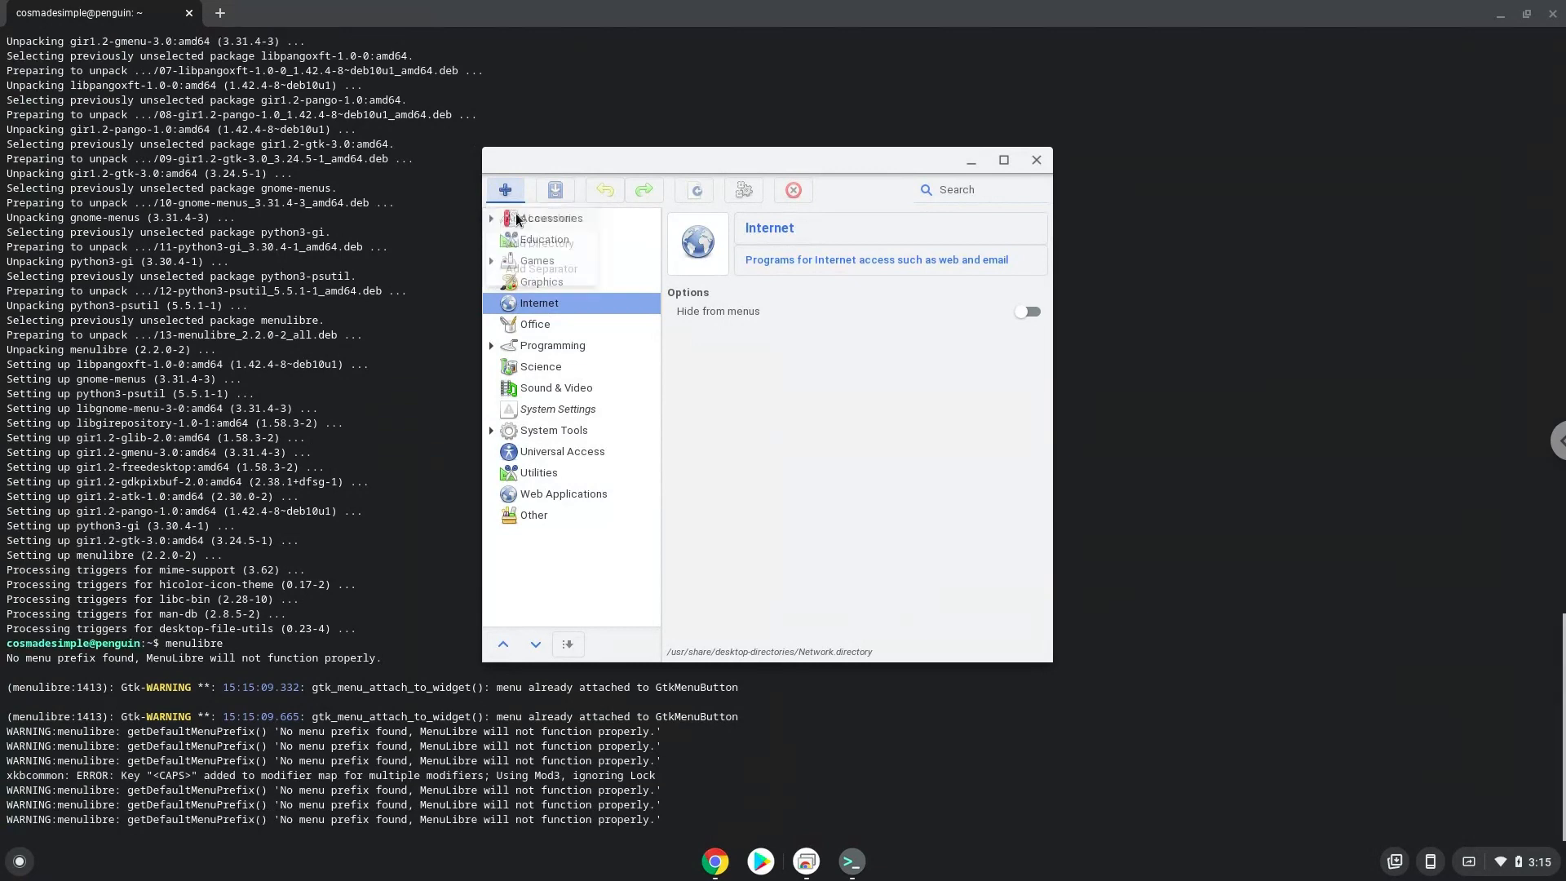
{"action": "left_click", "coordinate": [504, 190]}
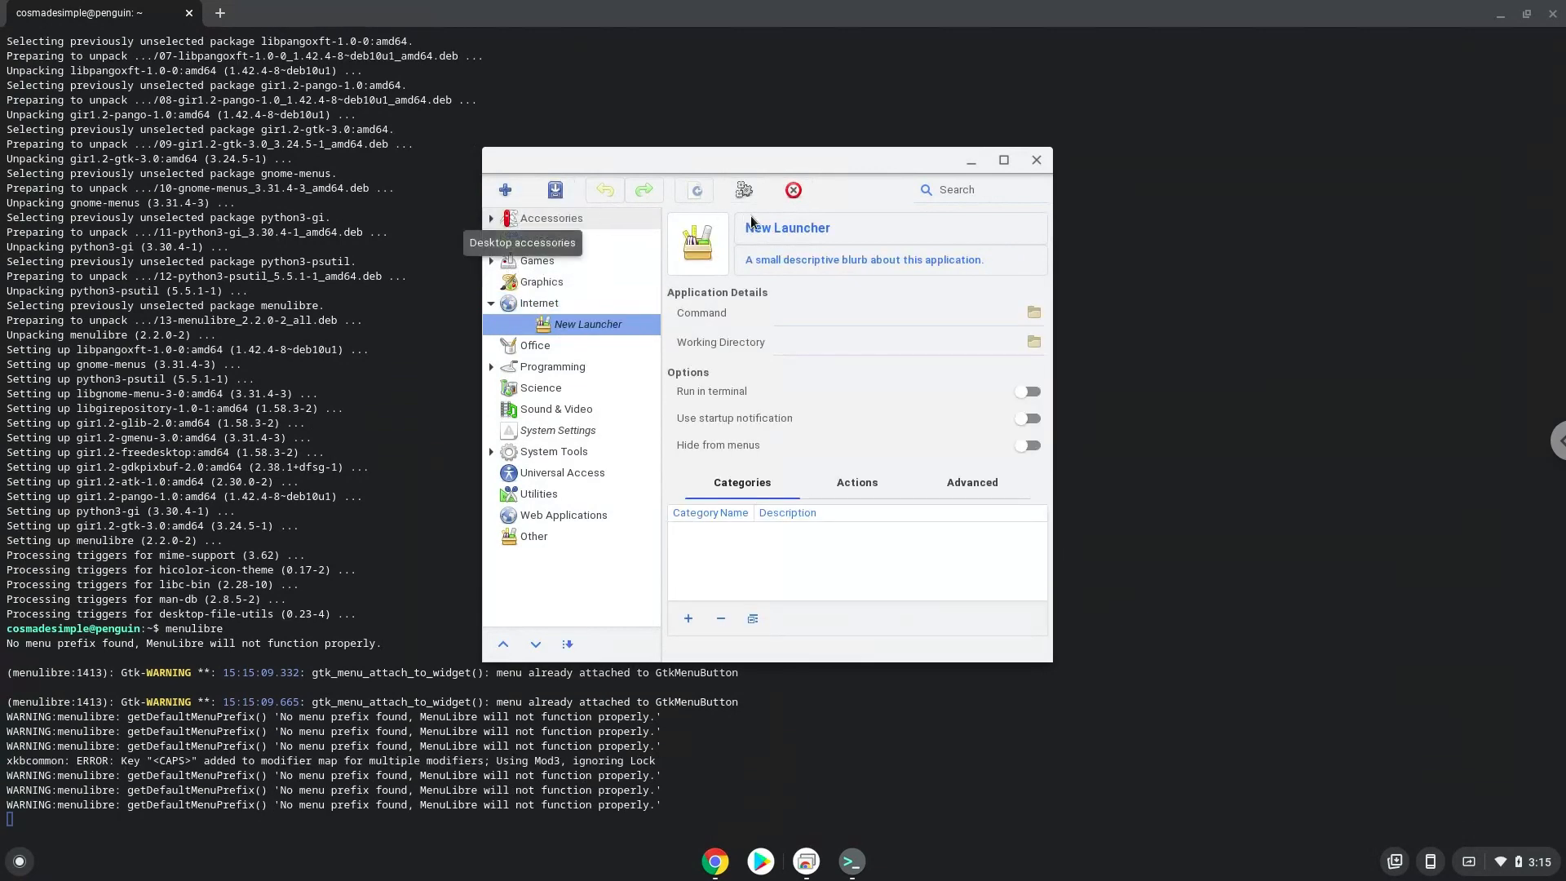
{"action": "left_click", "coordinate": [786, 227]}
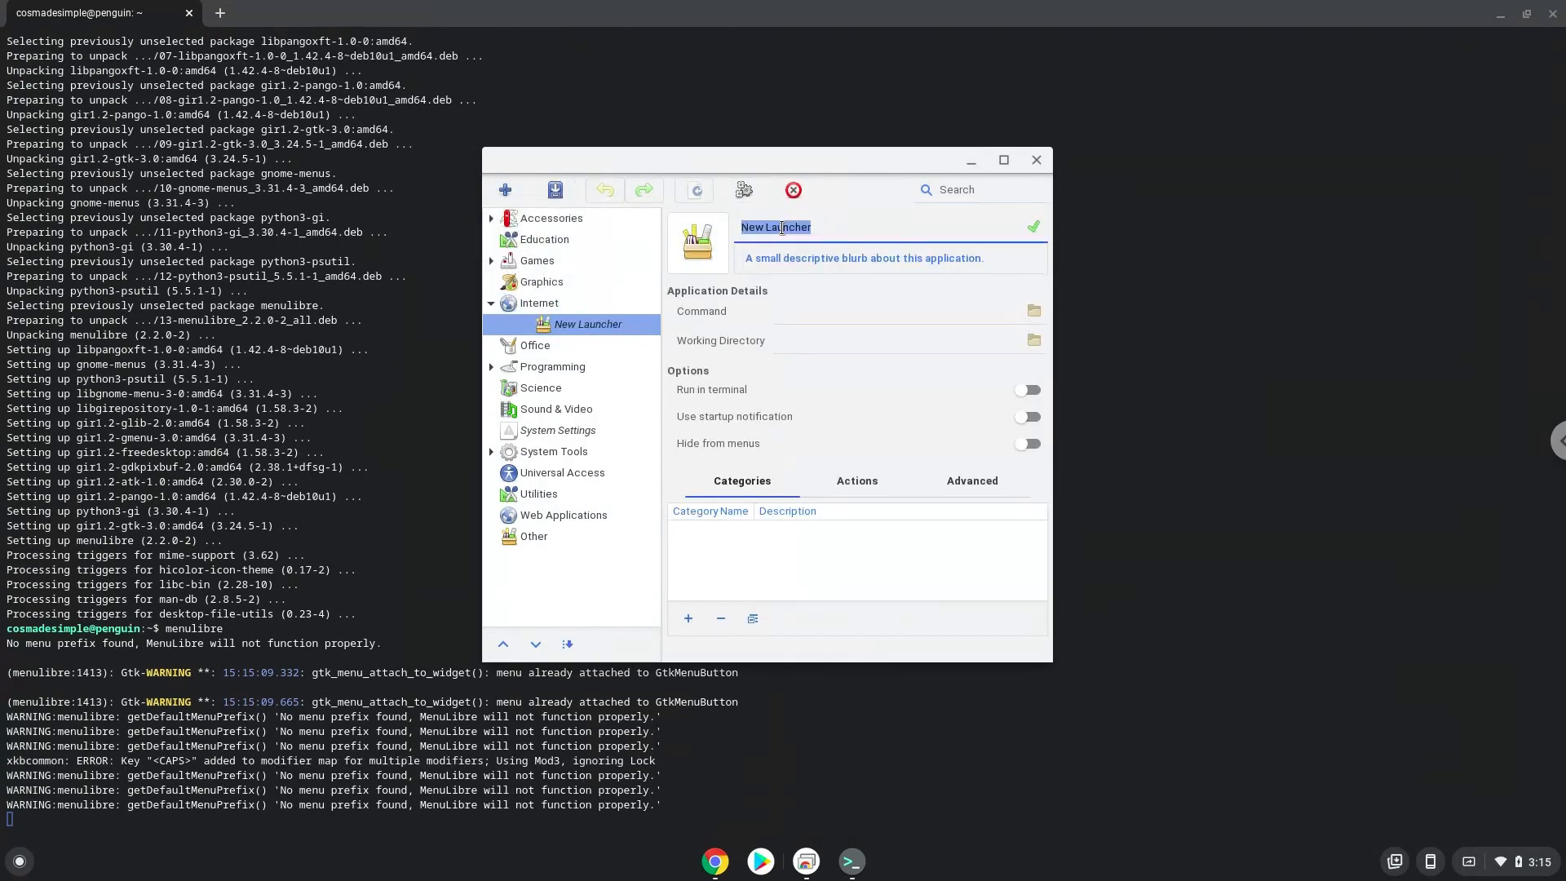
{"action": "type", "text": "Ghoste"}
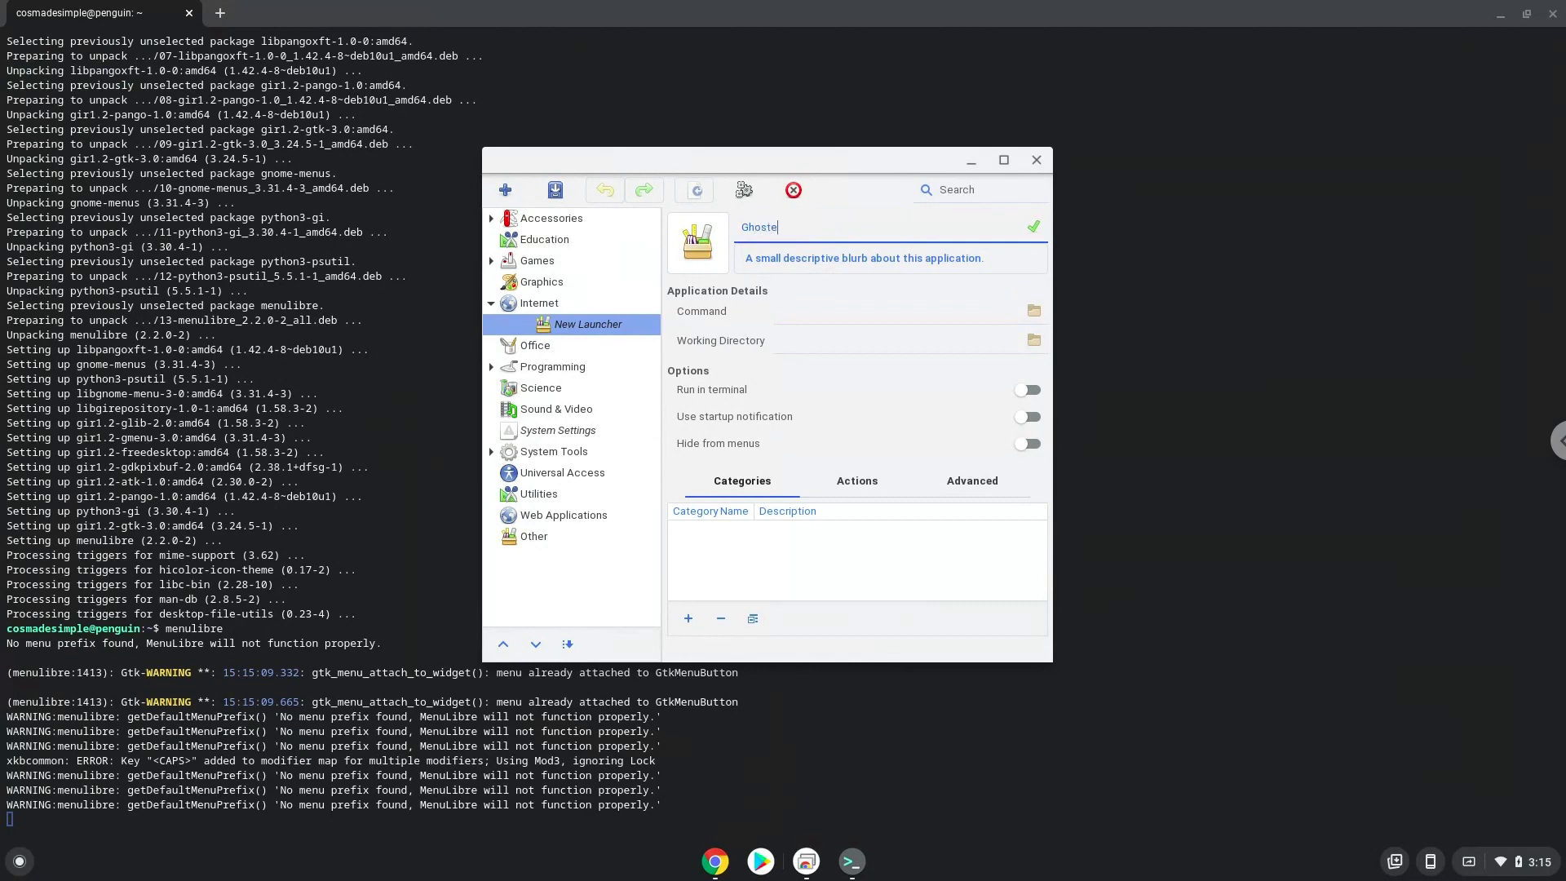
{"action": "type", "text": "ry Dawn"}
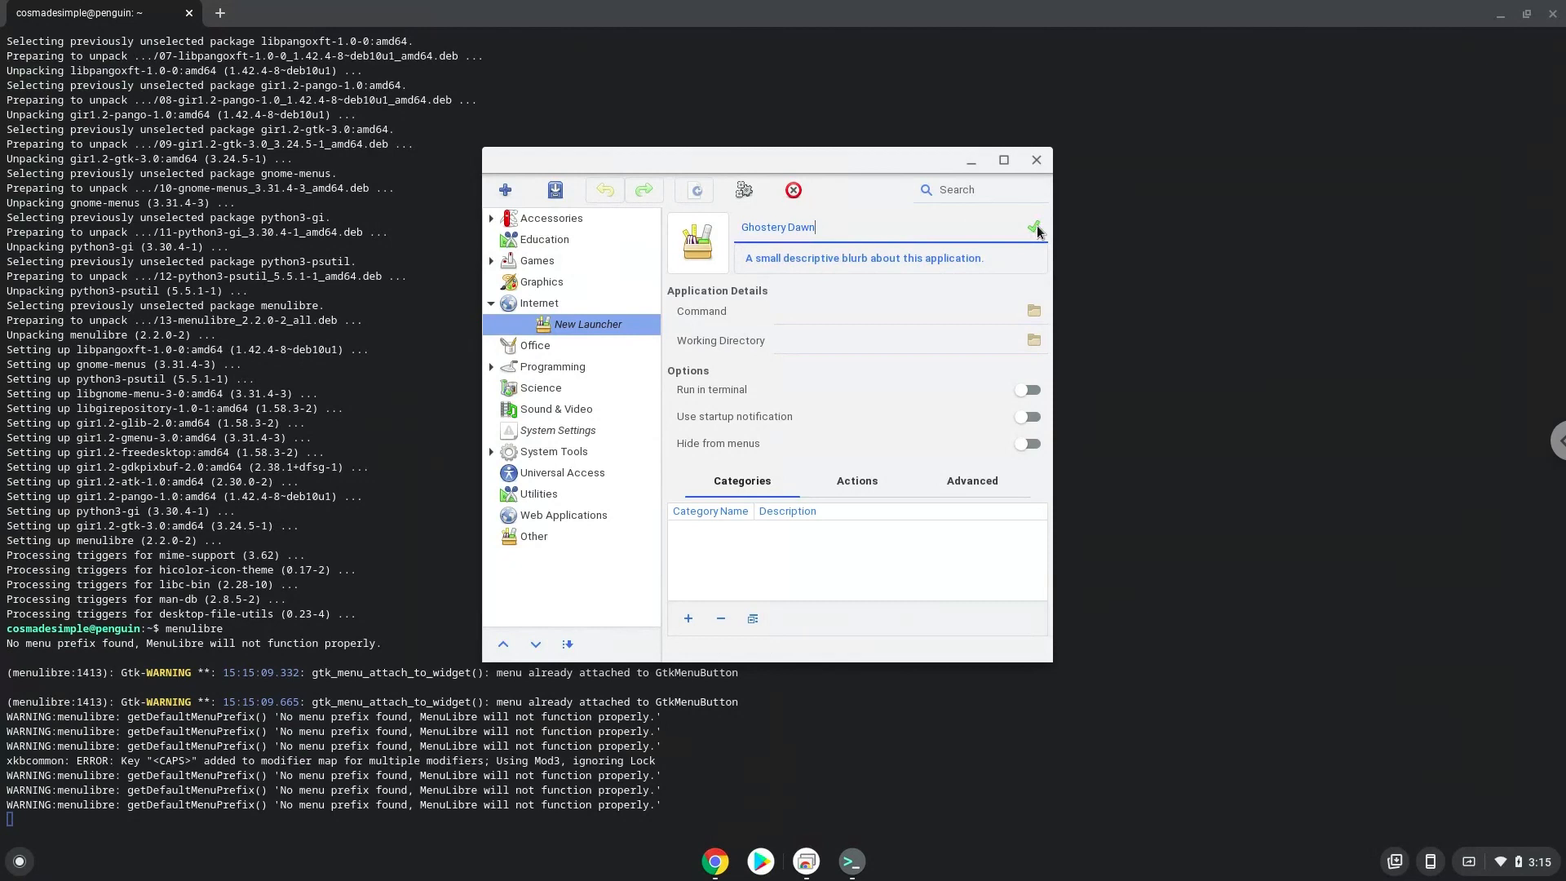
{"action": "left_click", "coordinate": [1036, 227]}
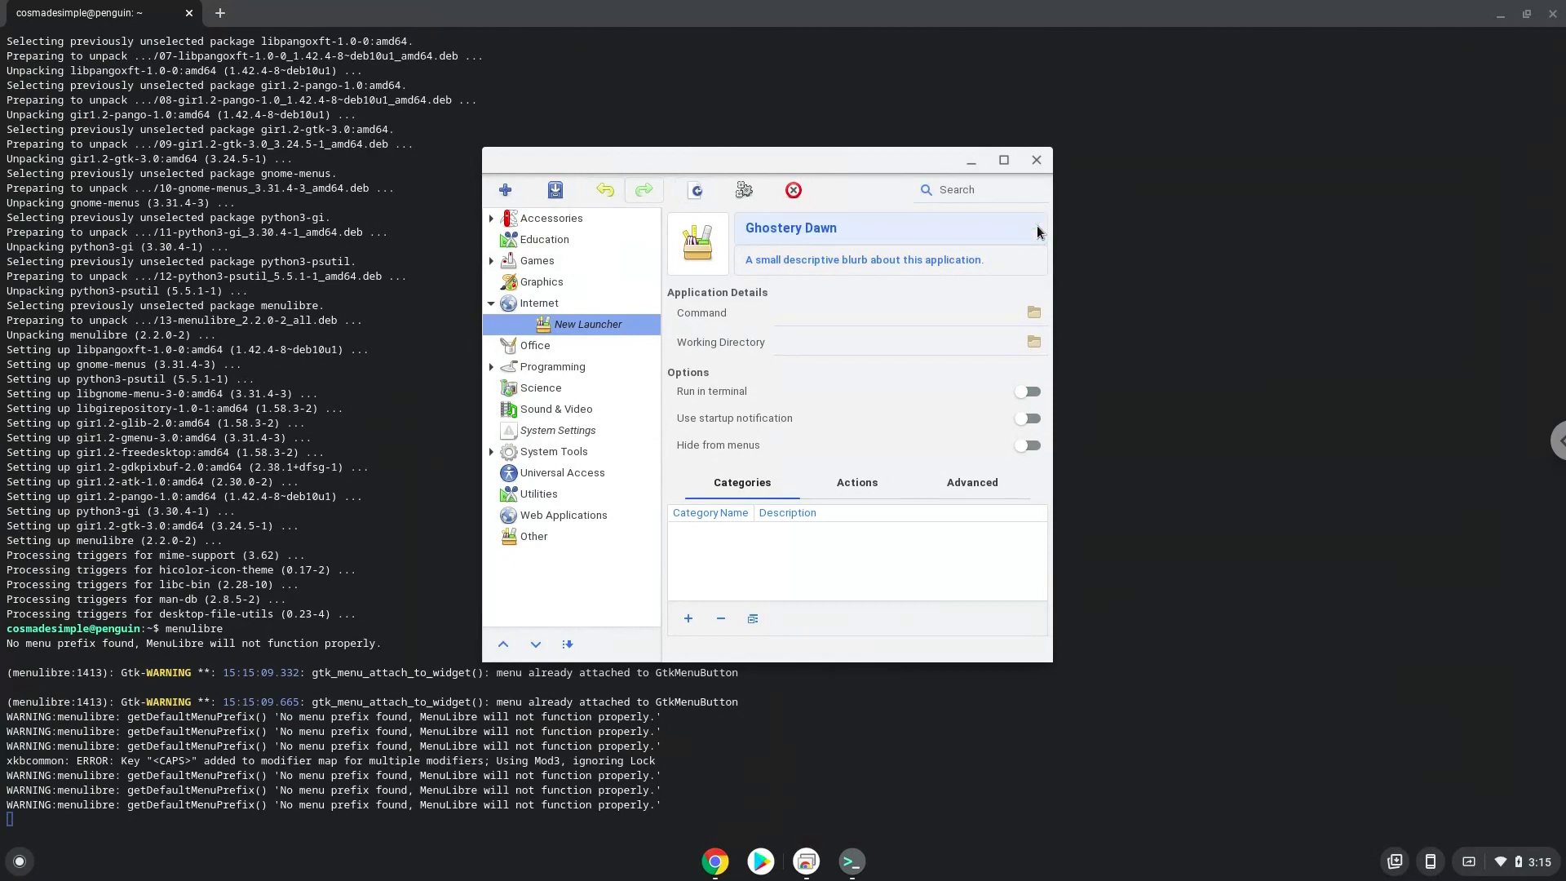
{"action": "mouse_move", "coordinate": [1038, 316]}
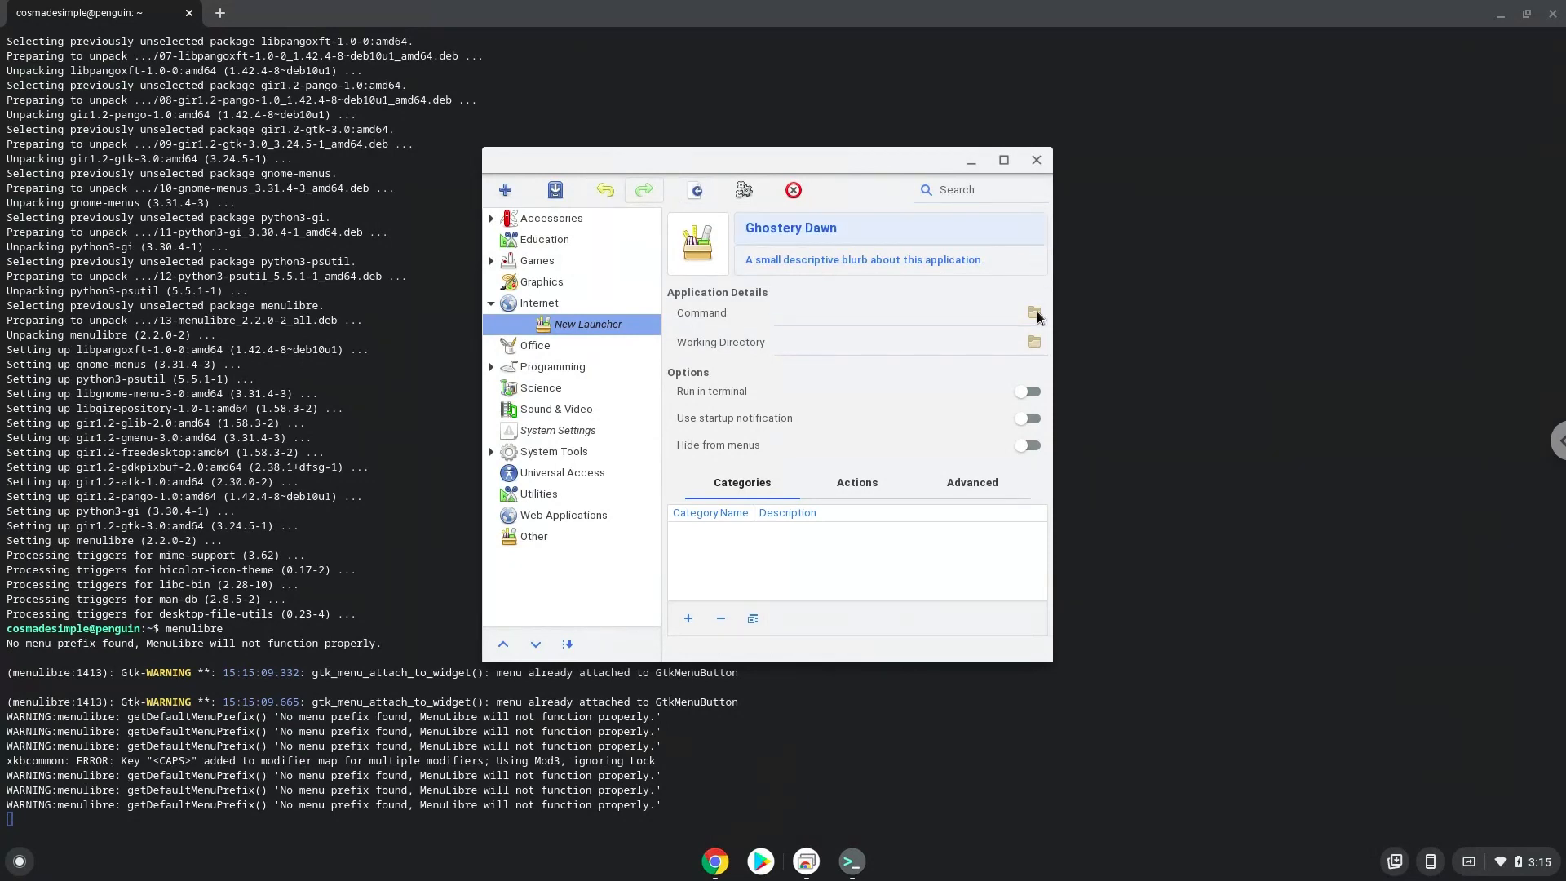
Set the launcher command to /home/cosmadesimple/Ghostery/Ghostery and save the launcher.
{"action": "left_click", "coordinate": [1033, 312]}
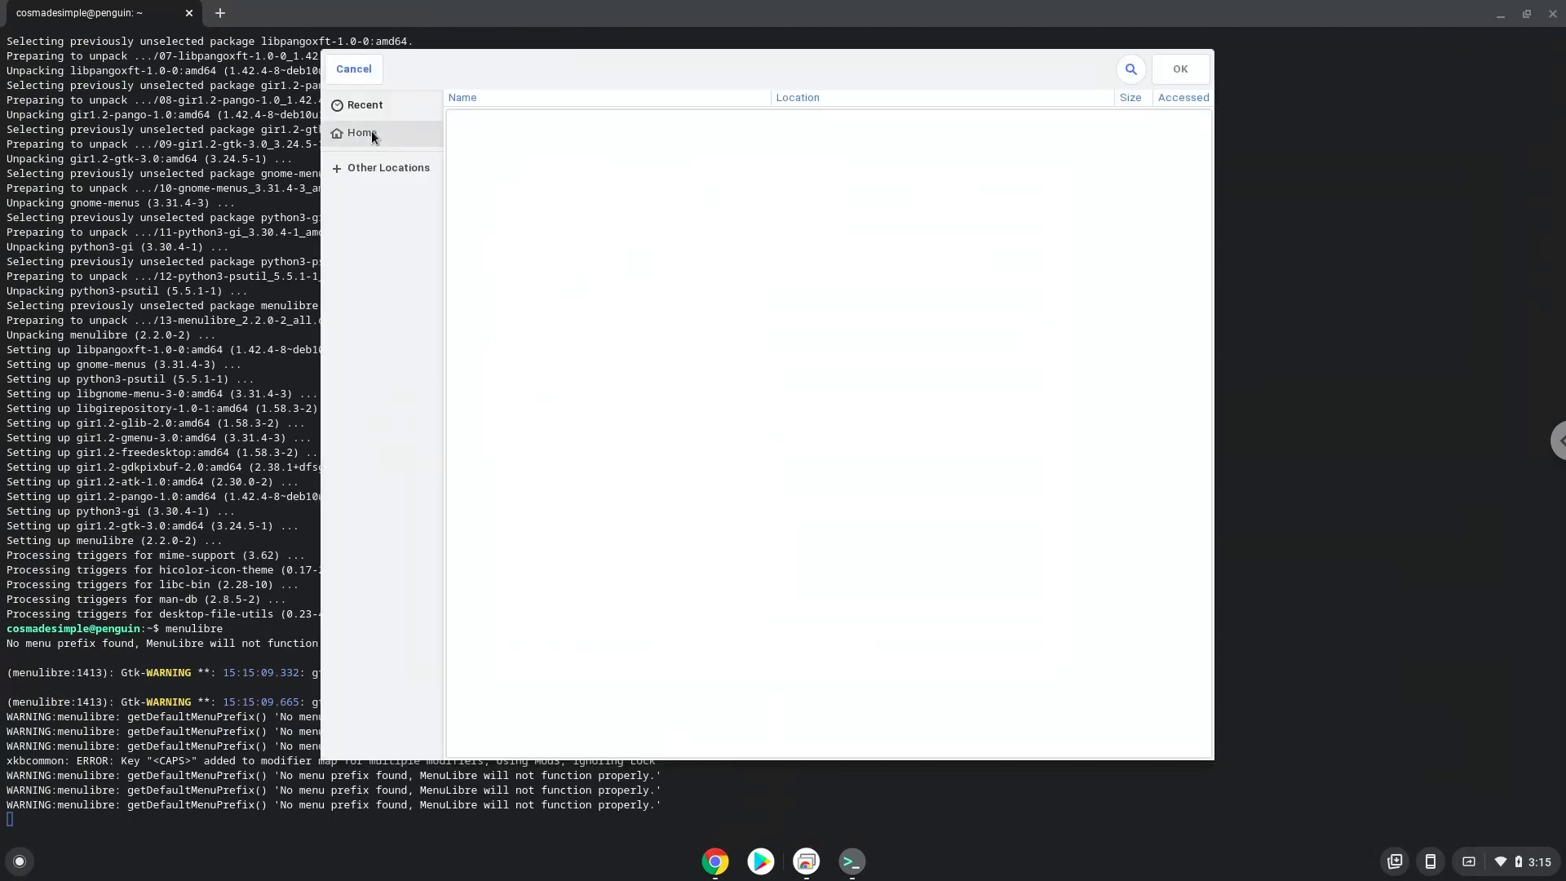
{"action": "left_click", "coordinate": [361, 132]}
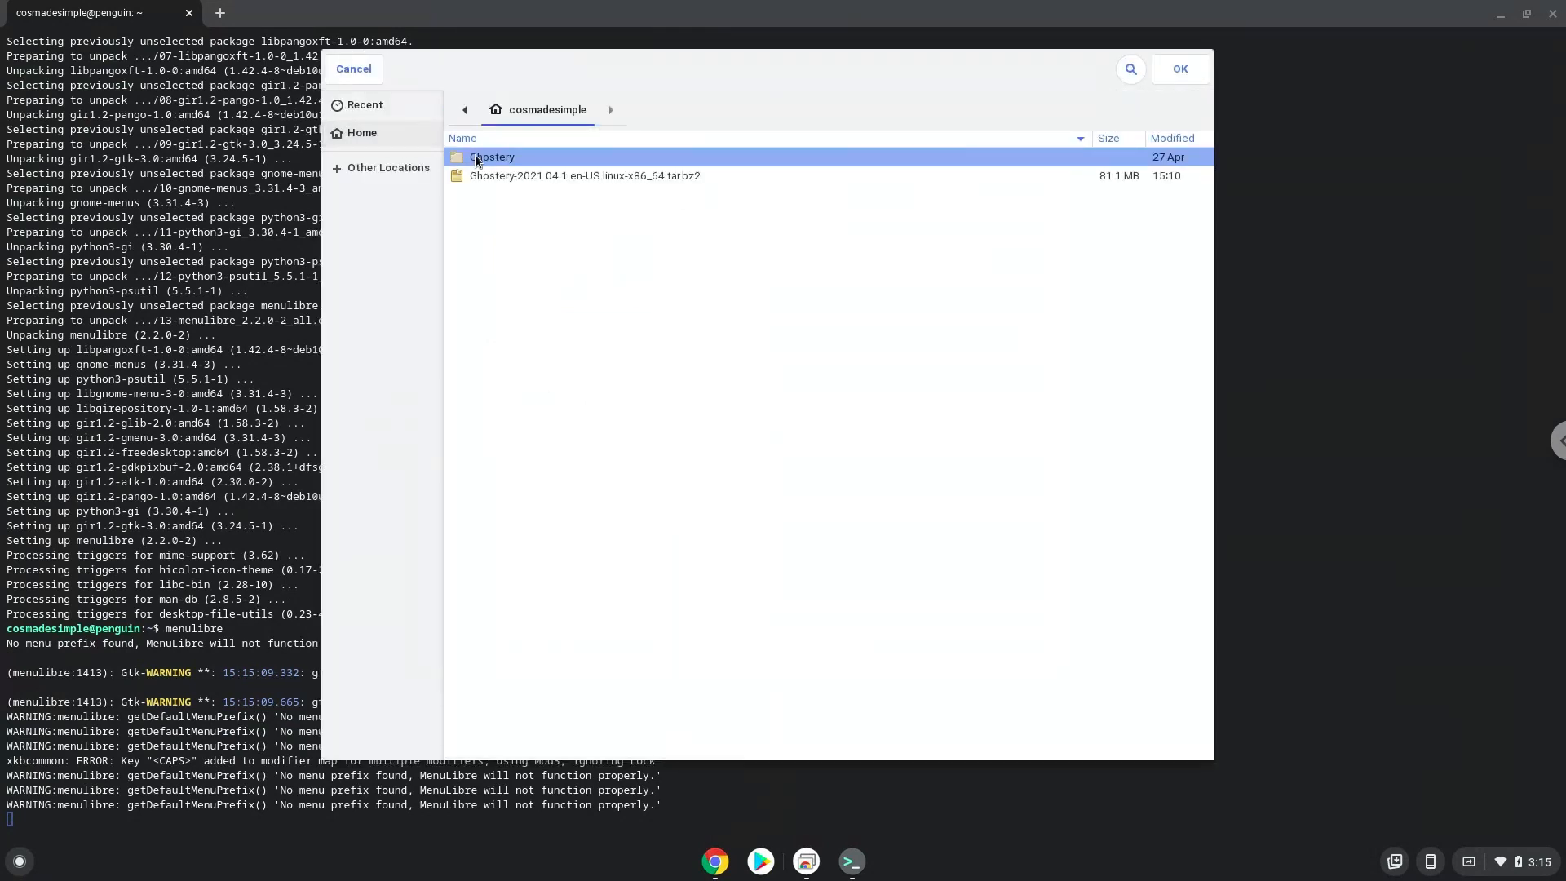
{"action": "double_click", "coordinate": [491, 157]}
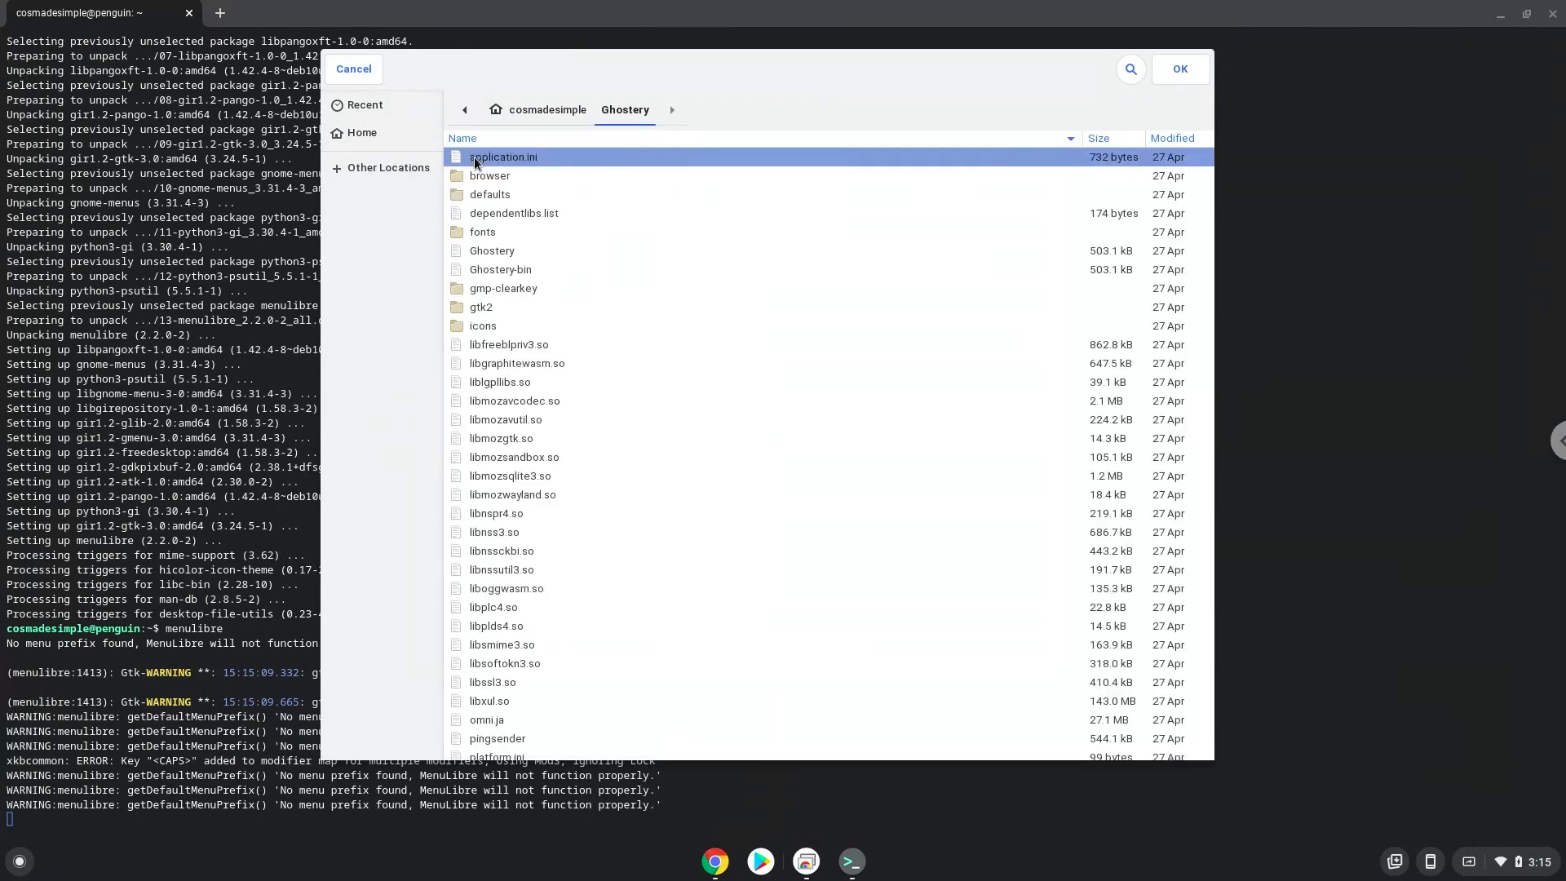
{"action": "left_click", "coordinate": [491, 250]}
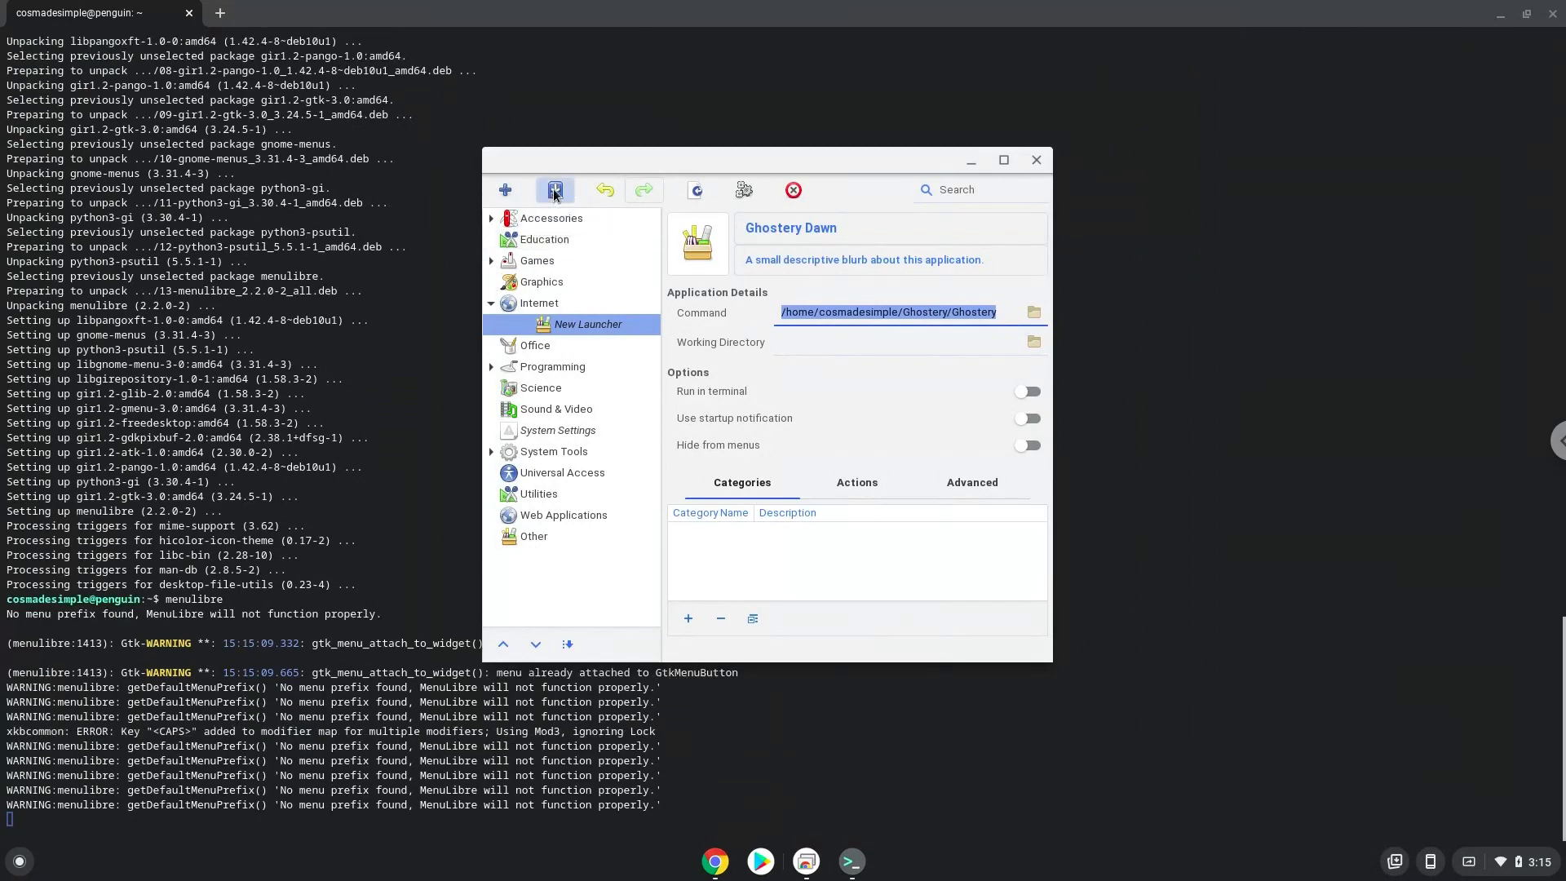
{"action": "left_click", "coordinate": [554, 190]}
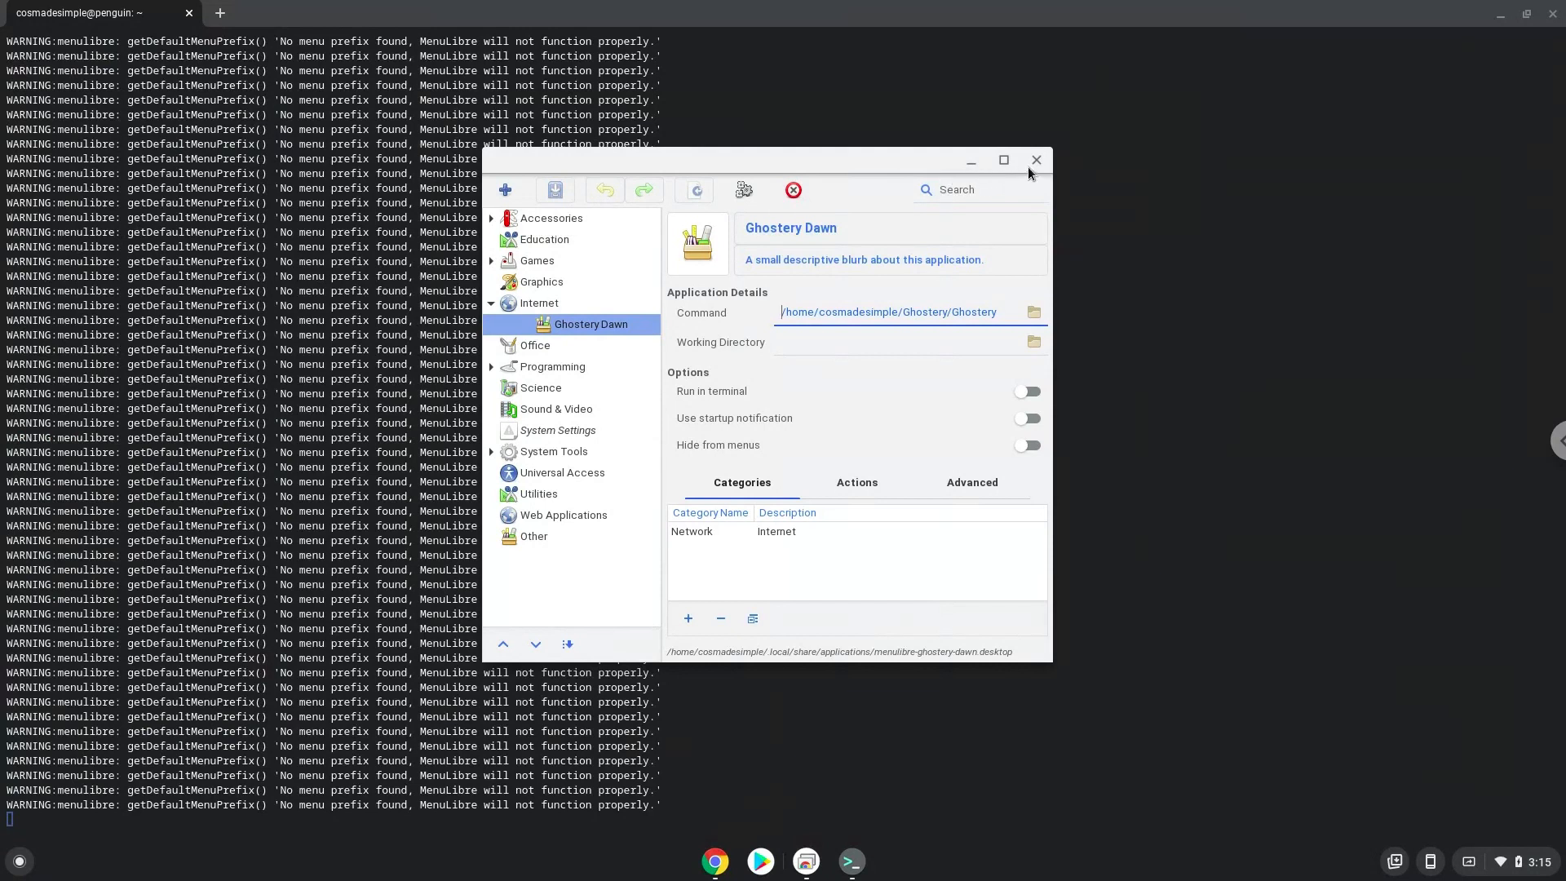
Close MenuLibre, launch Ghostery Dawn from the full app list, then close the terminal.
{"action": "left_click", "coordinate": [1036, 160]}
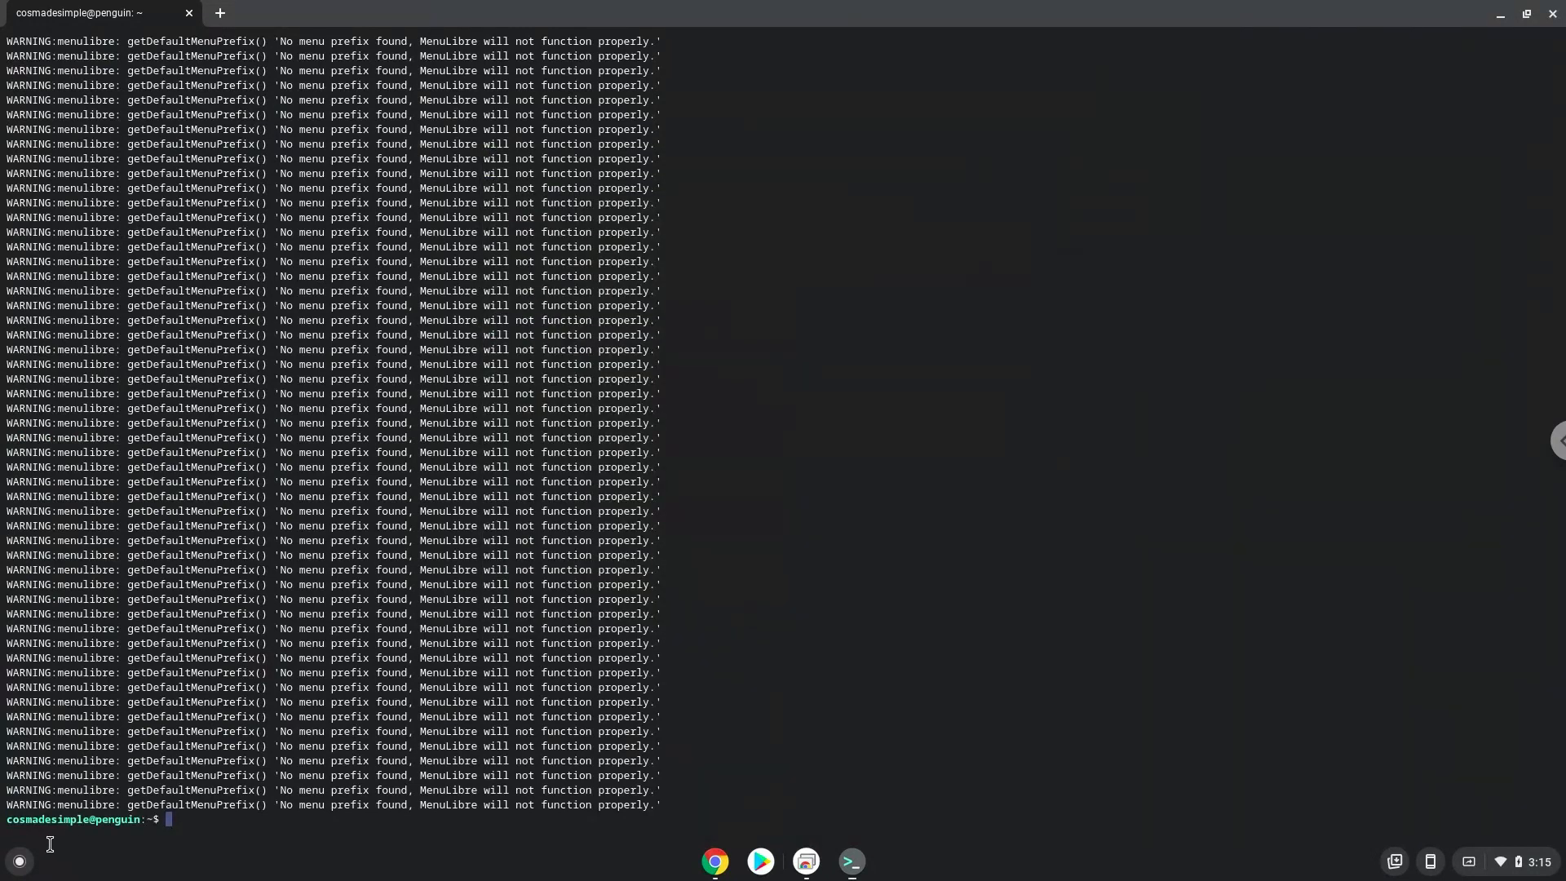
{"action": "left_click", "coordinate": [18, 862]}
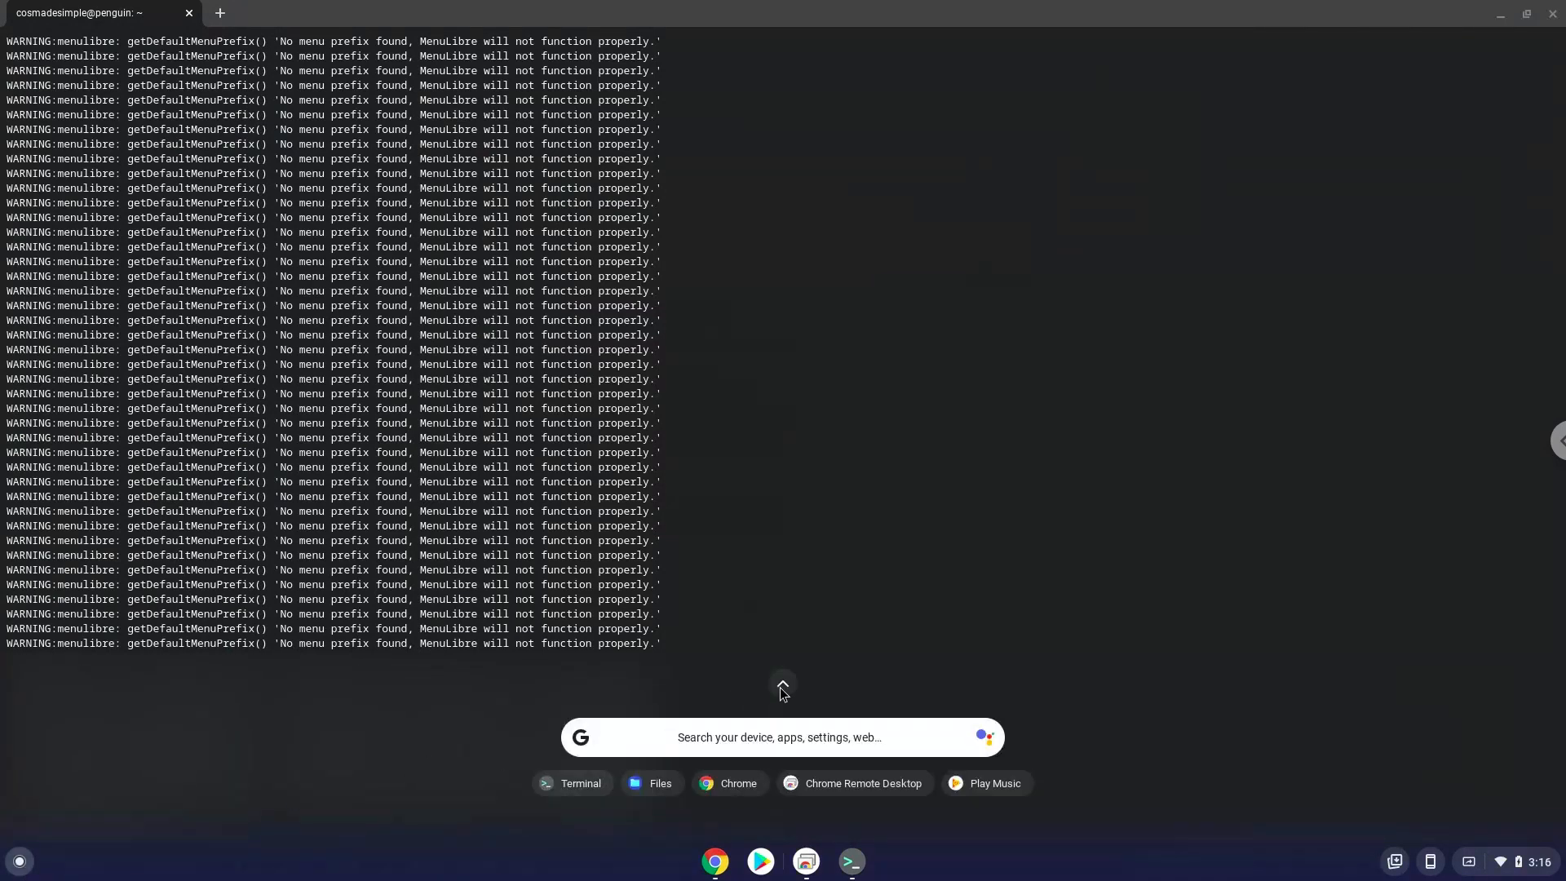
{"action": "left_click", "coordinate": [782, 687]}
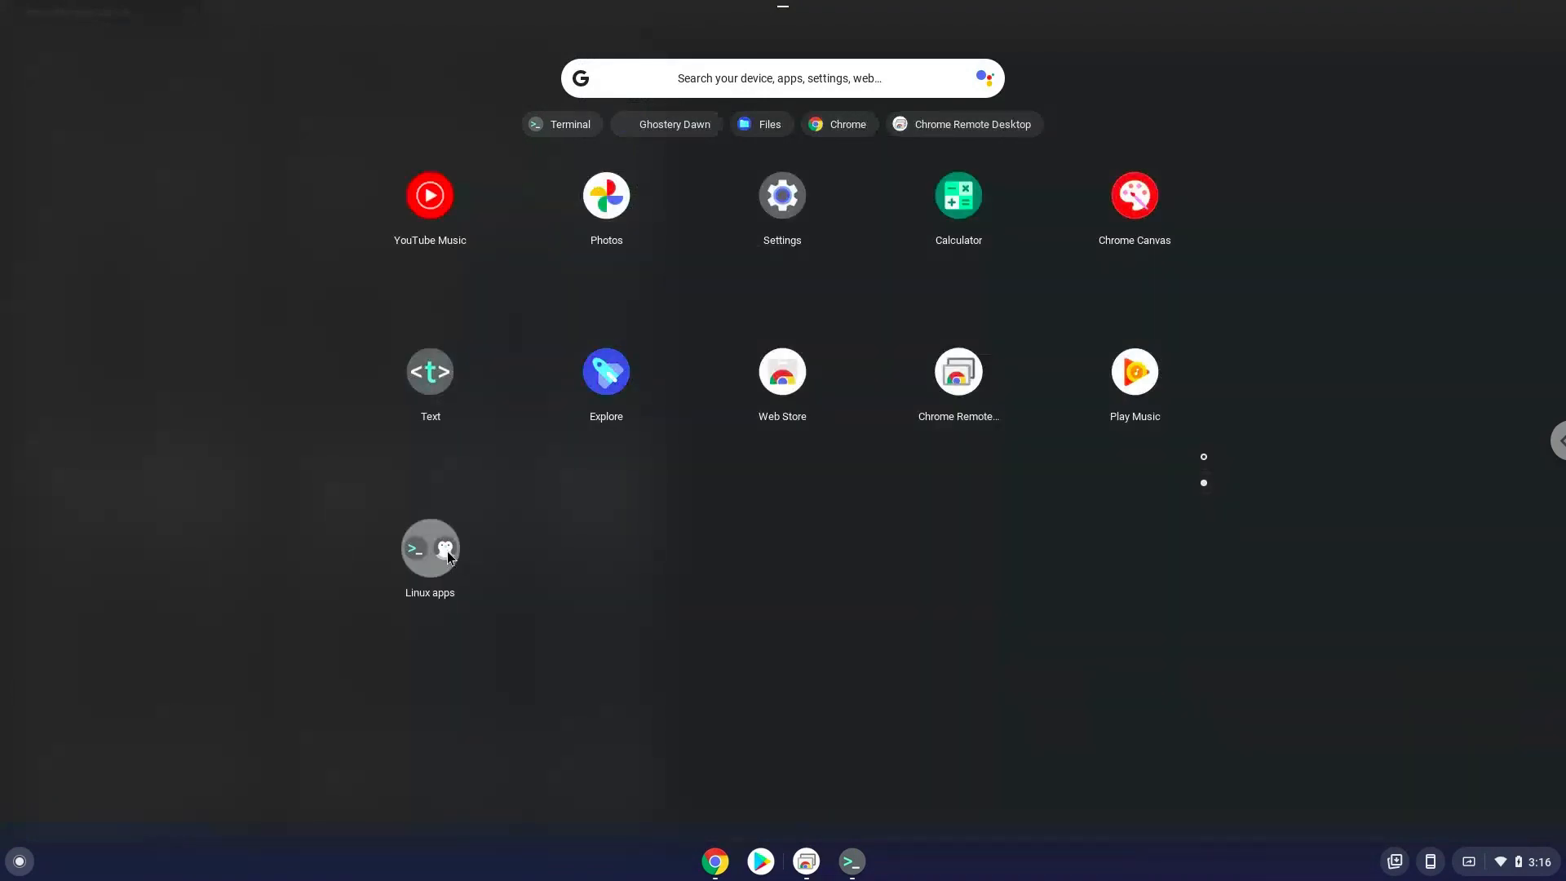
{"action": "left_click", "coordinate": [430, 556]}
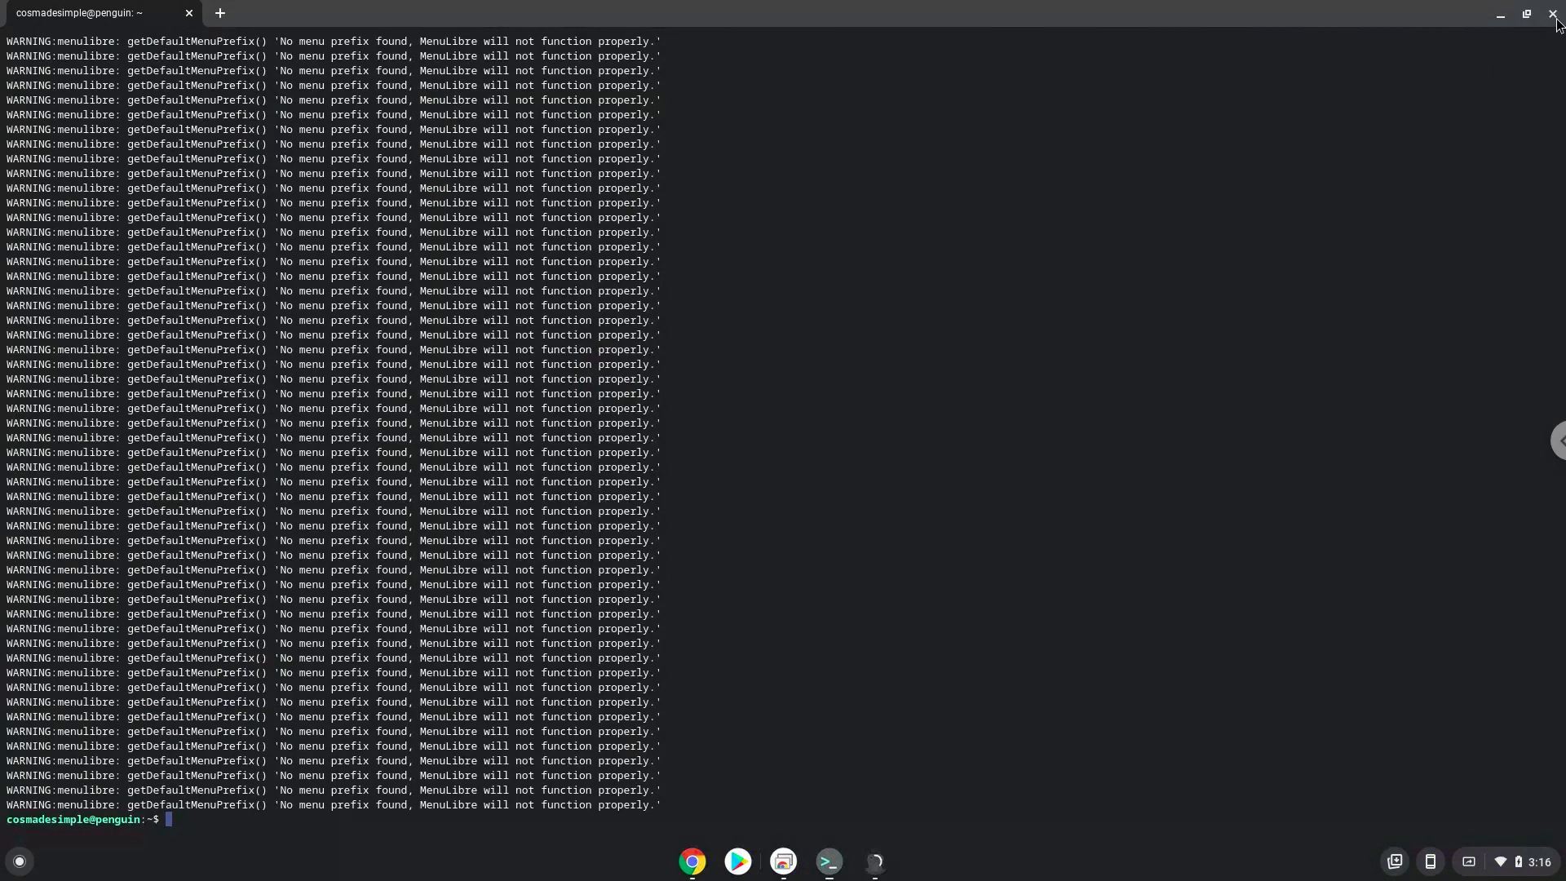
{"action": "left_click", "coordinate": [1554, 18]}
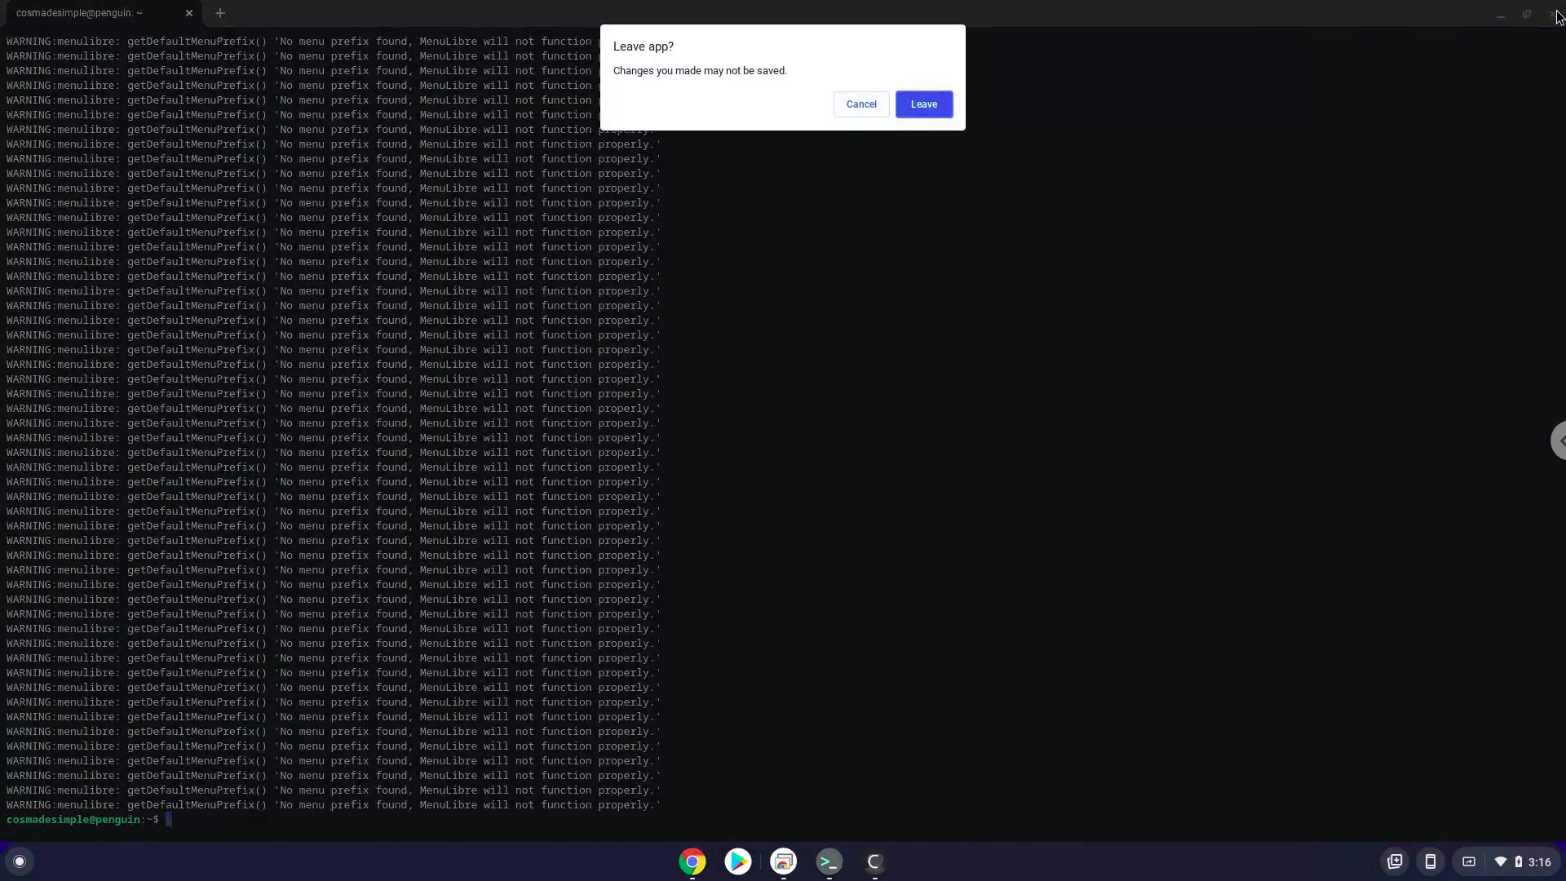
Confirm leaving the terminal, then accept the ghostery.com tracking options banner.
{"action": "left_click", "coordinate": [922, 104]}
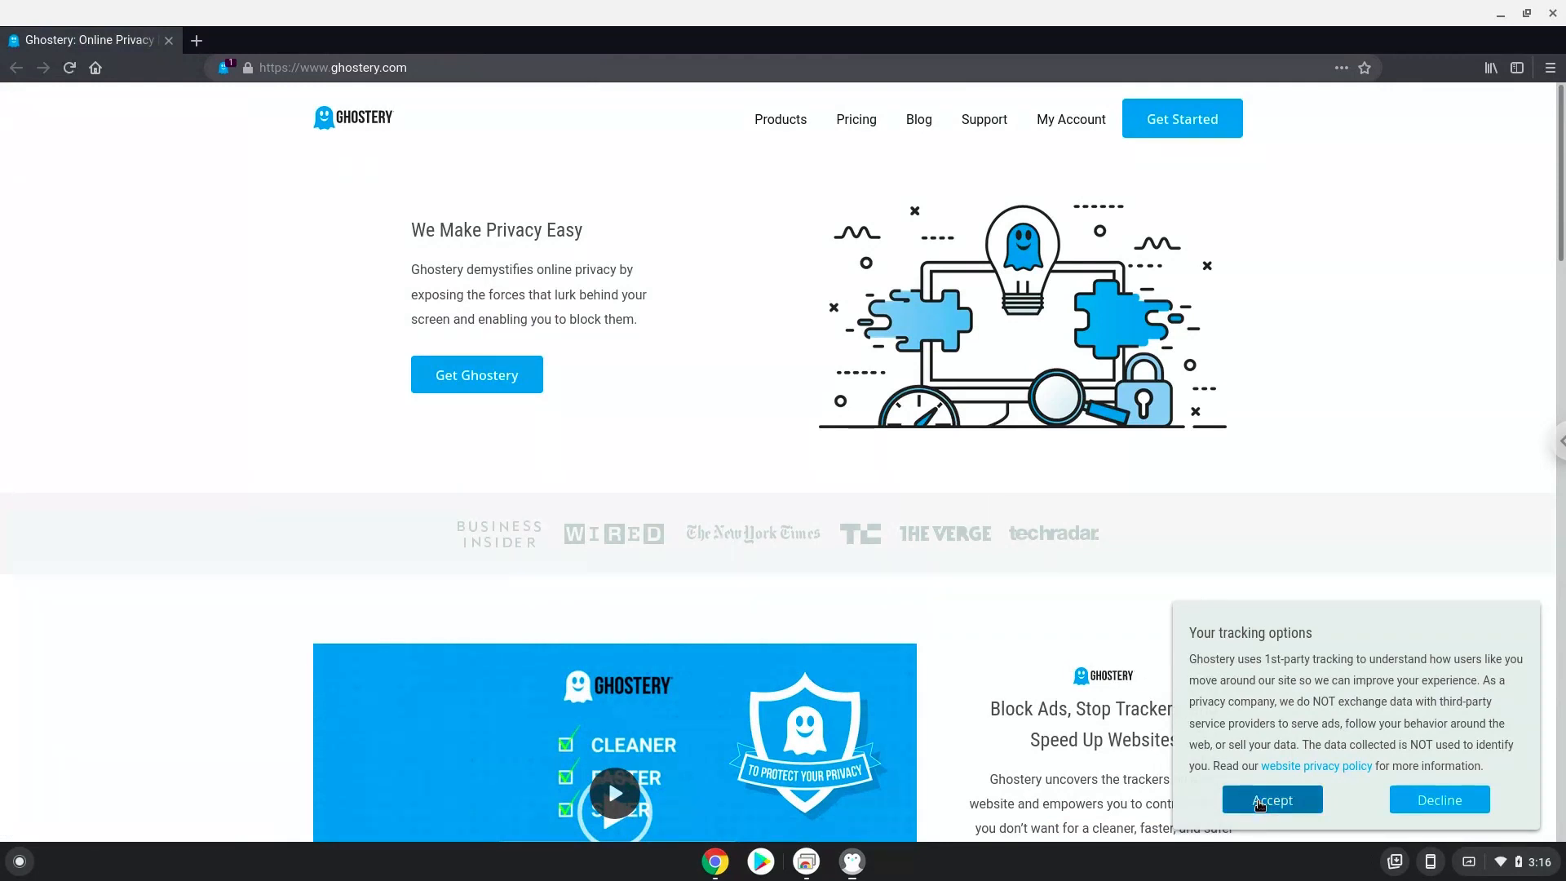
{"action": "left_click", "coordinate": [1272, 799]}
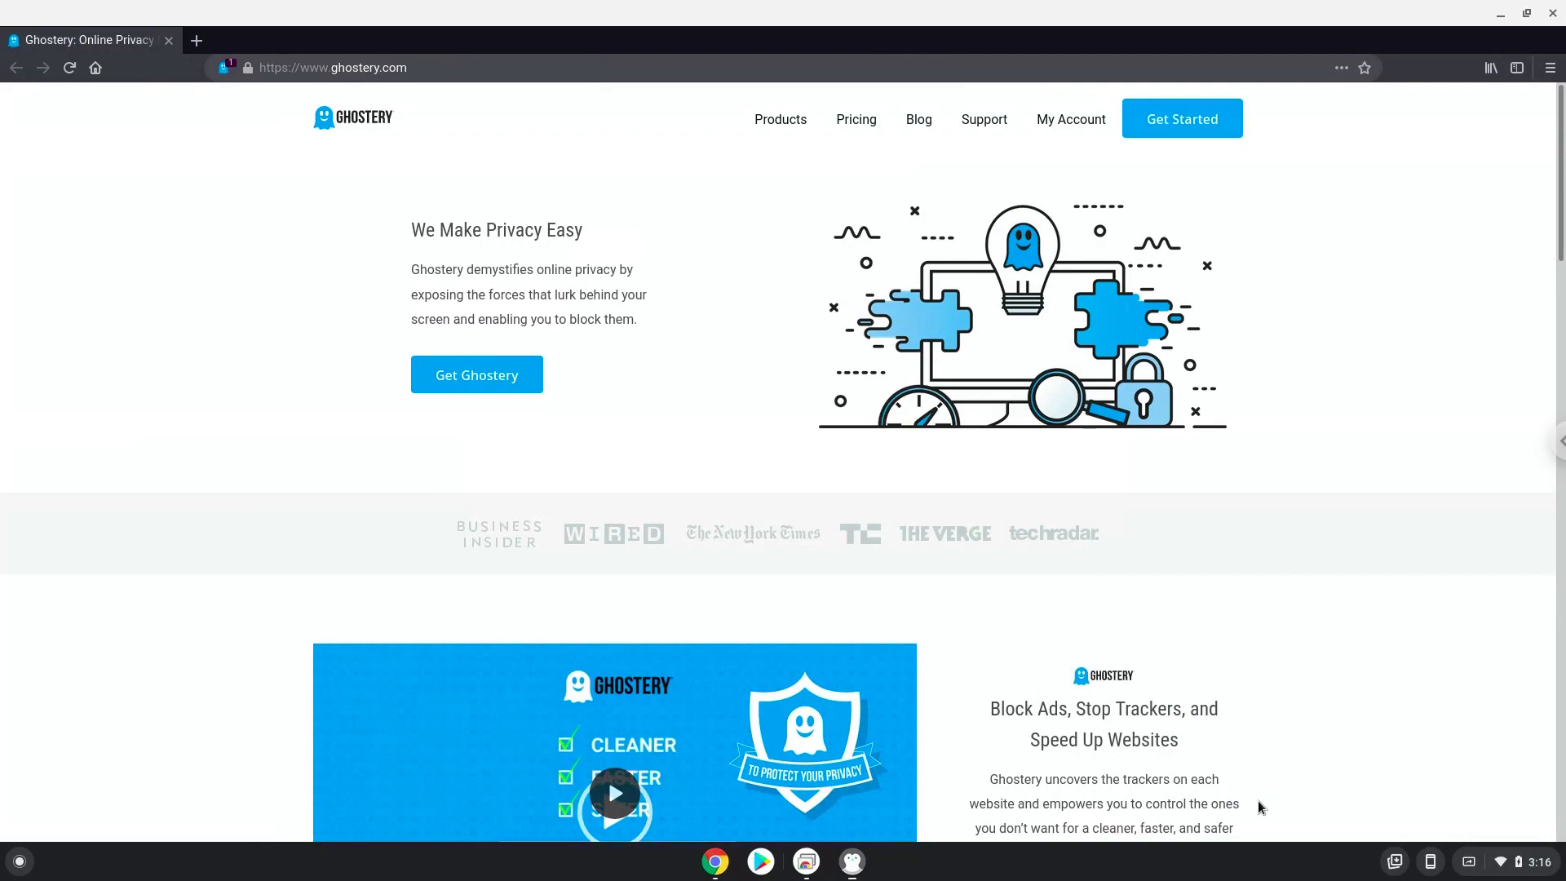